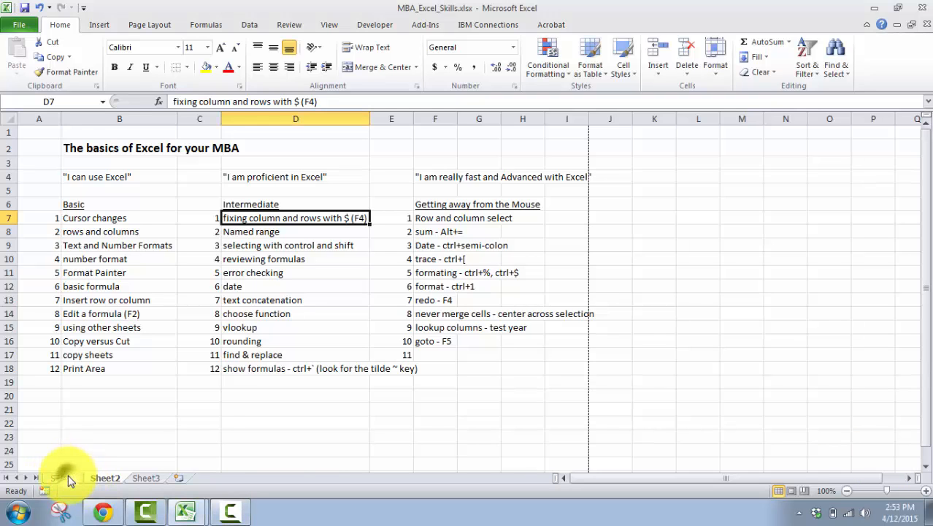
Step: Switch to Sheet2, the income statement with revenue, COGS and expenses for 2012–2014
{"action": "left_click", "coordinate": [63, 477]}
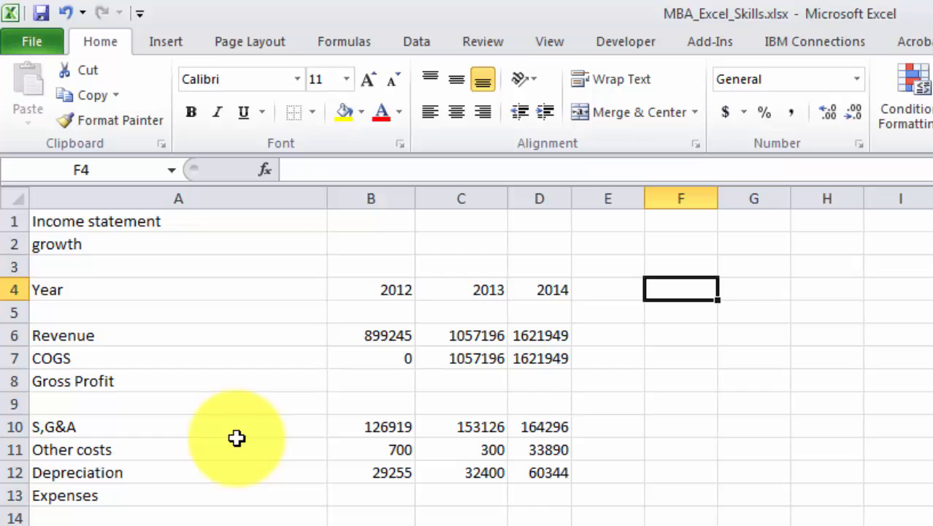
{"action": "mouse_move", "coordinate": [419, 198]}
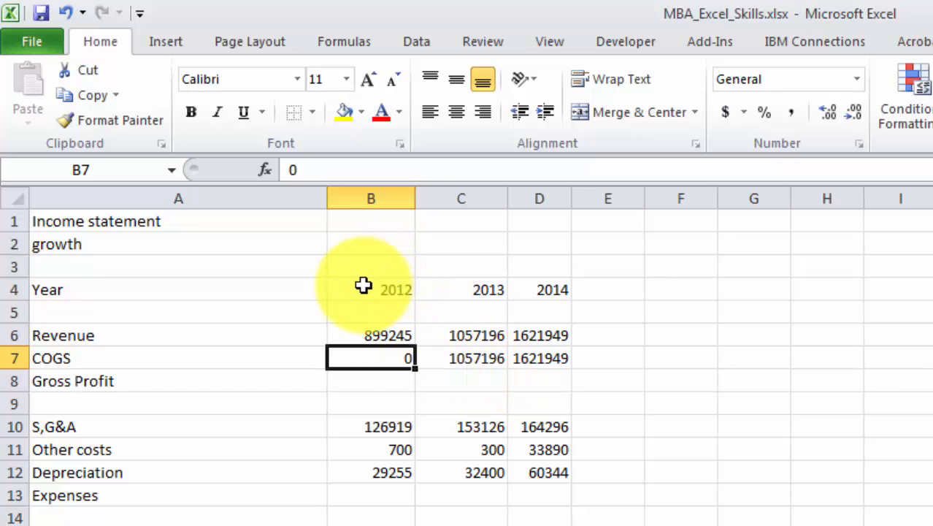
{"action": "right_click", "coordinate": [363, 289]}
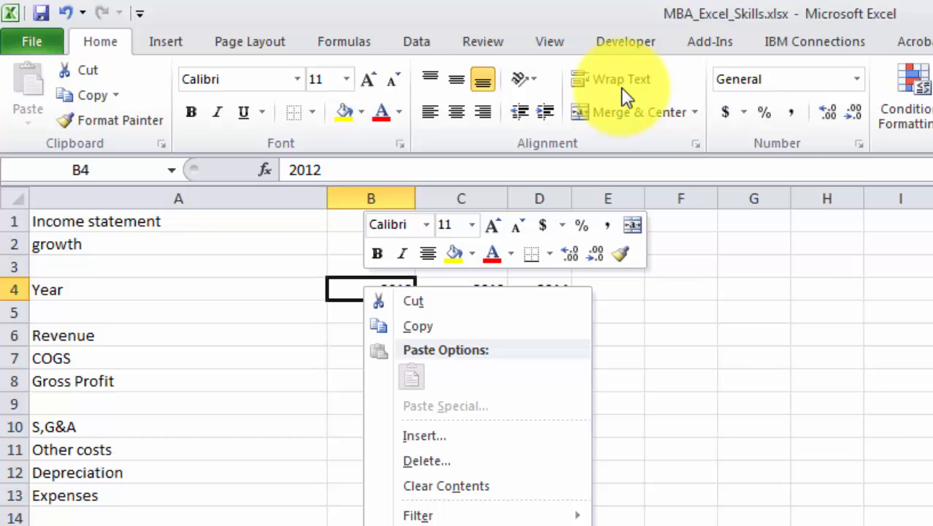
{"action": "mouse_move", "coordinate": [654, 423]}
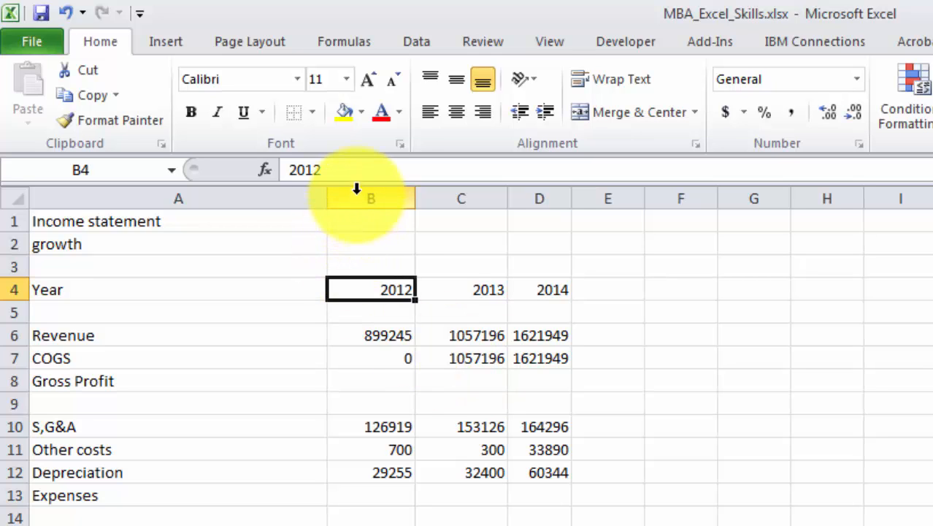
{"action": "left_click", "coordinate": [370, 198]}
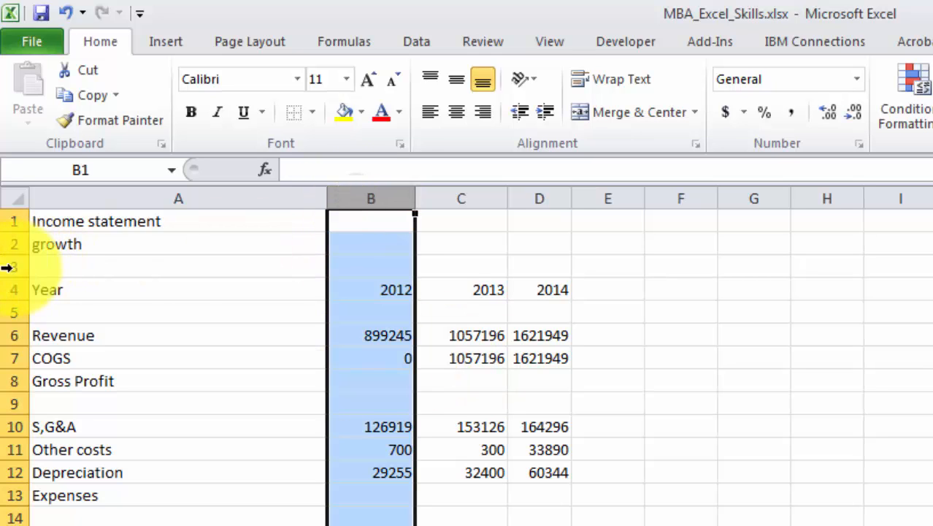
{"action": "left_click", "coordinate": [370, 290]}
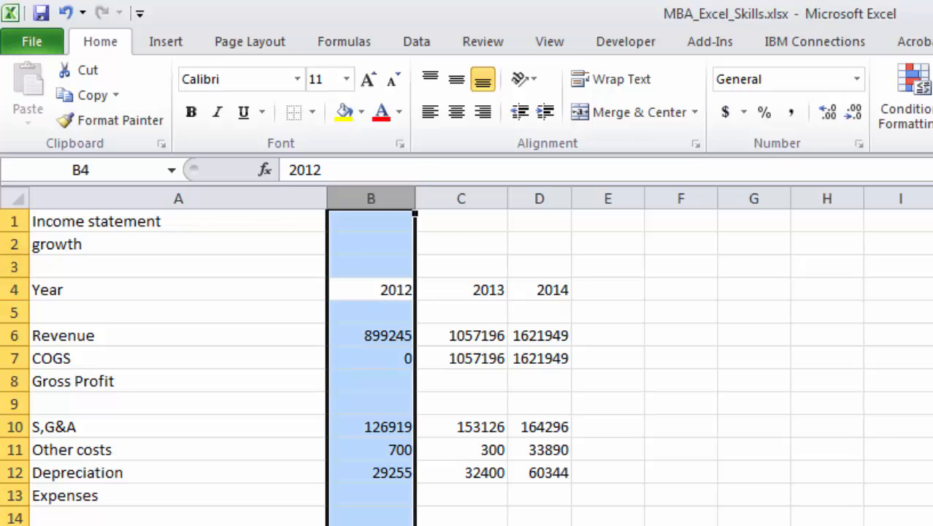
{"action": "left_click", "coordinate": [13, 289]}
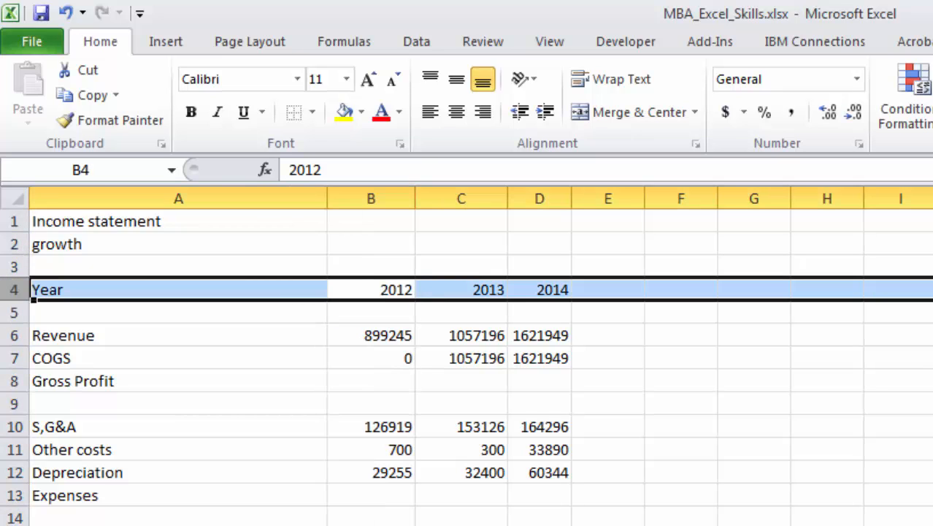
{"action": "left_click", "coordinate": [371, 289]}
{"action": "type", "text": "="}
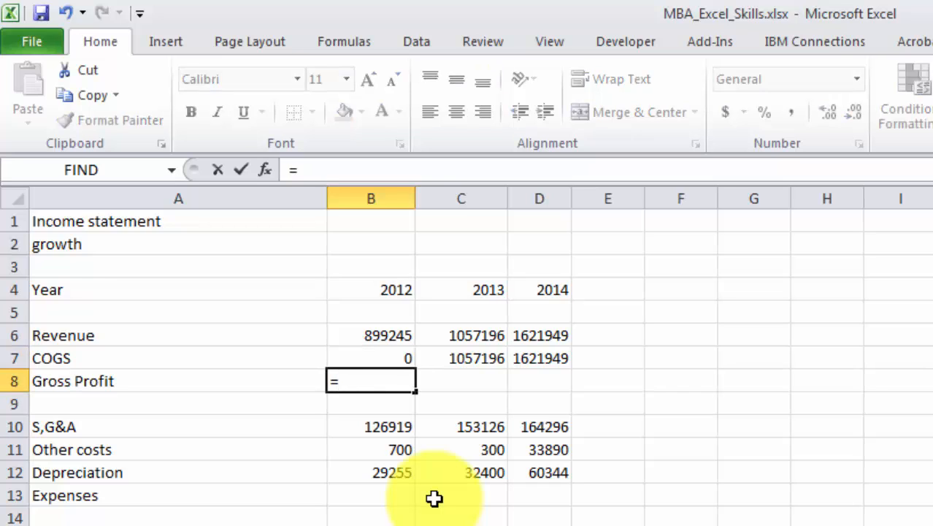
{"action": "type", "text": "b"}
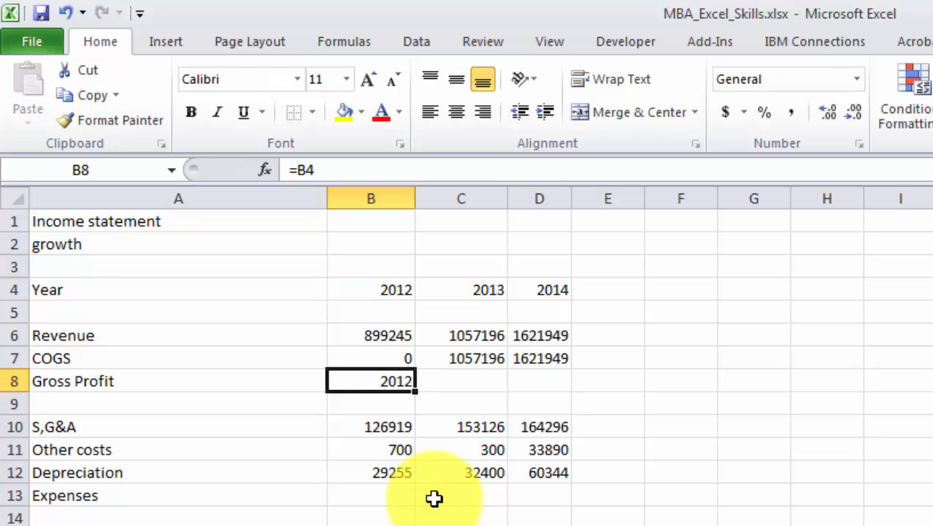
{"action": "key", "text": "Delete"}
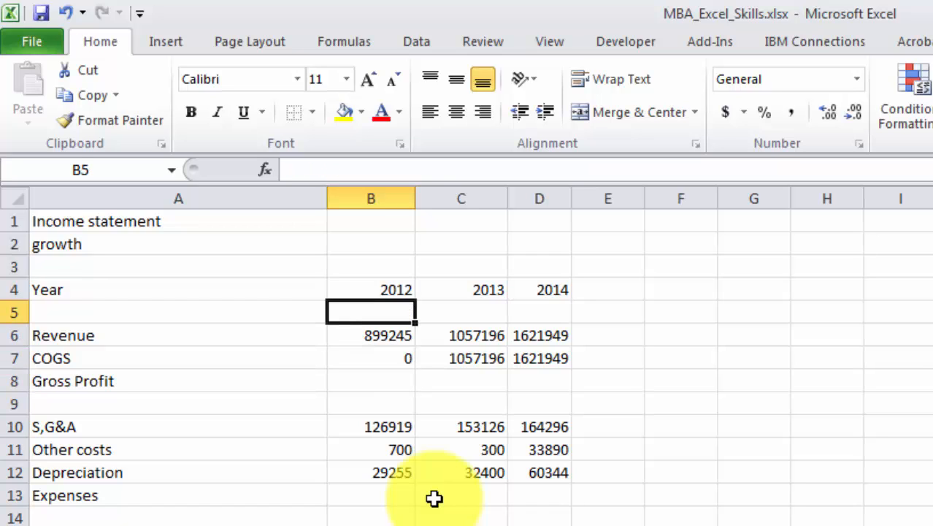
Step: Center and underline the 2012, 2013 and 2014 headings in B4:D4
{"action": "left_click", "coordinate": [370, 289]}
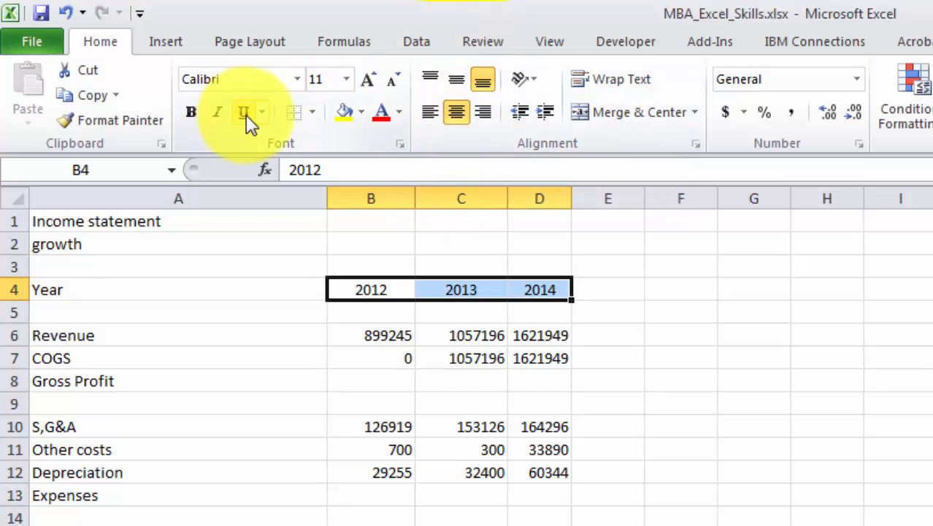
{"action": "left_click", "coordinate": [243, 111]}
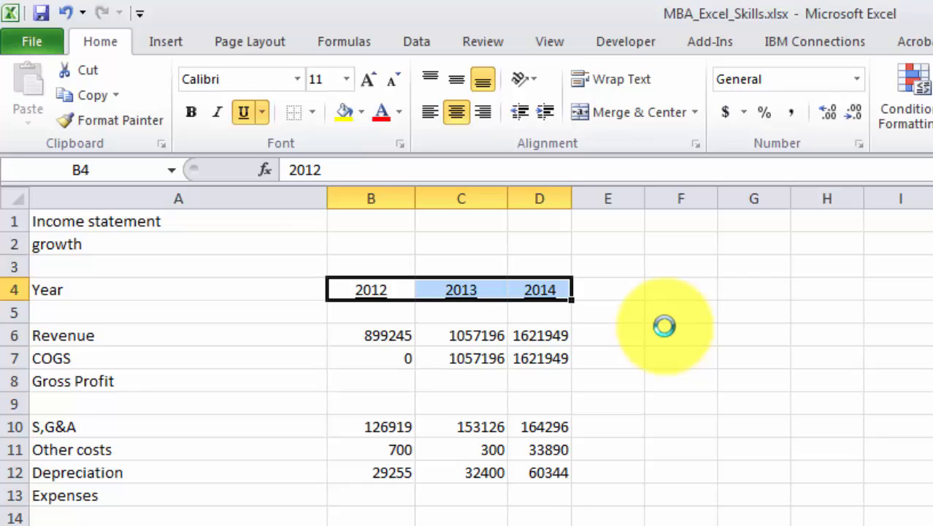
{"action": "left_click", "coordinate": [370, 335]}
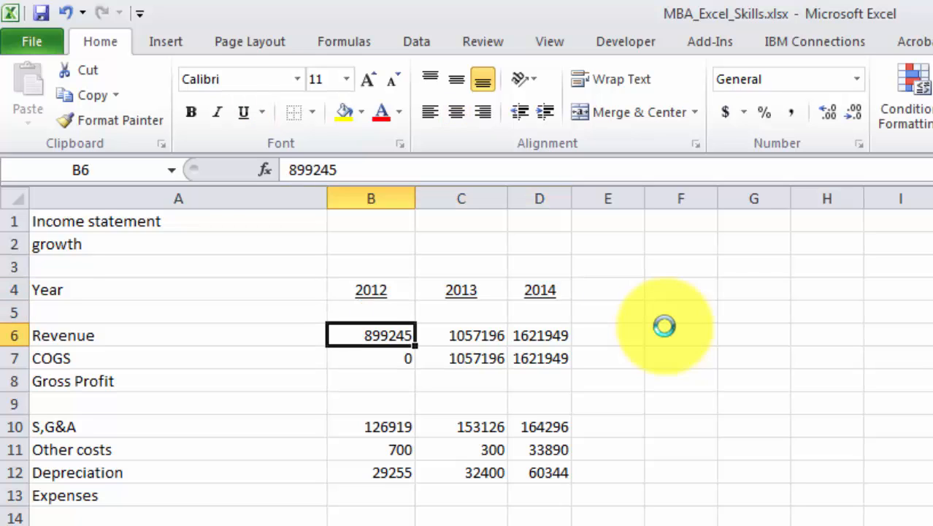
{"action": "left_click", "coordinate": [370, 312]}
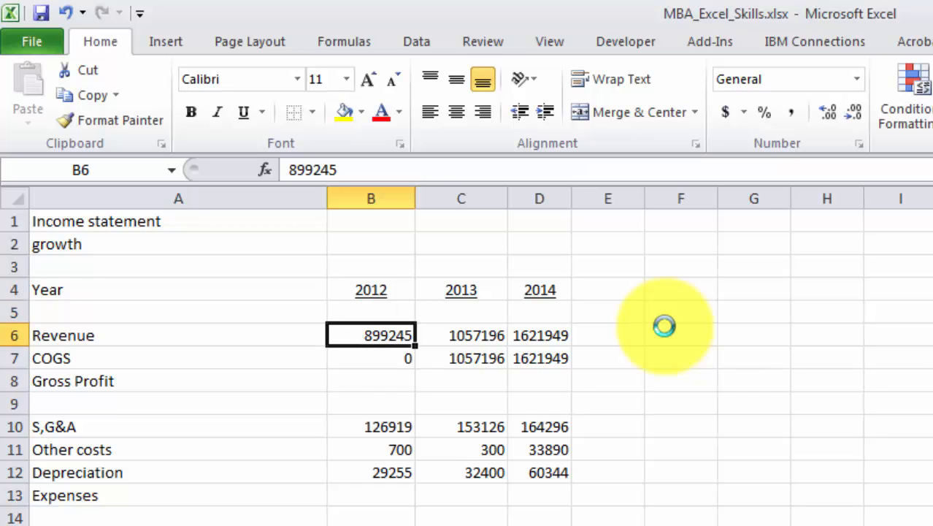
{"action": "mouse_move", "coordinate": [796, 127]}
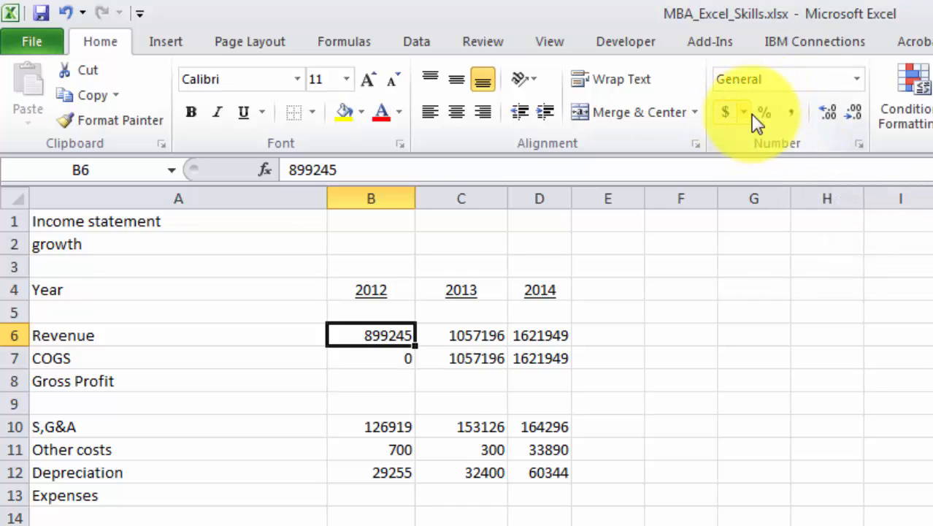
Step: Apply comma style with zero decimals to B6, showing 899,245
{"action": "left_click", "coordinate": [725, 112]}
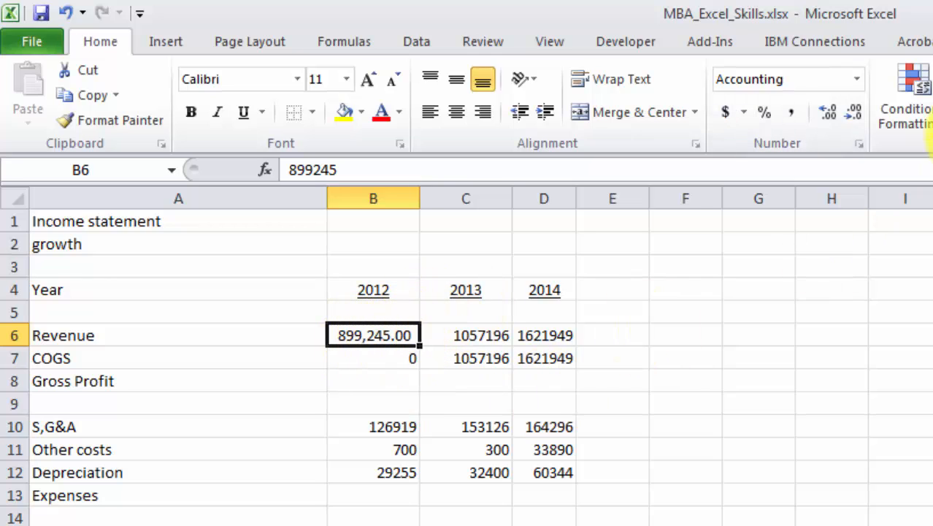
{"action": "left_click", "coordinate": [828, 111]}
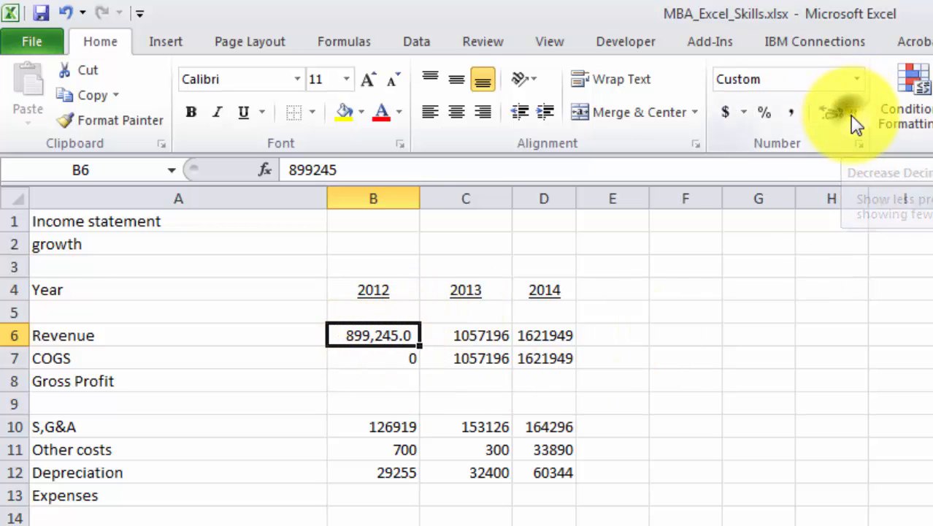
{"action": "left_click", "coordinate": [831, 111]}
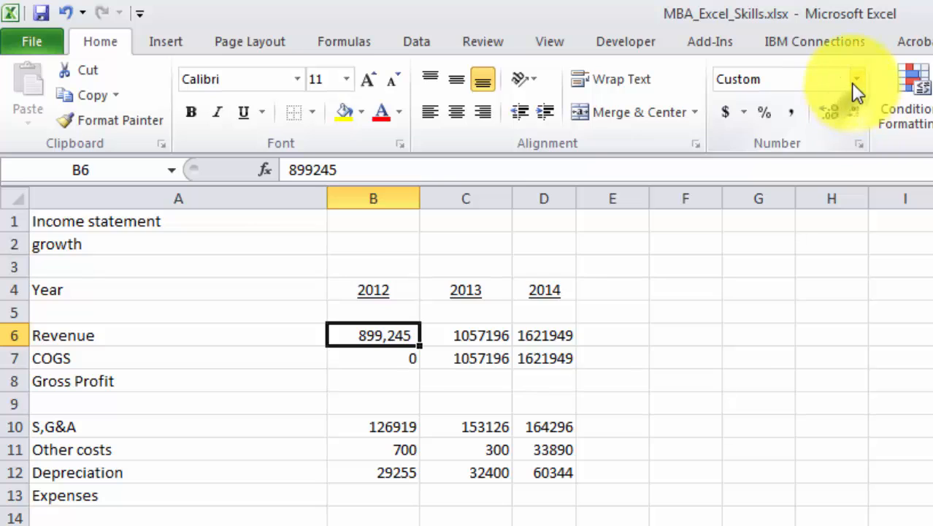
{"action": "left_click", "coordinate": [856, 78]}
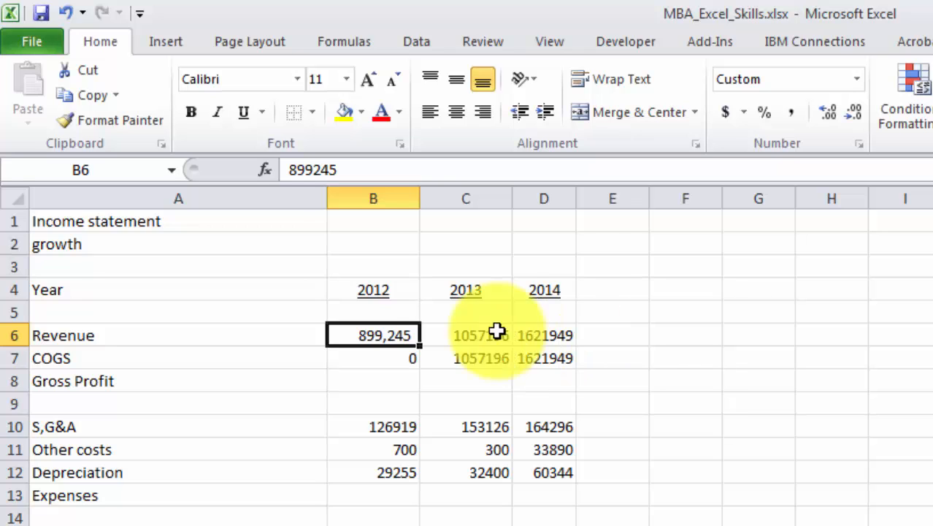
{"action": "mouse_move", "coordinate": [110, 120]}
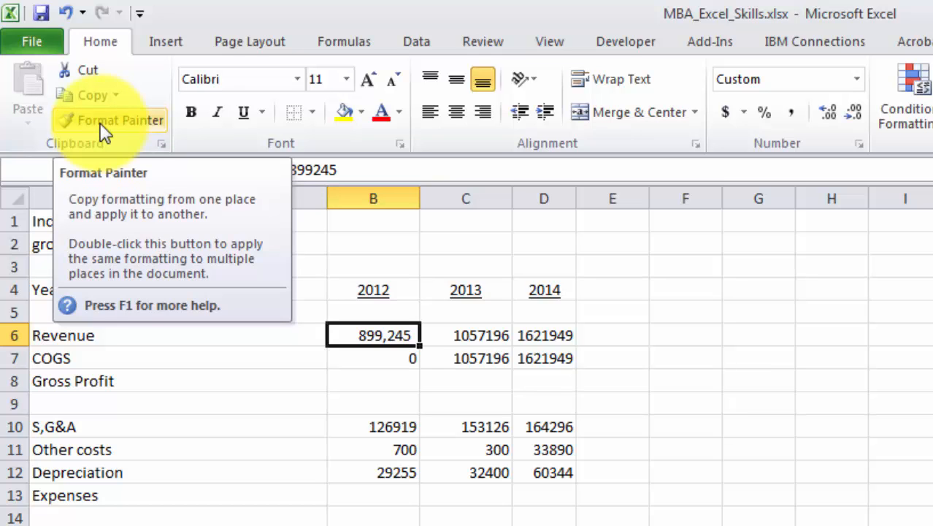
Step: Format Painter the comma format onto C6, then across B6:D7 and B10:D19
{"action": "left_click", "coordinate": [120, 120]}
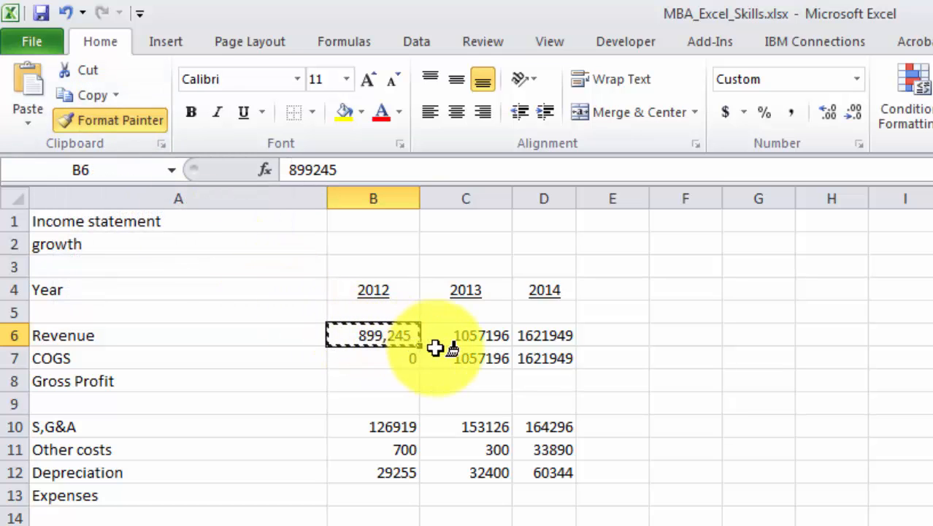
{"action": "left_click", "coordinate": [466, 335]}
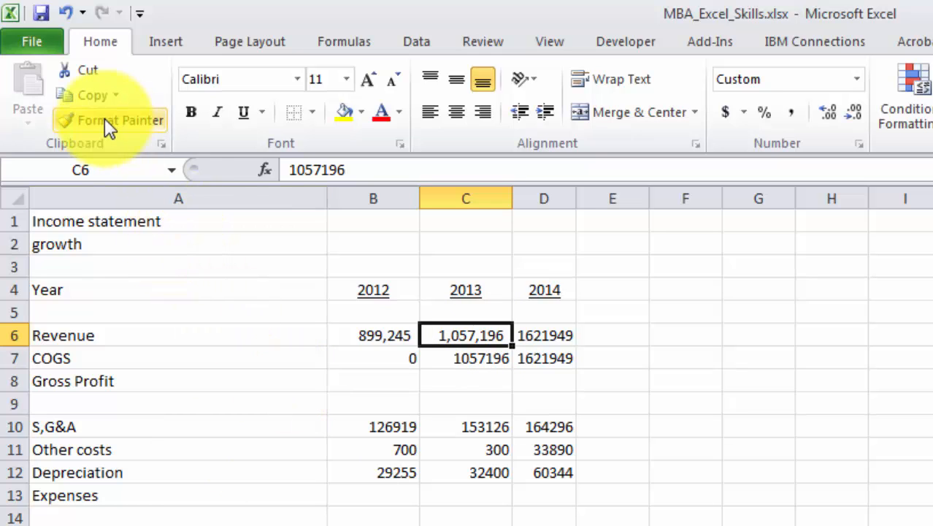
{"action": "left_click", "coordinate": [92, 95]}
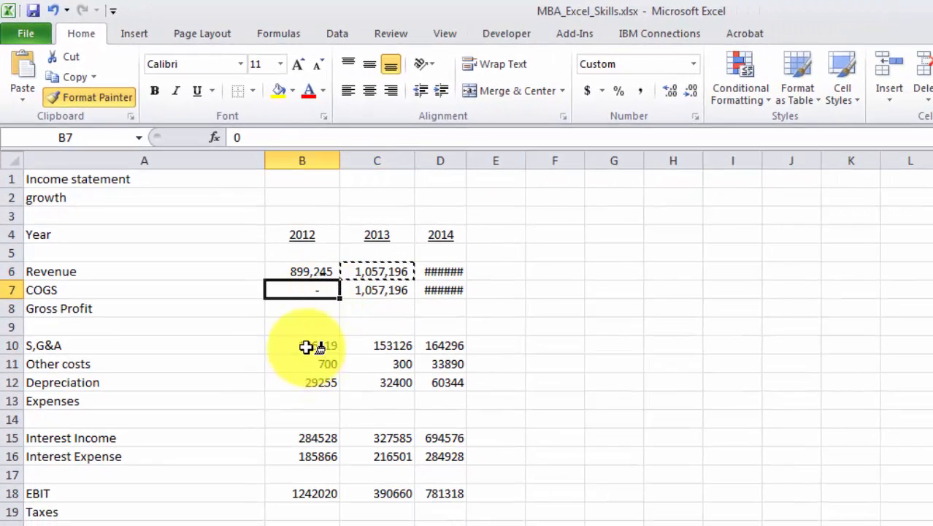
{"action": "left_click_drag", "start_coordinate": [306, 345], "coordinate": [446, 502]}
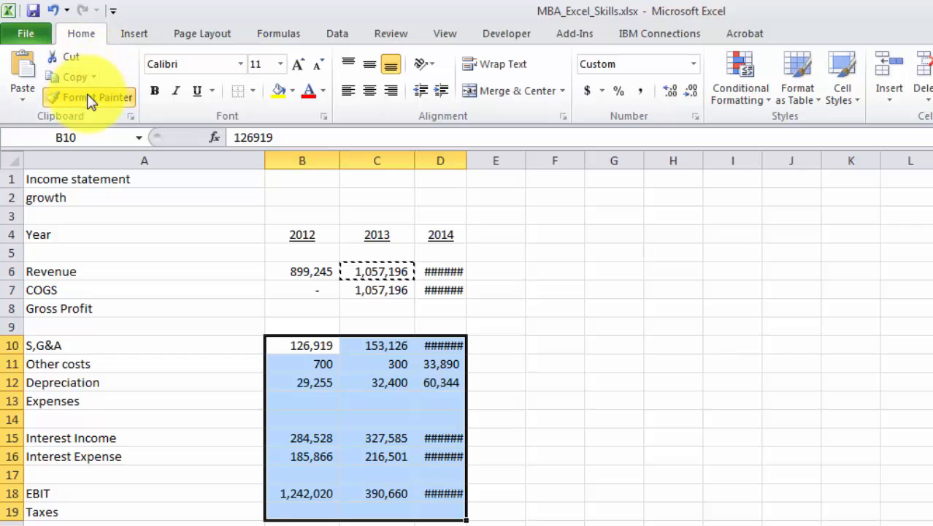
{"action": "mouse_move", "coordinate": [96, 97]}
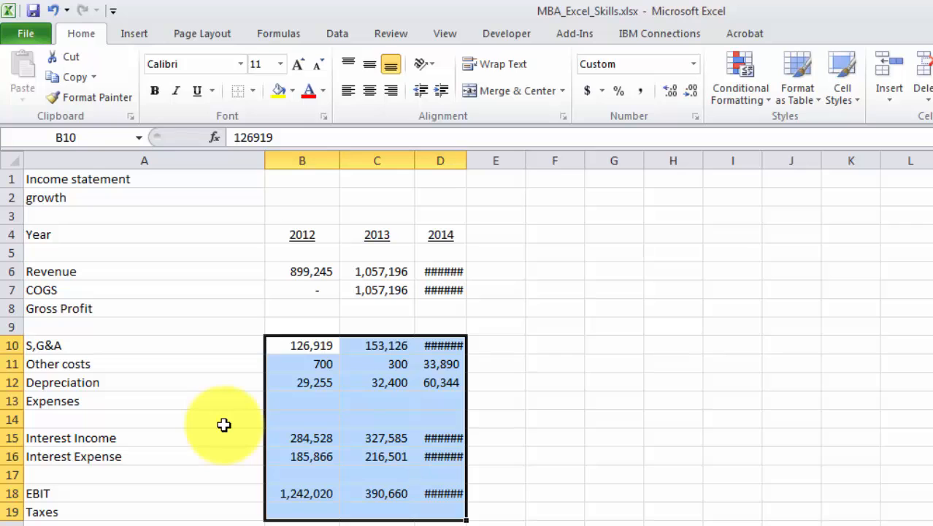
Step: Enter =B6-B7 in B8 for the 2012 Gross Profit
{"action": "left_click", "coordinate": [301, 308]}
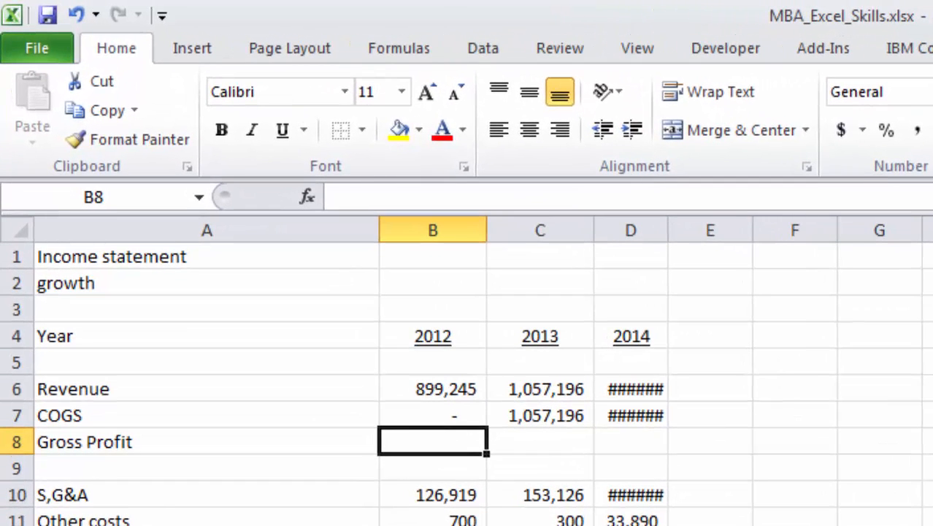
{"action": "type", "text": "="}
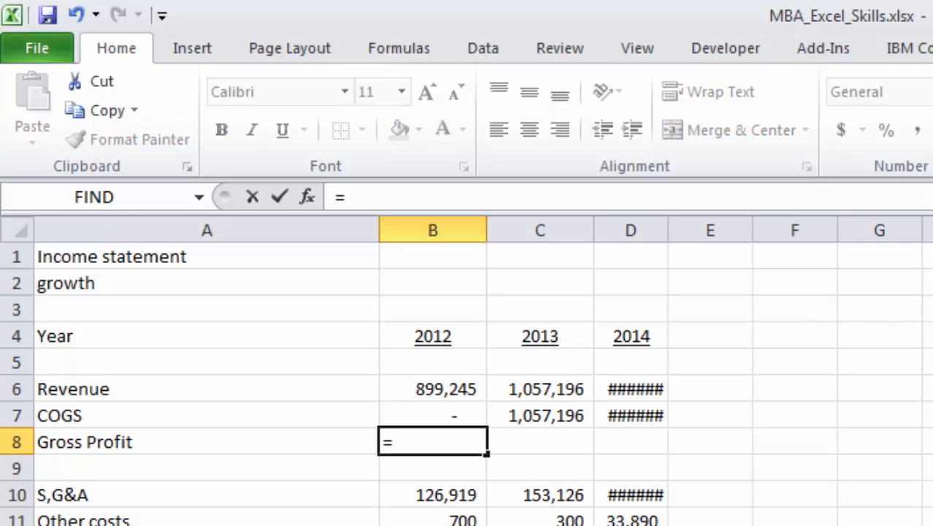
{"action": "left_click", "coordinate": [433, 415]}
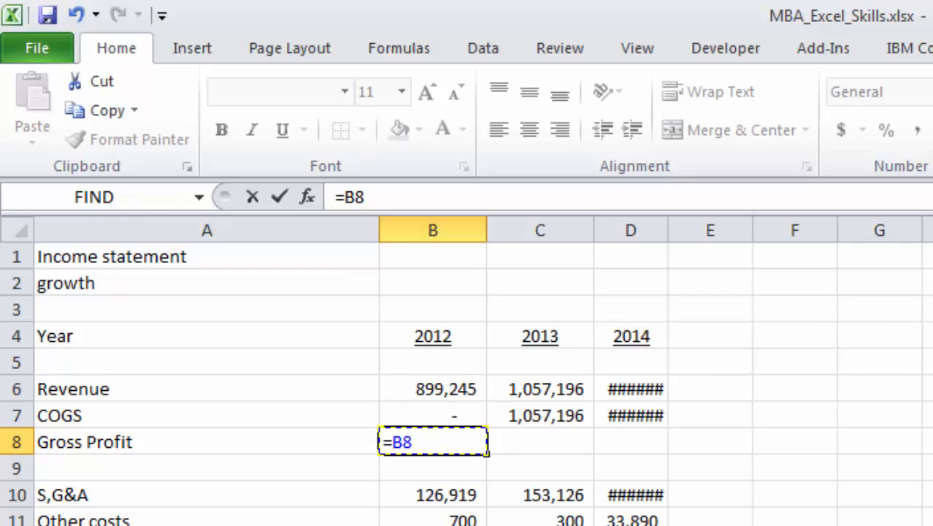
{"action": "left_click", "coordinate": [432, 387]}
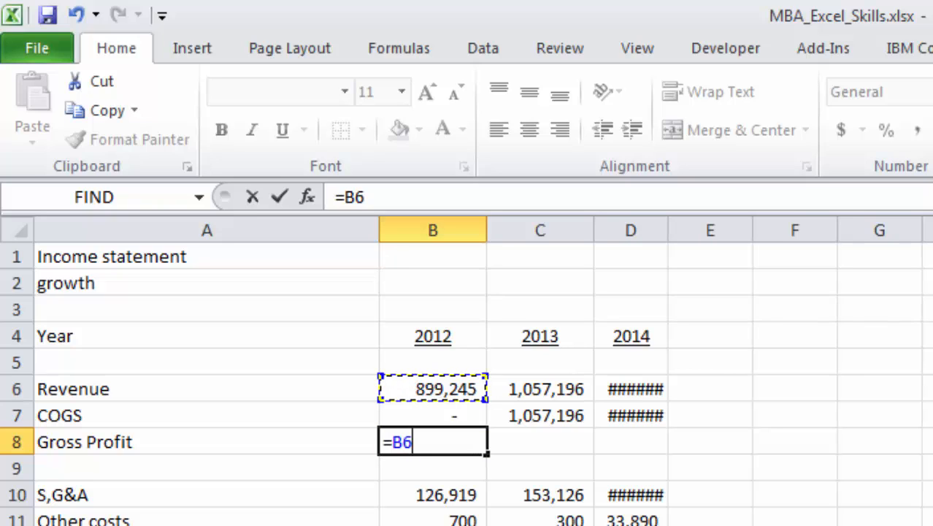
{"action": "type", "text": "-"}
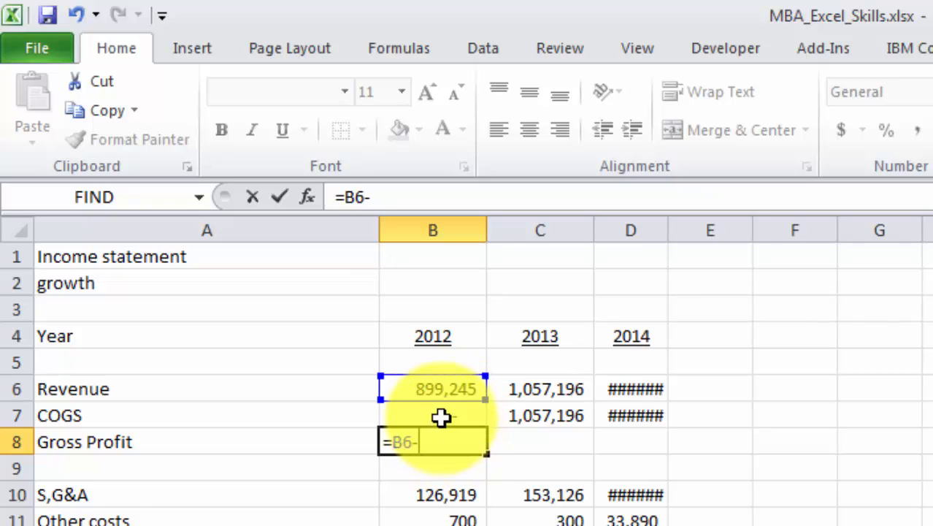
{"action": "left_click", "coordinate": [433, 414]}
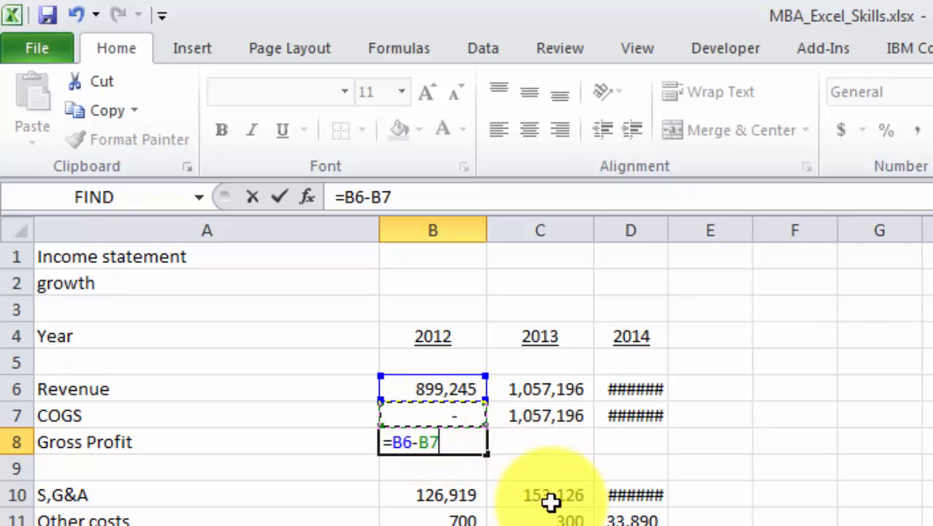
{"action": "mouse_move", "coordinate": [510, 513]}
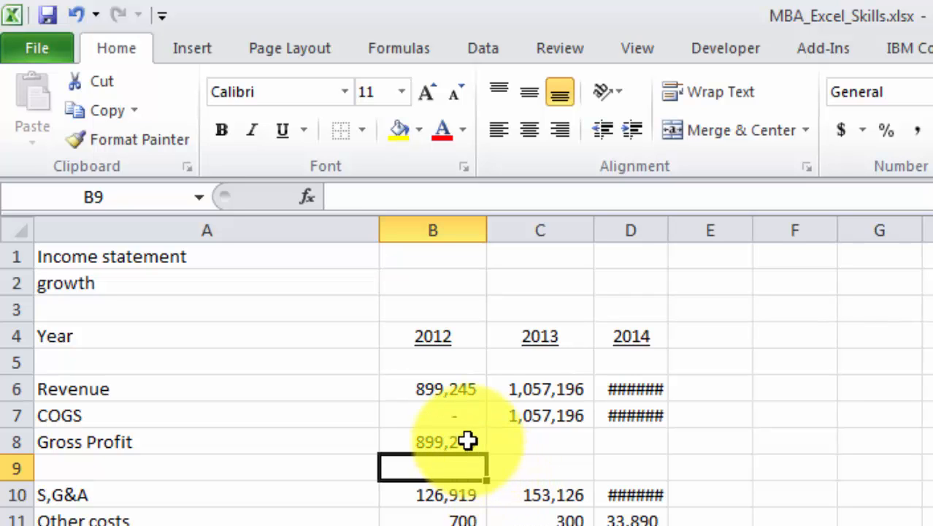
Step: Try changing the Gross Profit formula to use C6, then revert to =B6-B7
{"action": "left_click", "coordinate": [432, 441]}
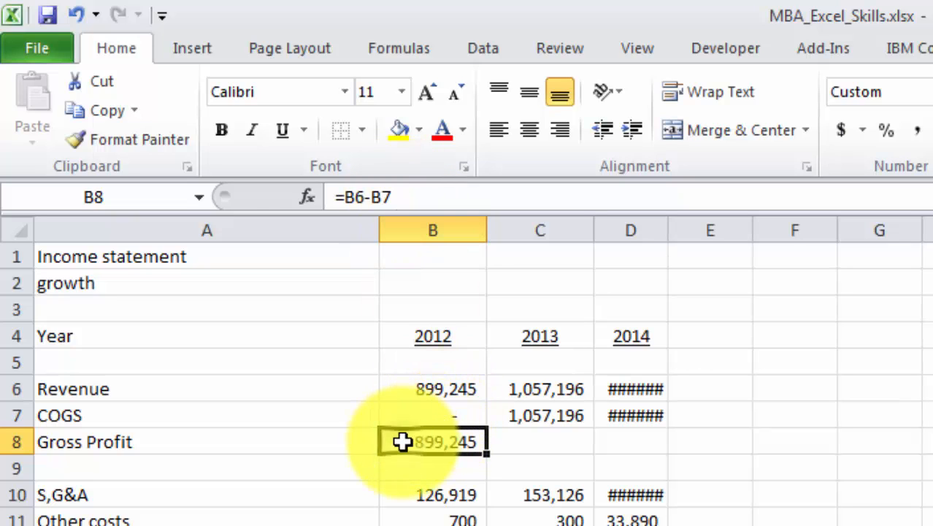
{"action": "double_click", "coordinate": [433, 441]}
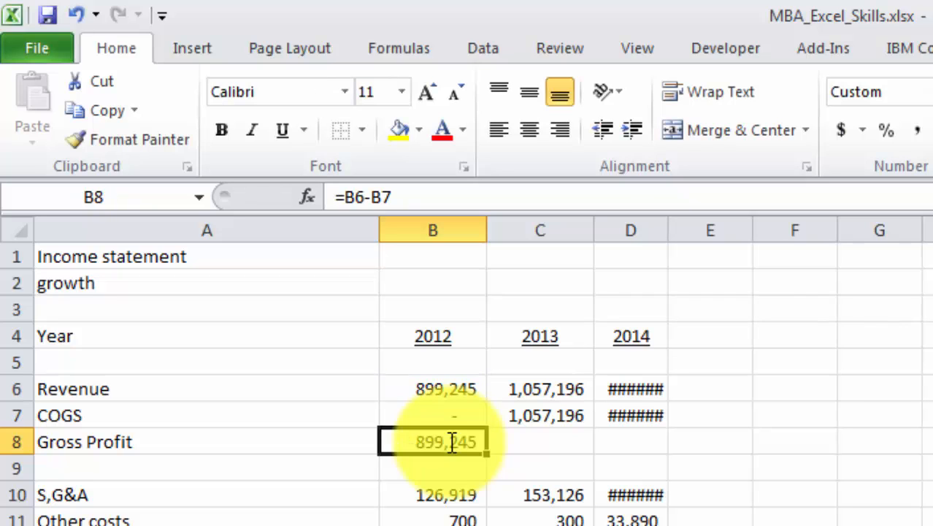
{"action": "double_click", "coordinate": [432, 441]}
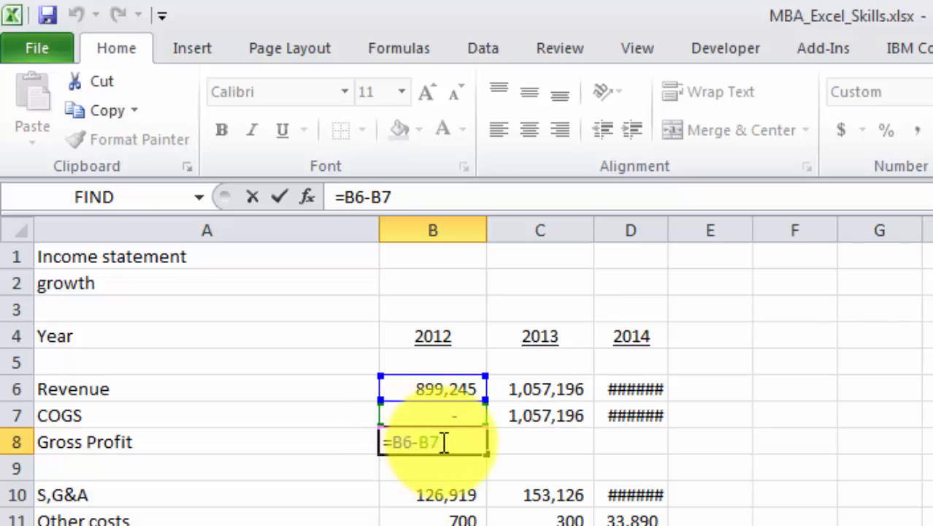
{"action": "mouse_move", "coordinate": [526, 448]}
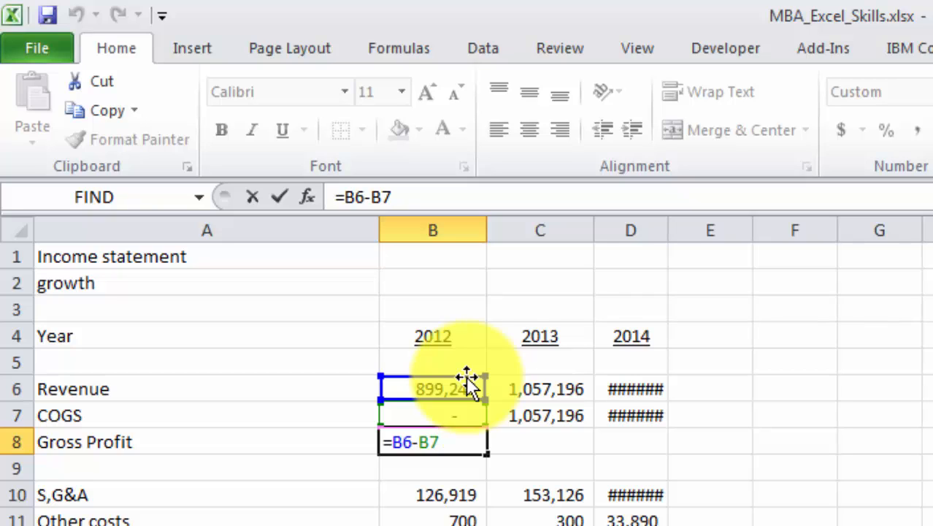
{"action": "left_click", "coordinate": [540, 388]}
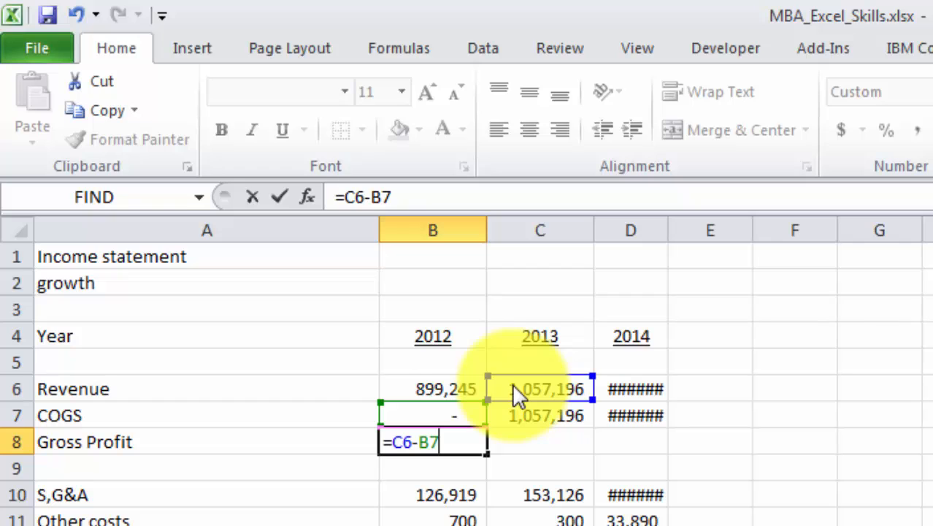
{"action": "key", "text": "Enter"}
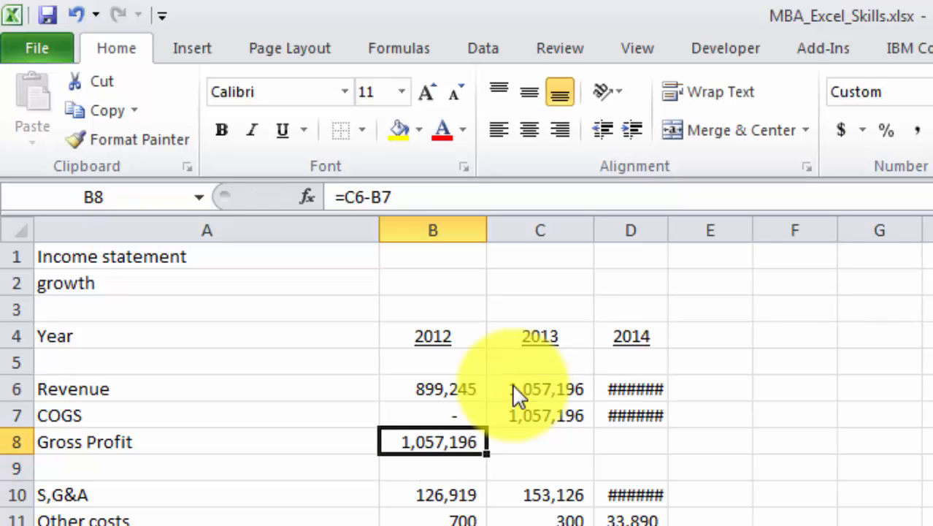
{"action": "double_click", "coordinate": [433, 441]}
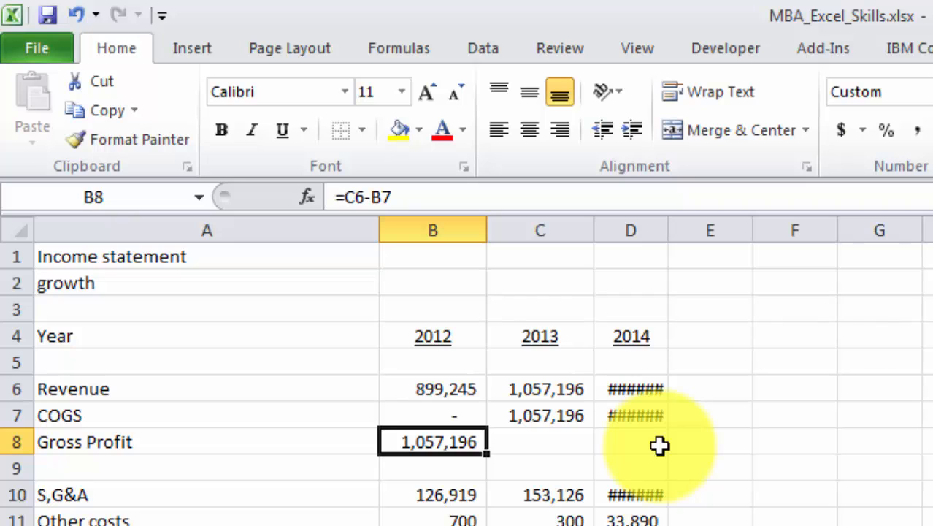
{"action": "mouse_move", "coordinate": [774, 352]}
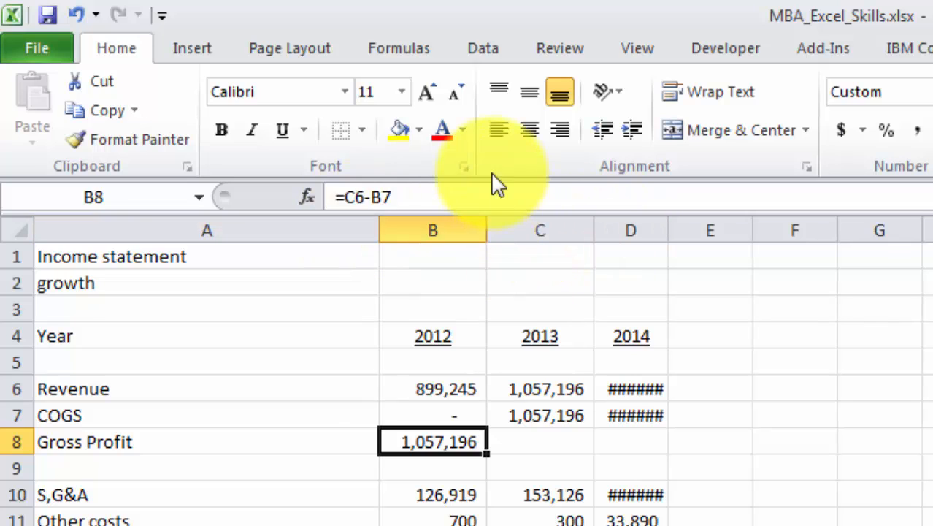
{"action": "mouse_move", "coordinate": [398, 129]}
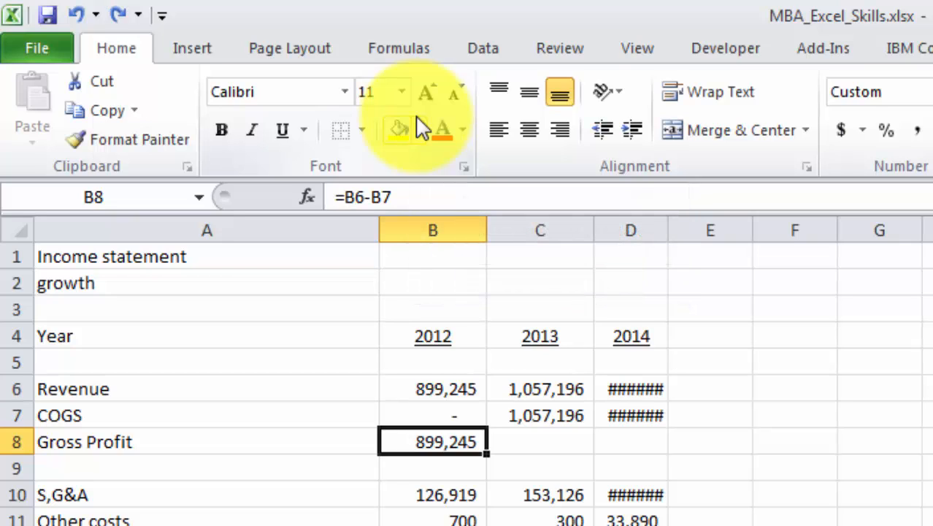
{"action": "double_click", "coordinate": [433, 441]}
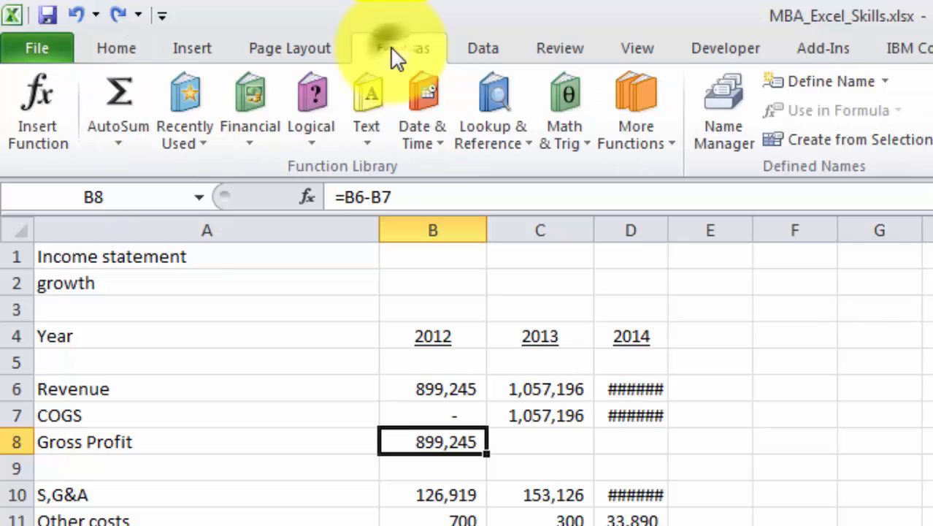
{"action": "left_click", "coordinate": [399, 48]}
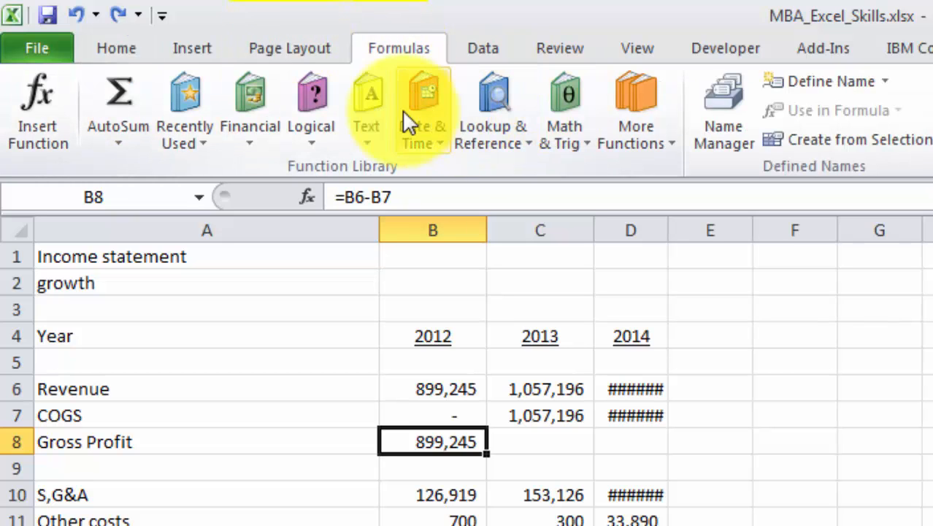
{"action": "left_click", "coordinate": [116, 47]}
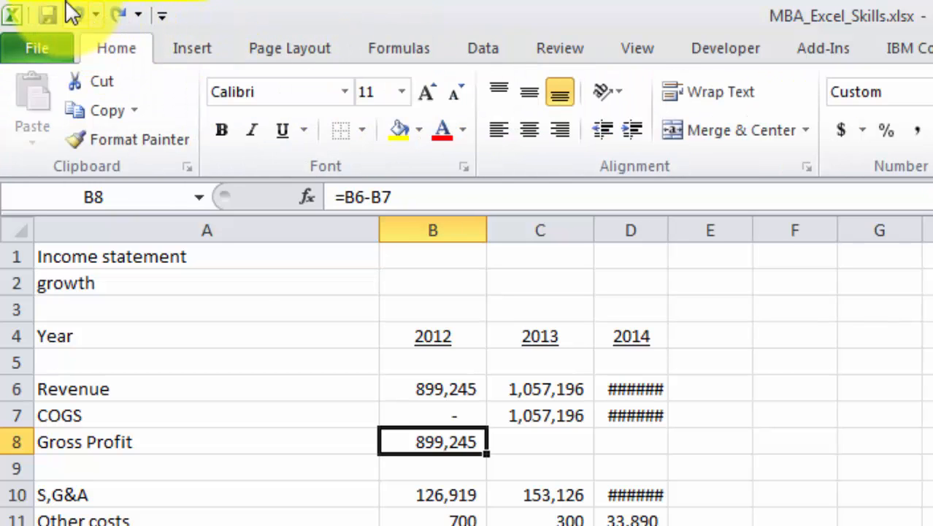
{"action": "mouse_move", "coordinate": [75, 15]}
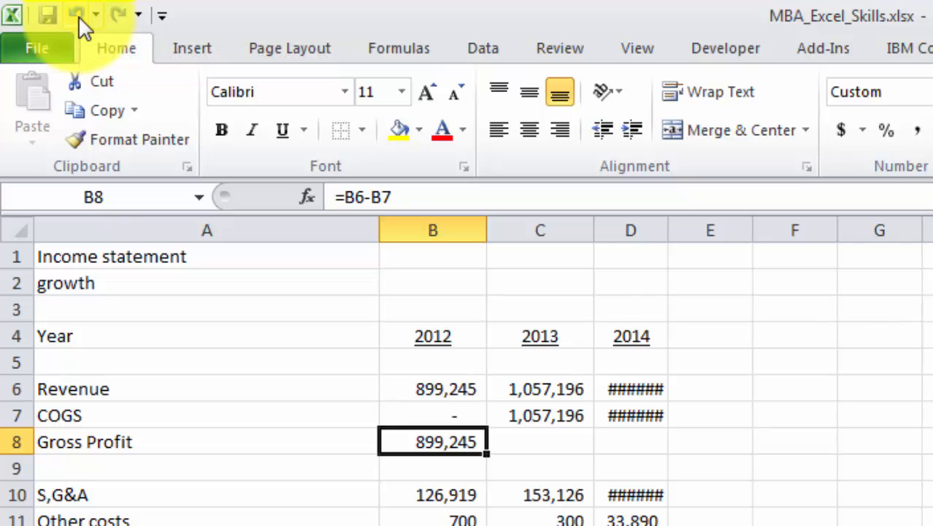
{"action": "double_click", "coordinate": [432, 441]}
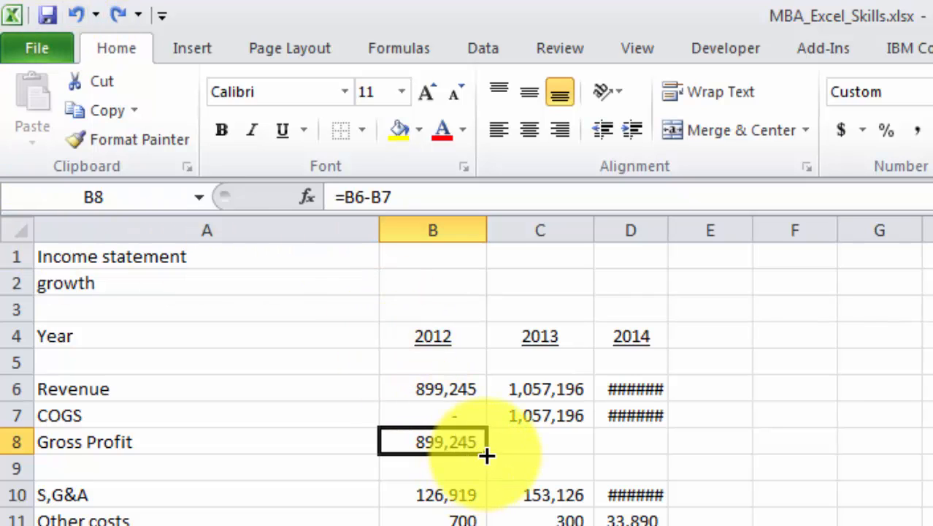
{"action": "mouse_move", "coordinate": [487, 486]}
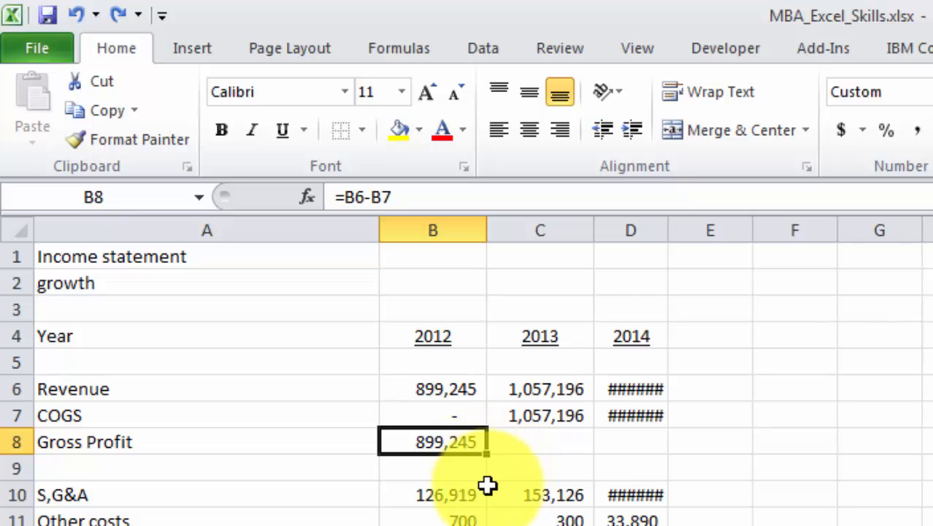
{"action": "mouse_move", "coordinate": [491, 471]}
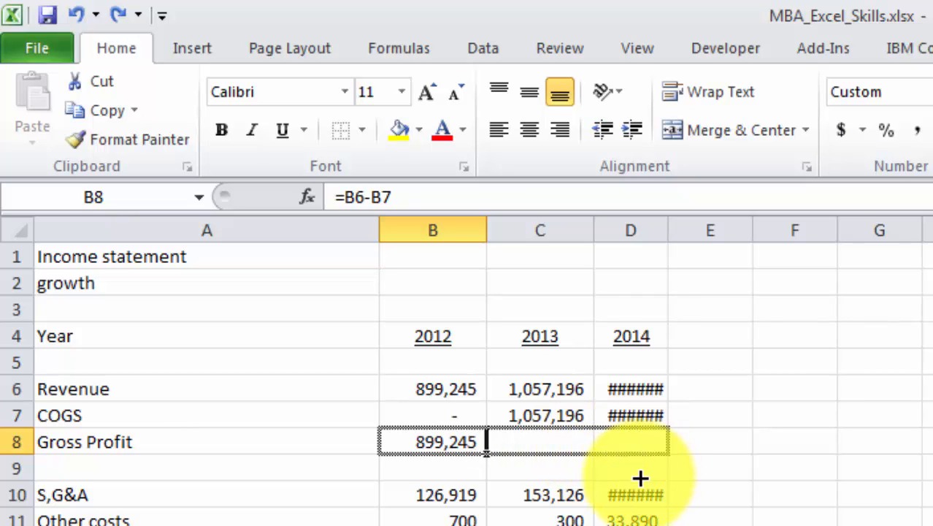
{"action": "mouse_move", "coordinate": [669, 480]}
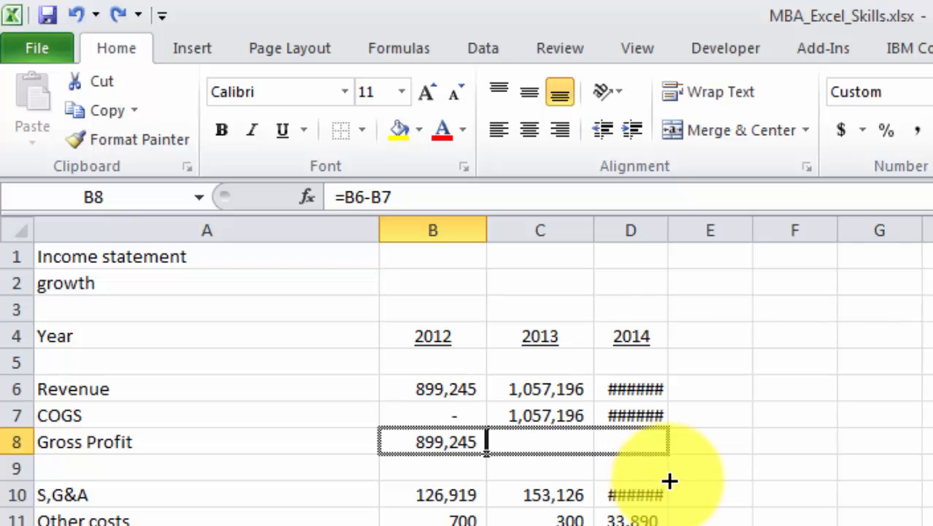
{"action": "left_click_drag", "start_coordinate": [485, 453], "coordinate": [668, 452]}
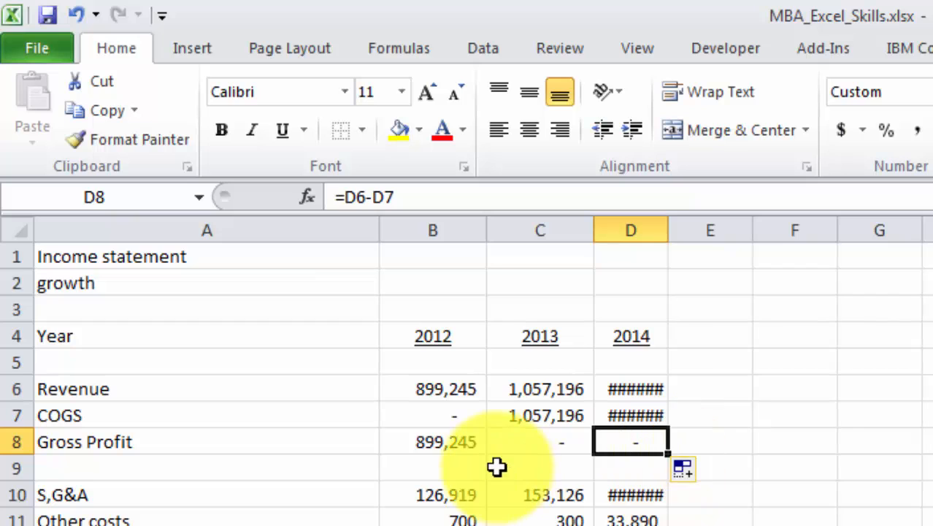
{"action": "left_click", "coordinate": [432, 442]}
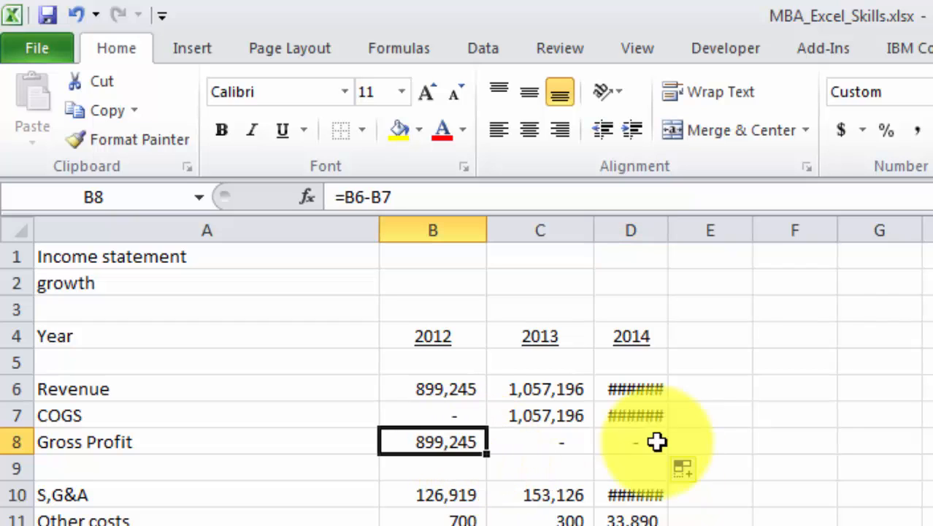
{"action": "right_click", "coordinate": [432, 441]}
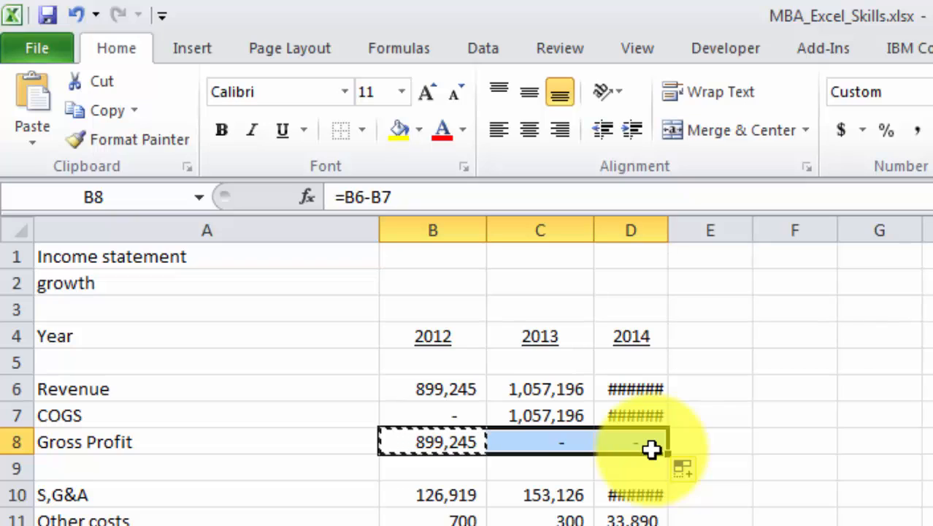
{"action": "key", "text": "enter"}
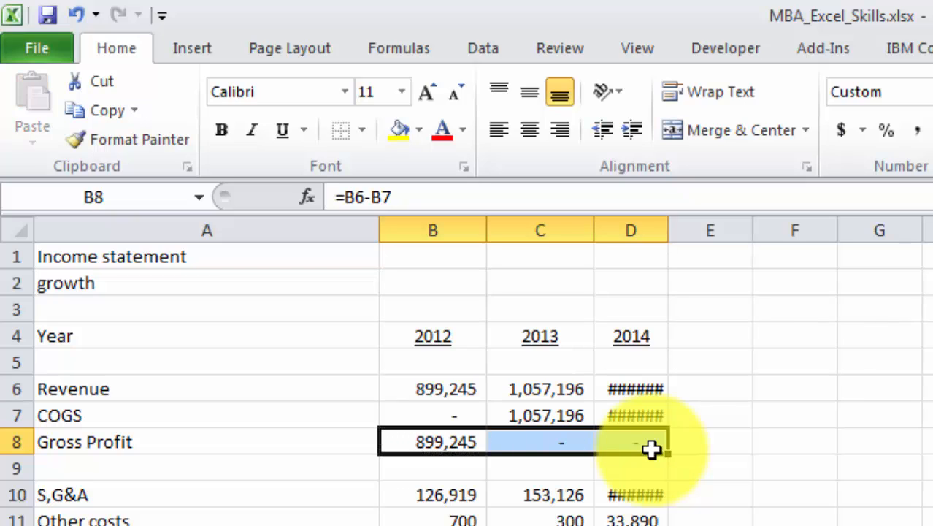
{"action": "left_click", "coordinate": [541, 415]}
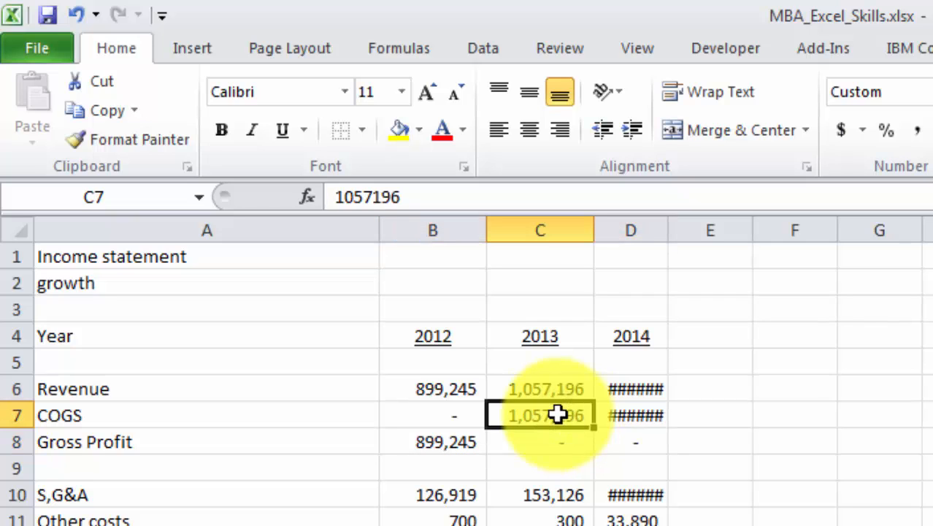
{"action": "left_click", "coordinate": [630, 414]}
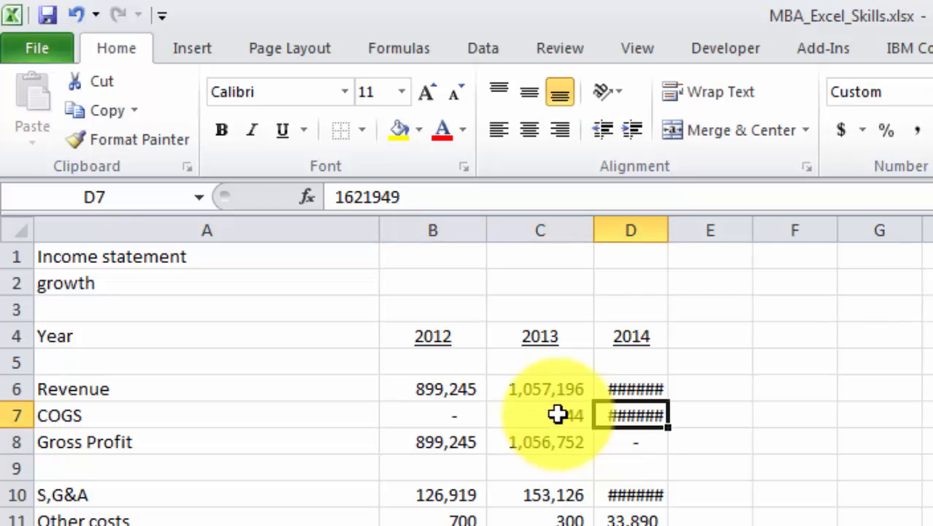
{"action": "type", "text": "555"}
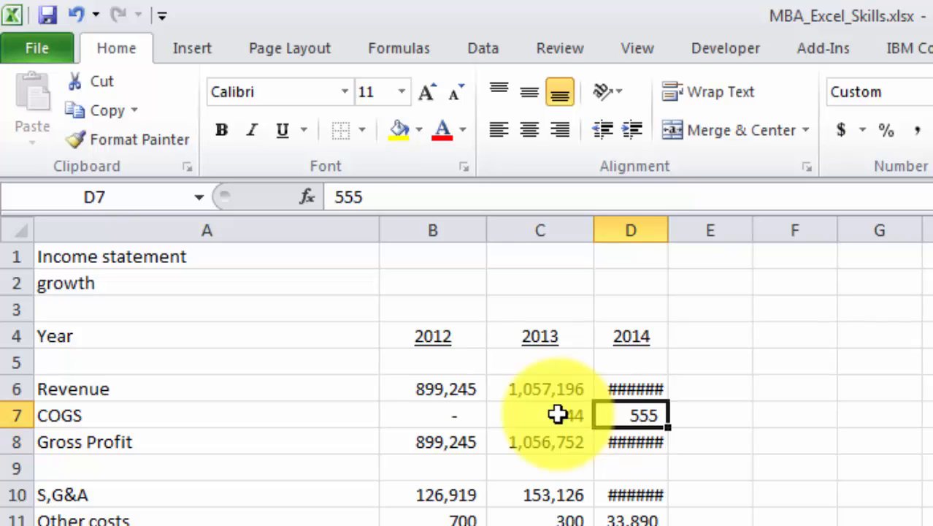
{"action": "left_click", "coordinate": [432, 441]}
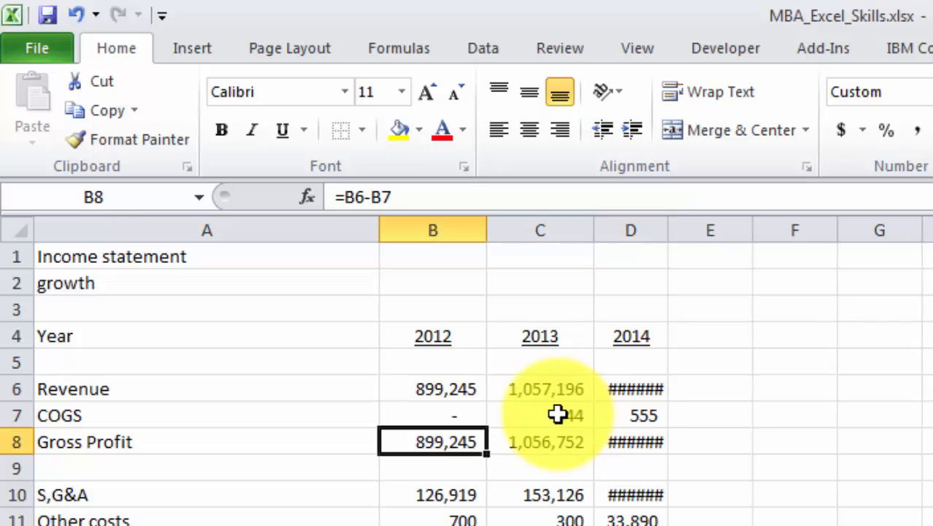
{"action": "left_click", "coordinate": [630, 441]}
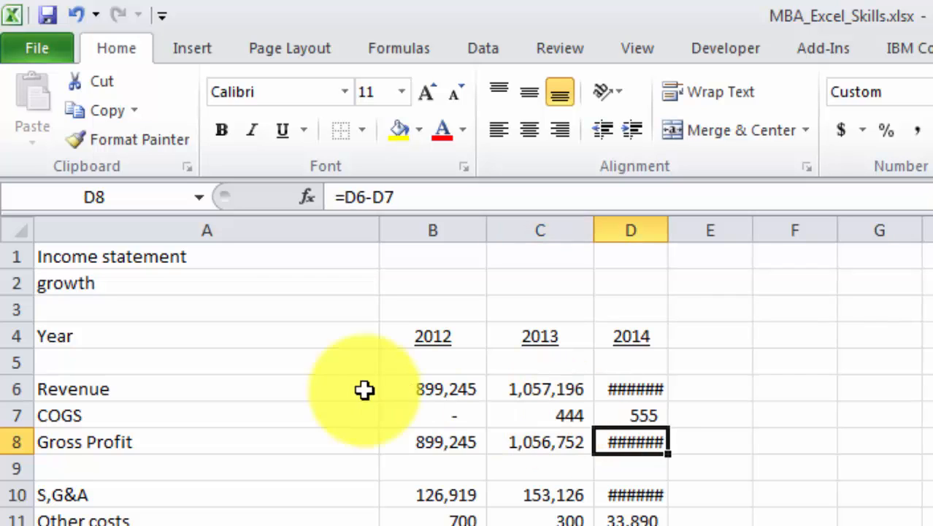
{"action": "mouse_move", "coordinate": [635, 438]}
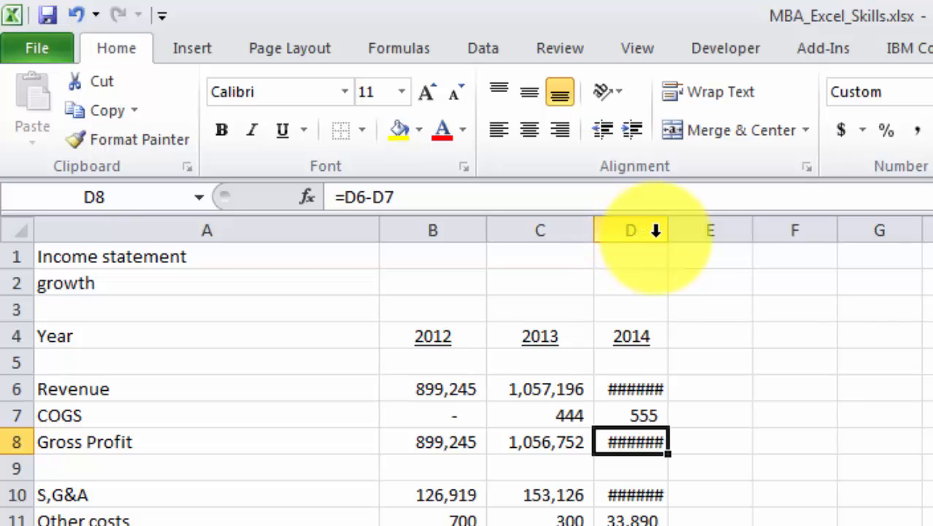
{"action": "mouse_move", "coordinate": [666, 232]}
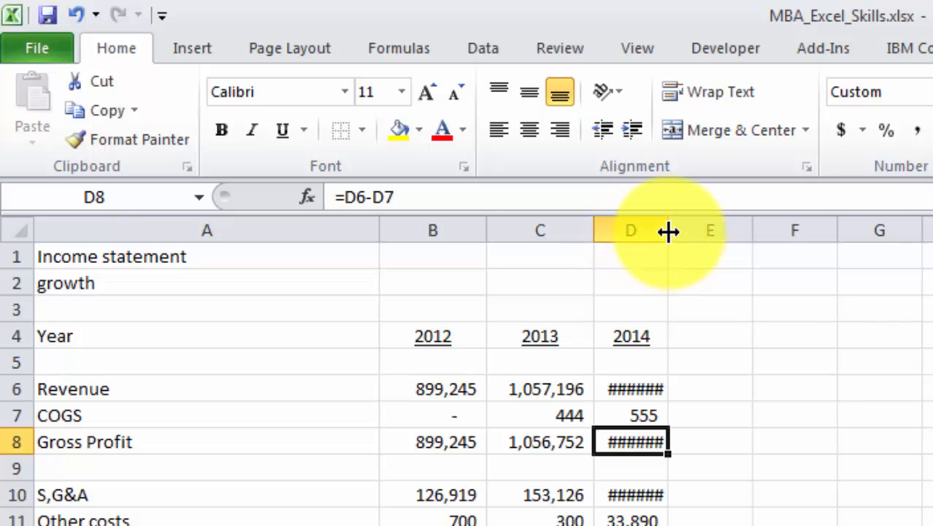
Step: Widen column D so the 2014 figures display in full
{"action": "left_click_drag", "start_coordinate": [667, 230], "coordinate": [686, 230]}
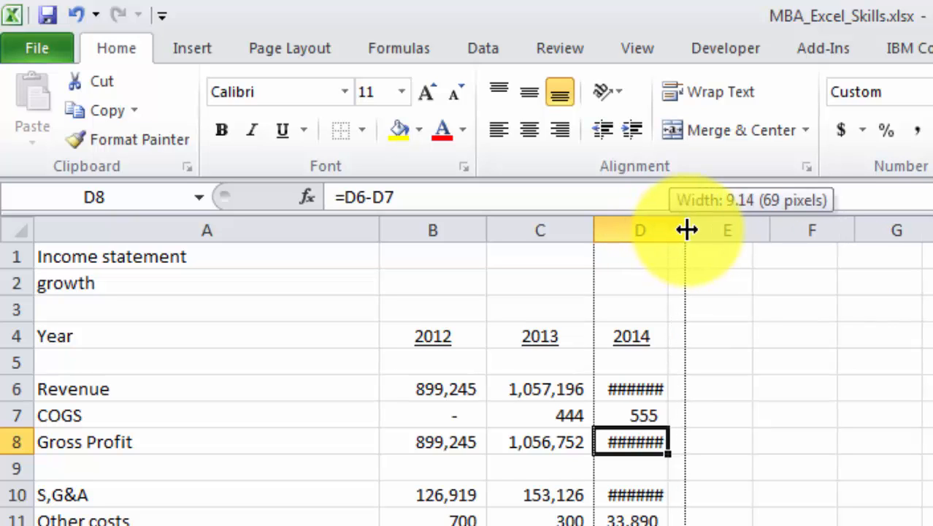
{"action": "left_click_drag", "start_coordinate": [686, 230], "coordinate": [721, 230]}
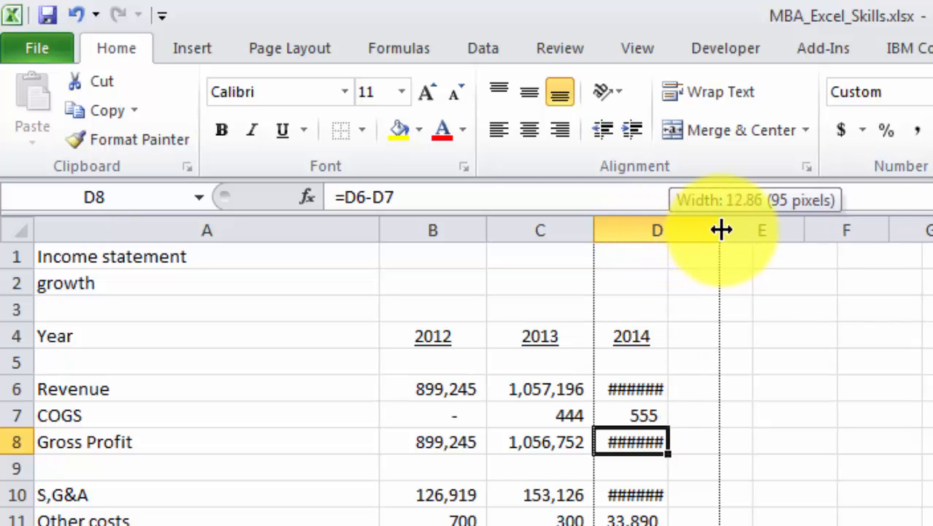
{"action": "left_click_drag", "start_coordinate": [721, 229], "coordinate": [687, 229]}
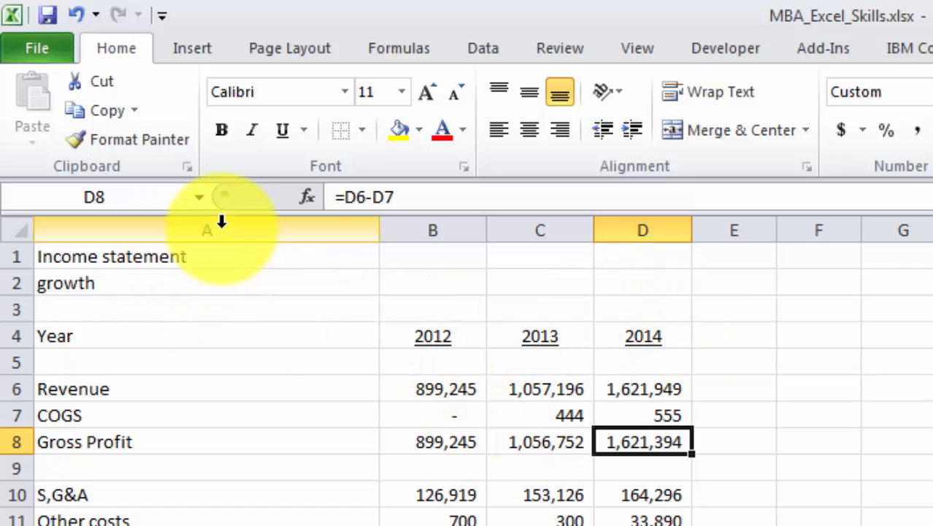
{"action": "mouse_move", "coordinate": [379, 229]}
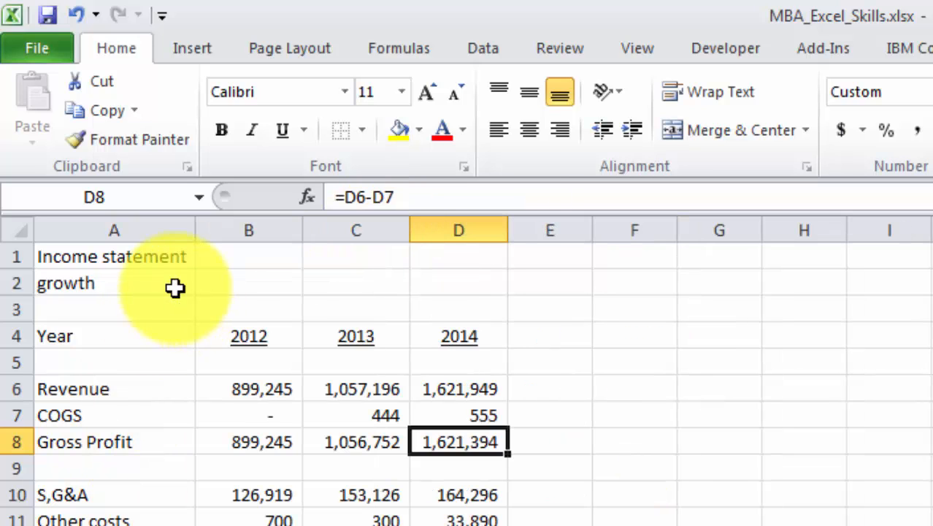
{"action": "mouse_move", "coordinate": [176, 263]}
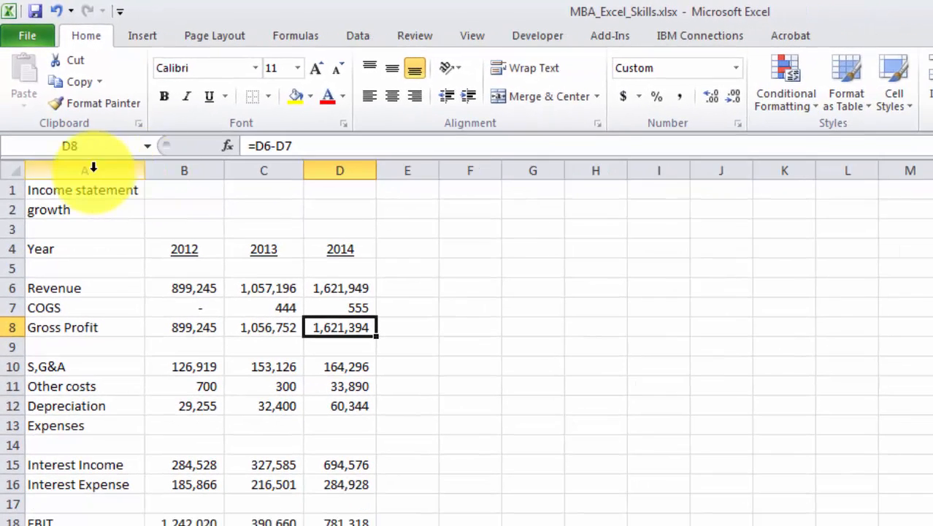
Step: Set column A's width through Column Width so the row labels fit
{"action": "right_click", "coordinate": [83, 169]}
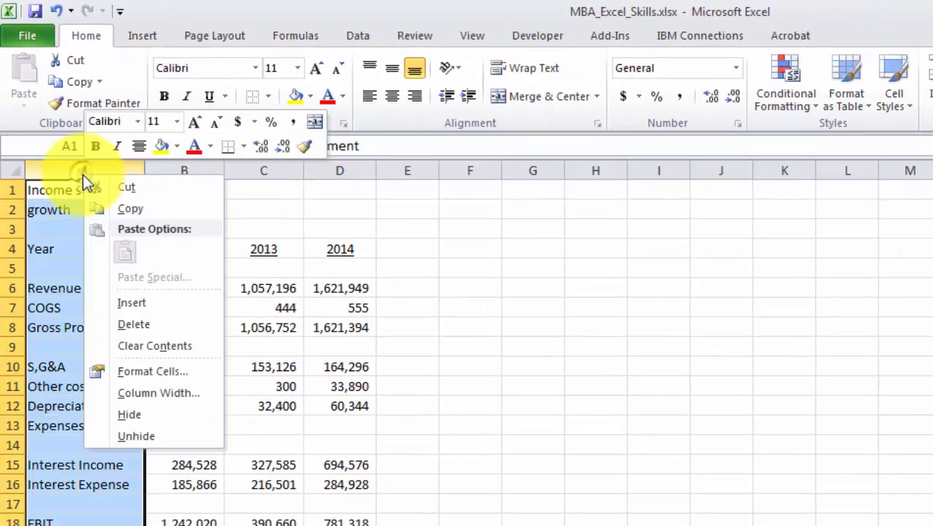
{"action": "mouse_move", "coordinate": [153, 393]}
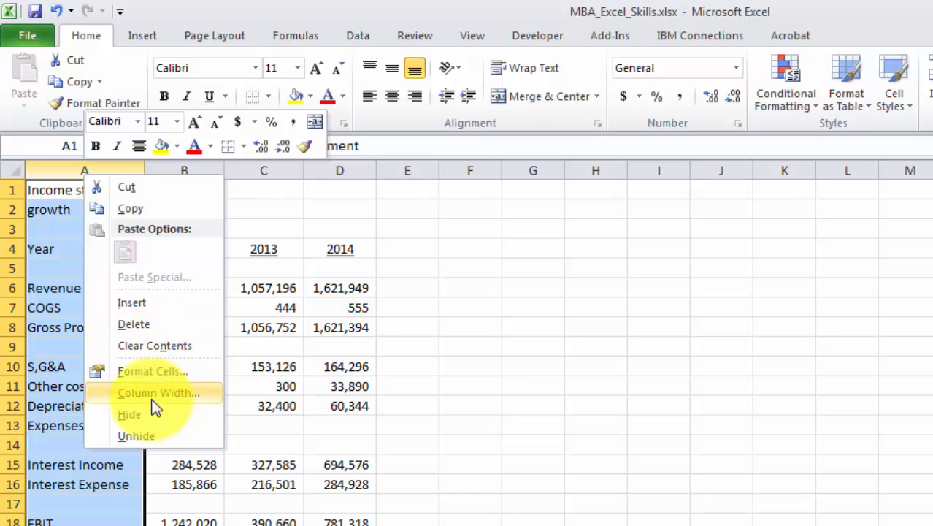
{"action": "left_click", "coordinate": [159, 392]}
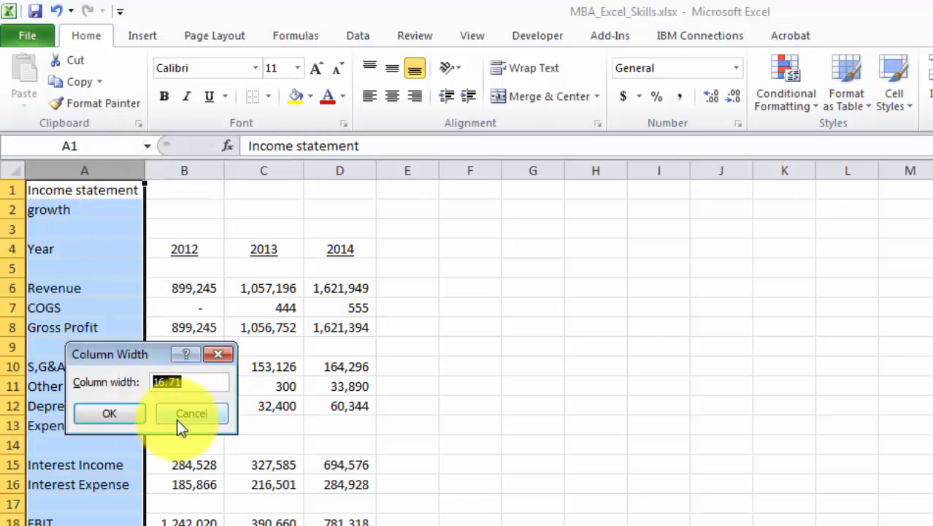
{"action": "left_click", "coordinate": [109, 413]}
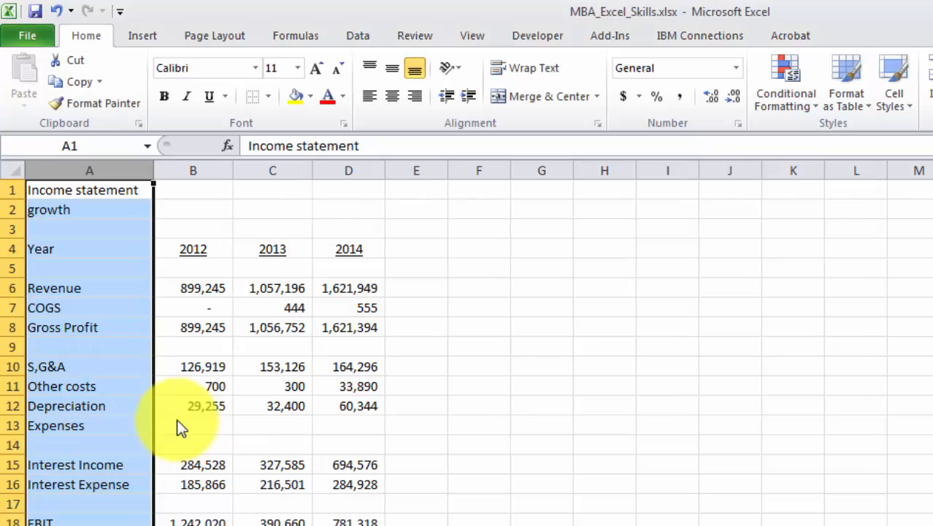
{"action": "left_click", "coordinate": [193, 190]}
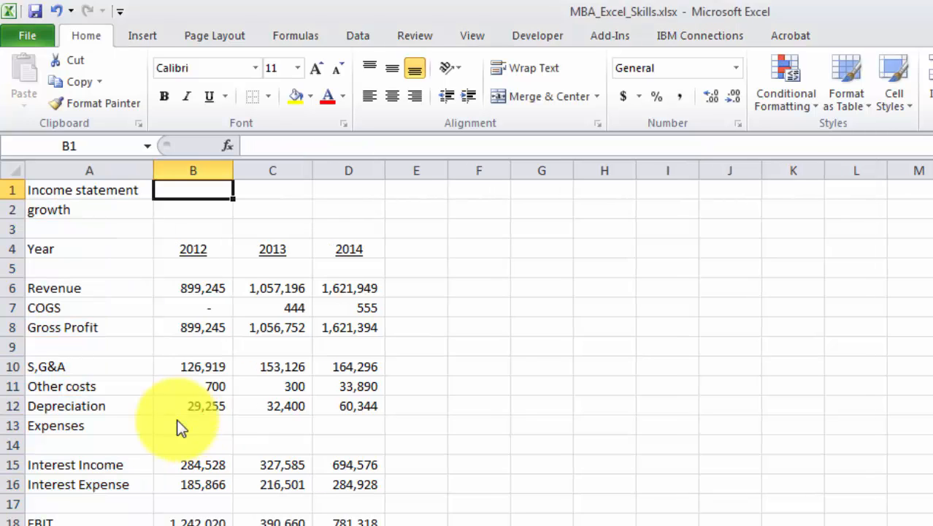
{"action": "left_click", "coordinate": [89, 189]}
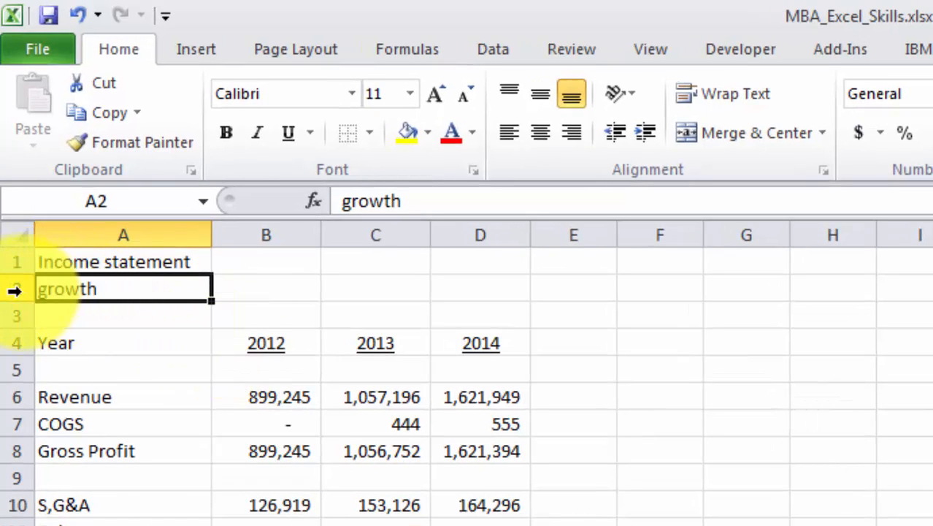
Step: Insert a blank row above 'growth' and bring up the column B insert menu
{"action": "left_click", "coordinate": [16, 289]}
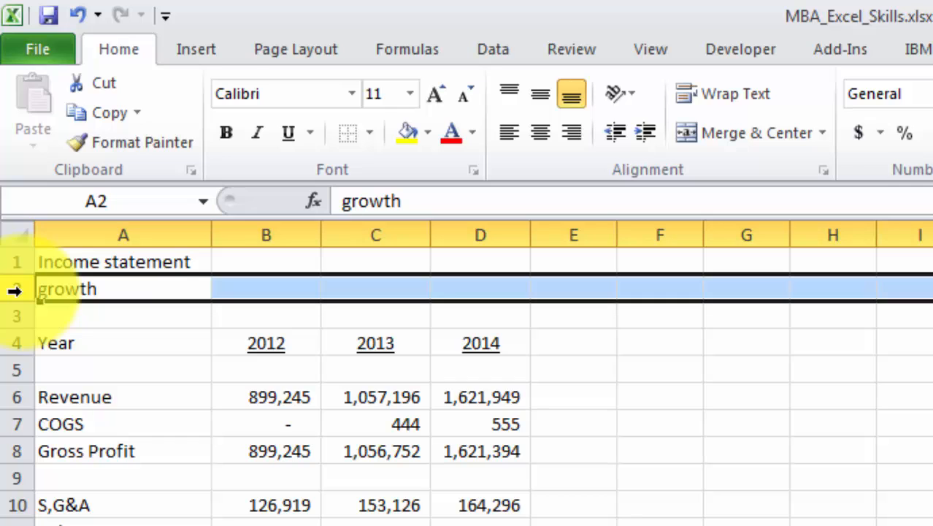
{"action": "right_click", "coordinate": [66, 288]}
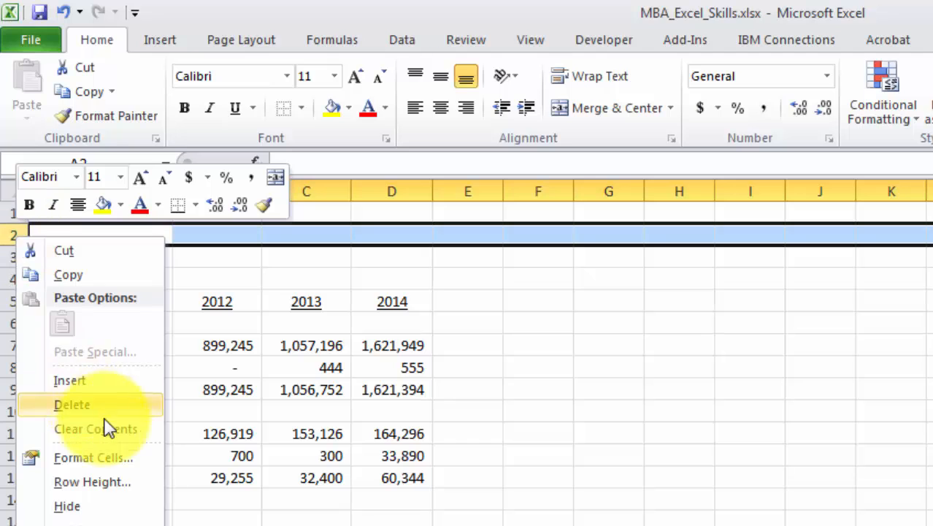
{"action": "mouse_move", "coordinate": [70, 381]}
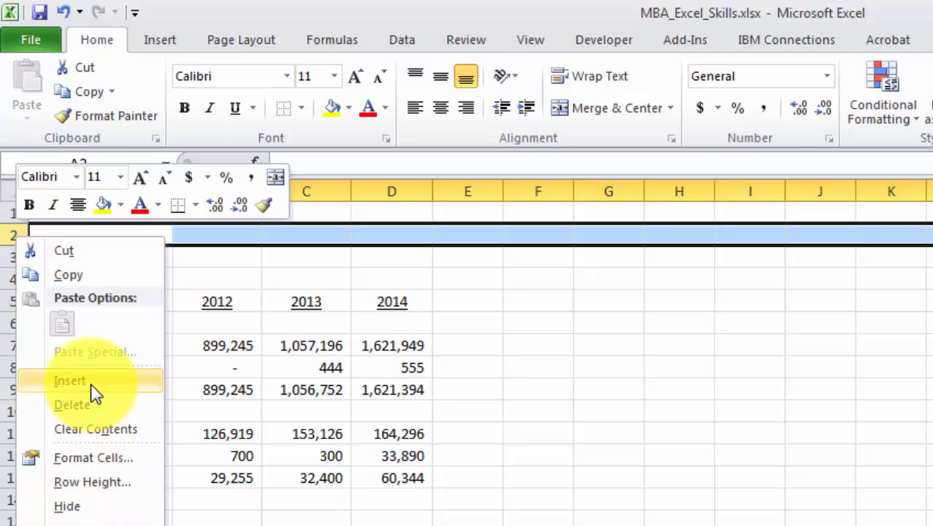
{"action": "left_click", "coordinate": [70, 380]}
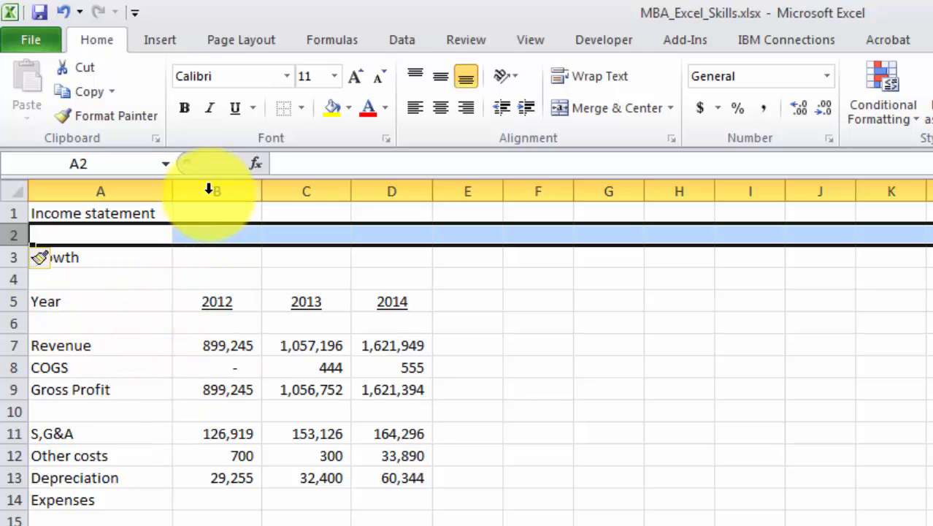
{"action": "right_click", "coordinate": [214, 191]}
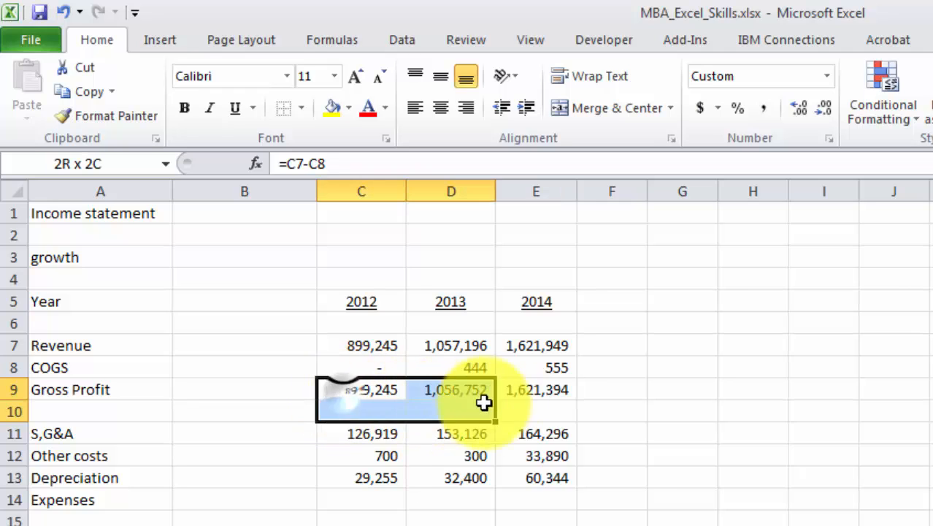
Step: Paste the expenses formula into D14:E14, giving (32,100) and (26,454), then type =C12-C13 in C14
{"action": "left_click", "coordinate": [361, 389]}
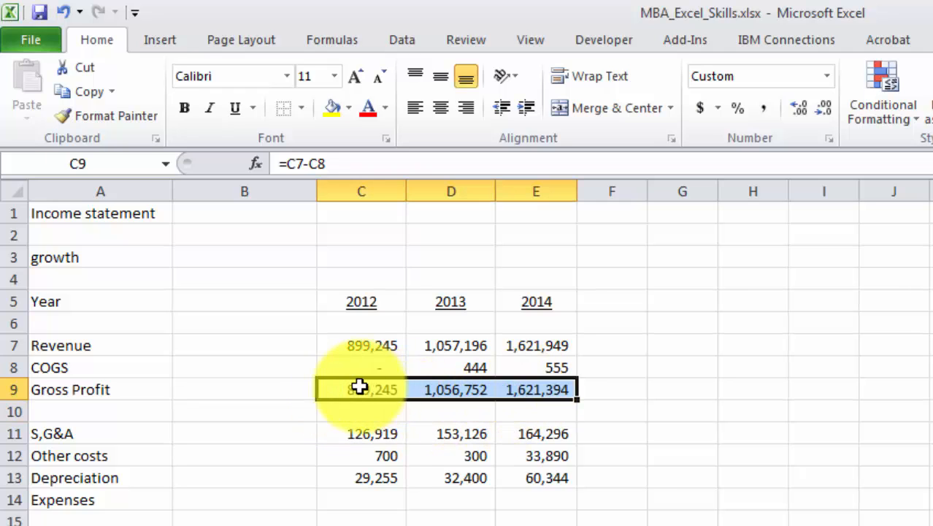
{"action": "right_click", "coordinate": [537, 389]}
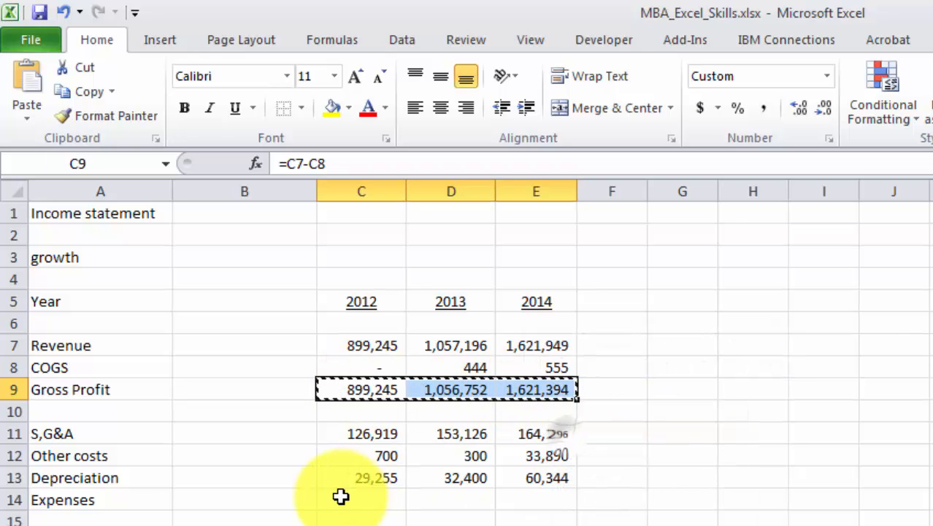
{"action": "right_click", "coordinate": [341, 499]}
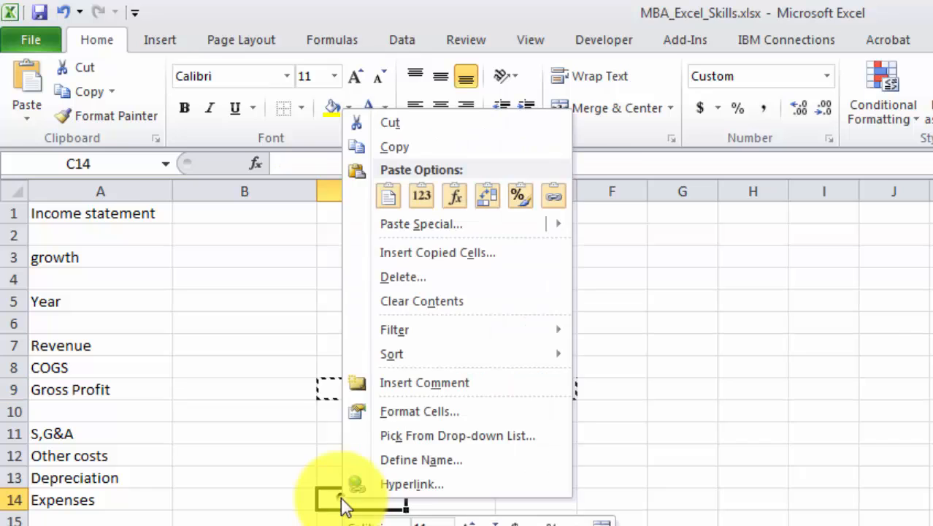
{"action": "mouse_move", "coordinate": [389, 195]}
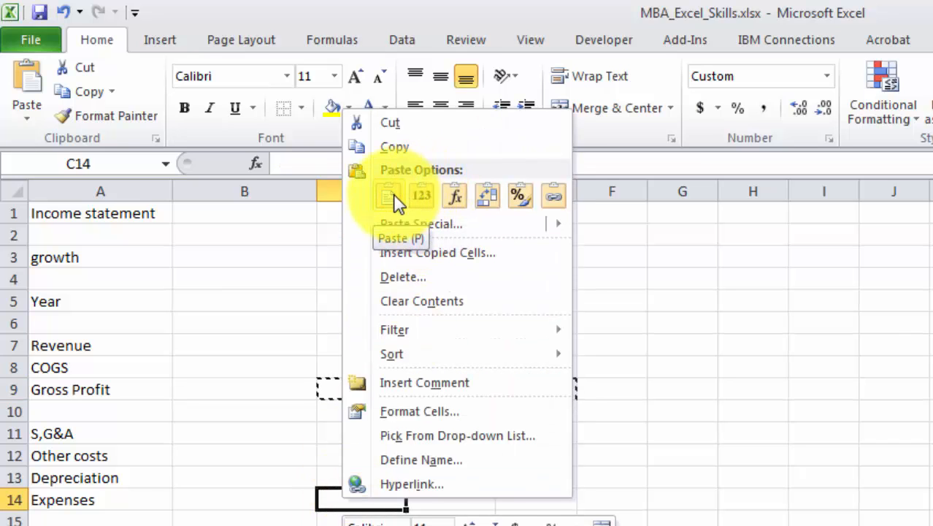
{"action": "left_click", "coordinate": [388, 195]}
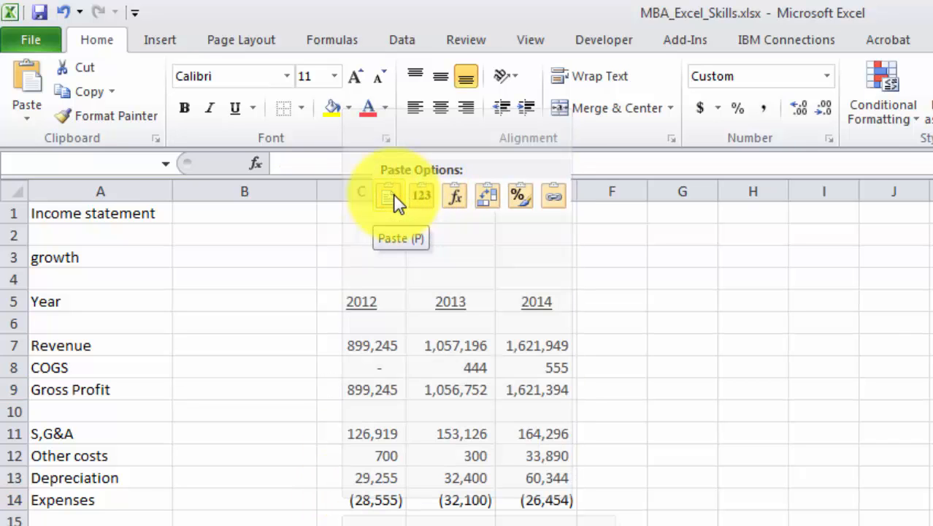
{"action": "left_click", "coordinate": [422, 196]}
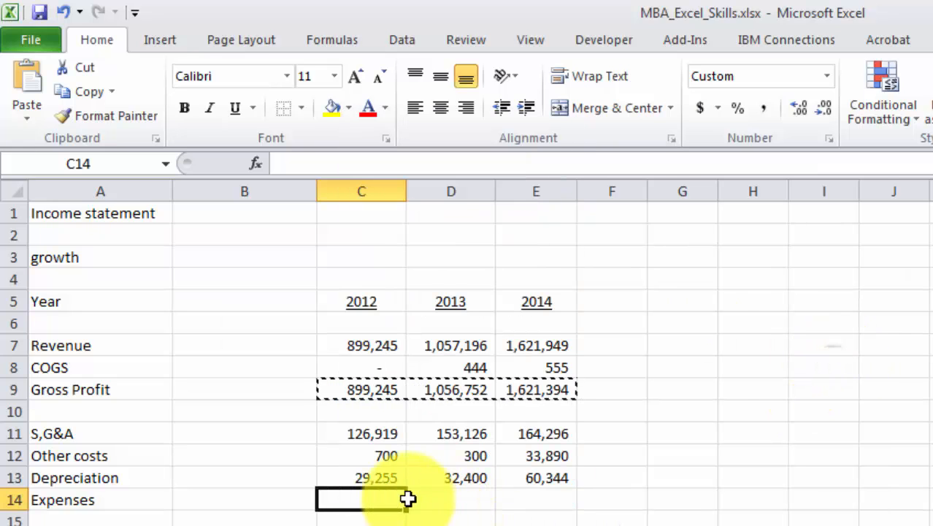
{"action": "right_click", "coordinate": [361, 499]}
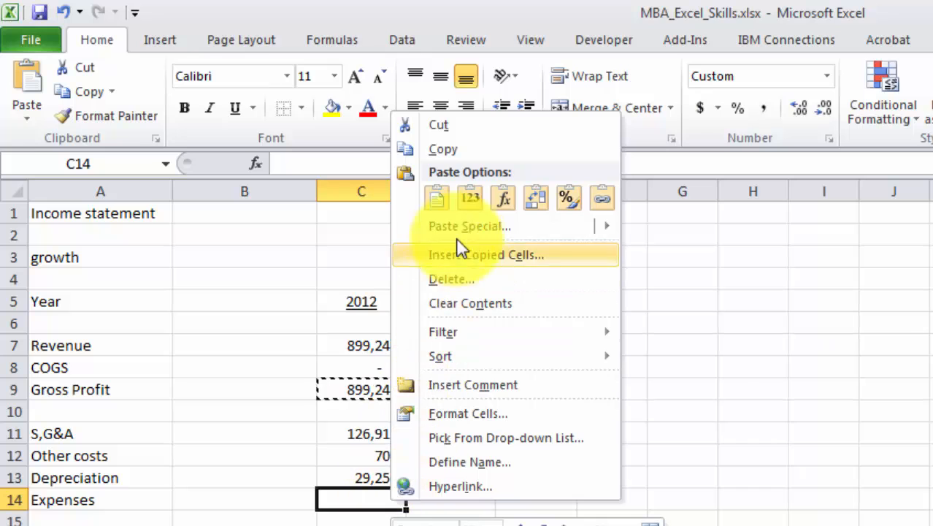
{"action": "left_click", "coordinate": [437, 197]}
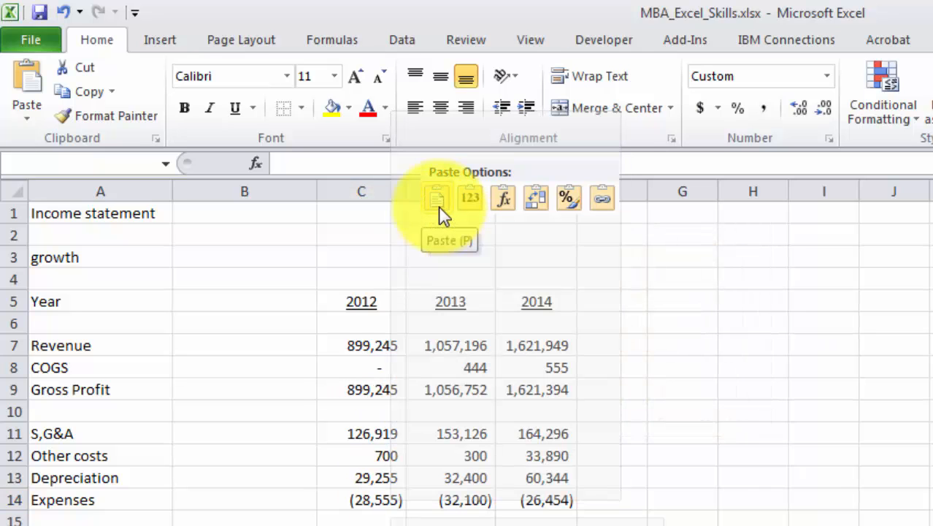
{"action": "type", "text": "=C12-C13"}
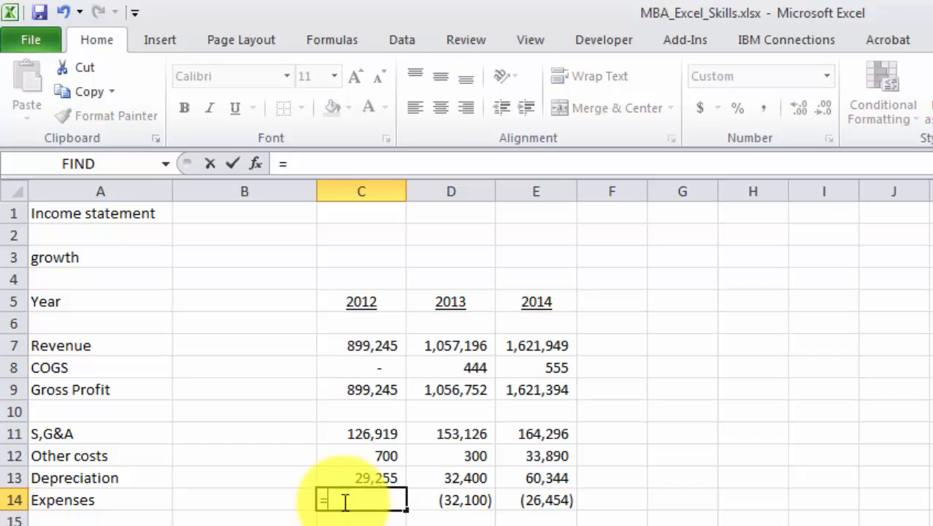
Step: Enter =SUM(C11:C13) in C14, showing 156,874, then select D14:E14
{"action": "type", "text": "sum"}
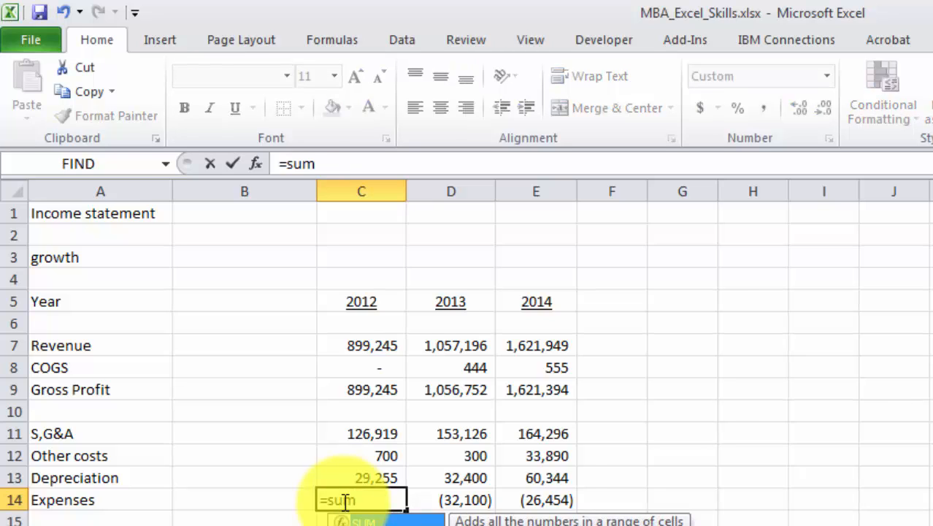
{"action": "type", "text": "("}
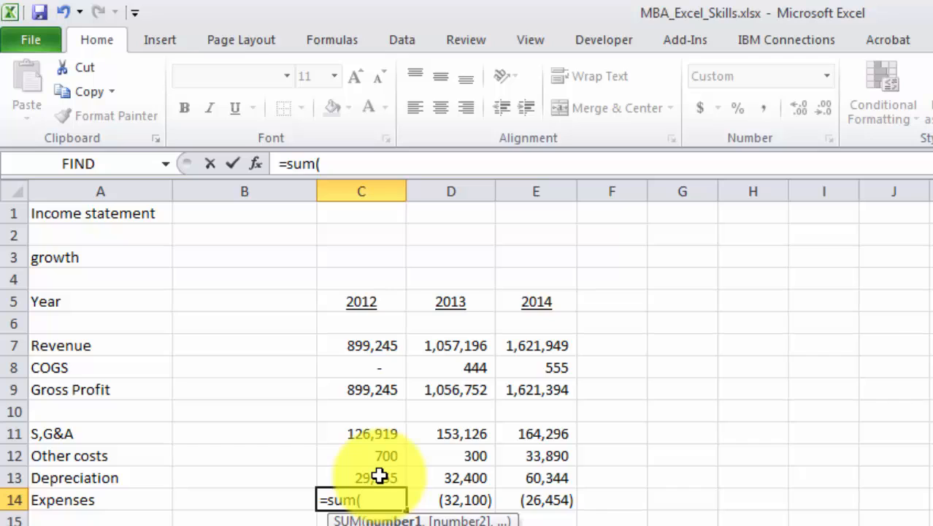
{"action": "left_click_drag", "start_coordinate": [361, 433], "coordinate": [361, 477]}
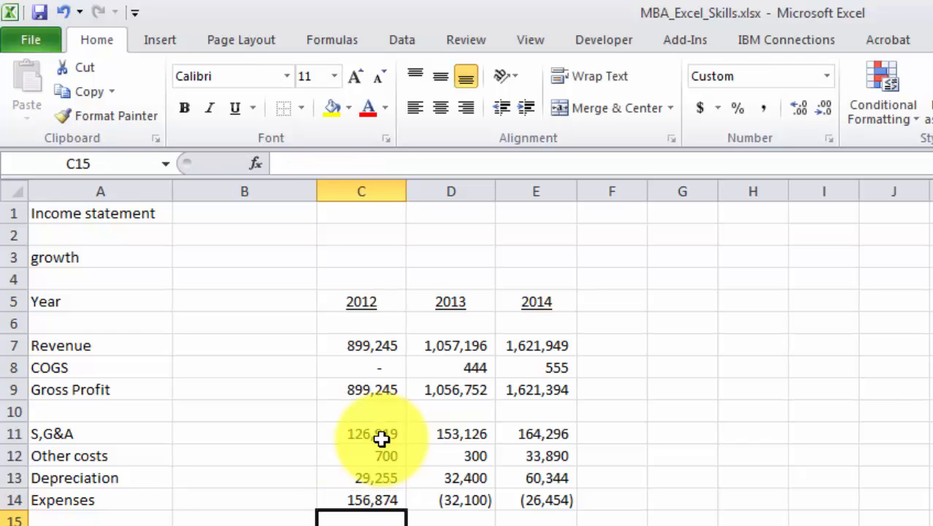
{"action": "left_click", "coordinate": [360, 499]}
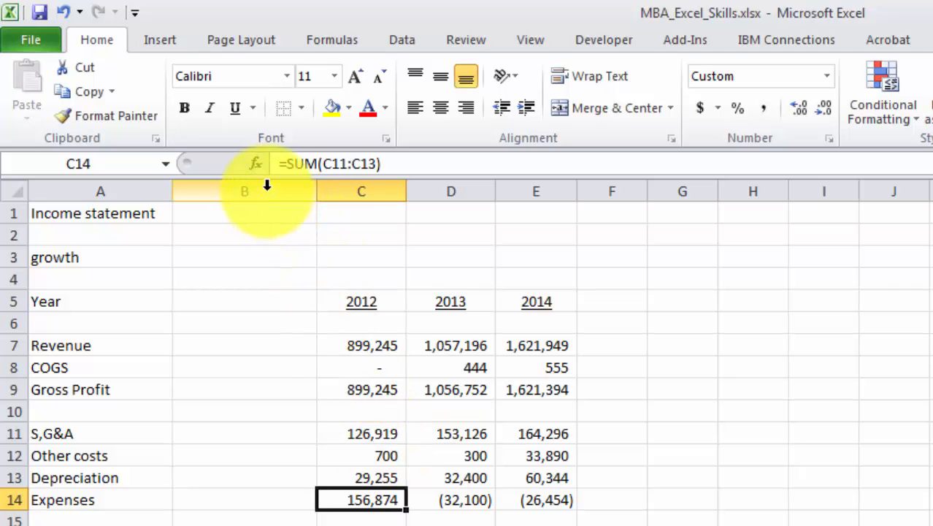
{"action": "mouse_move", "coordinate": [256, 162]}
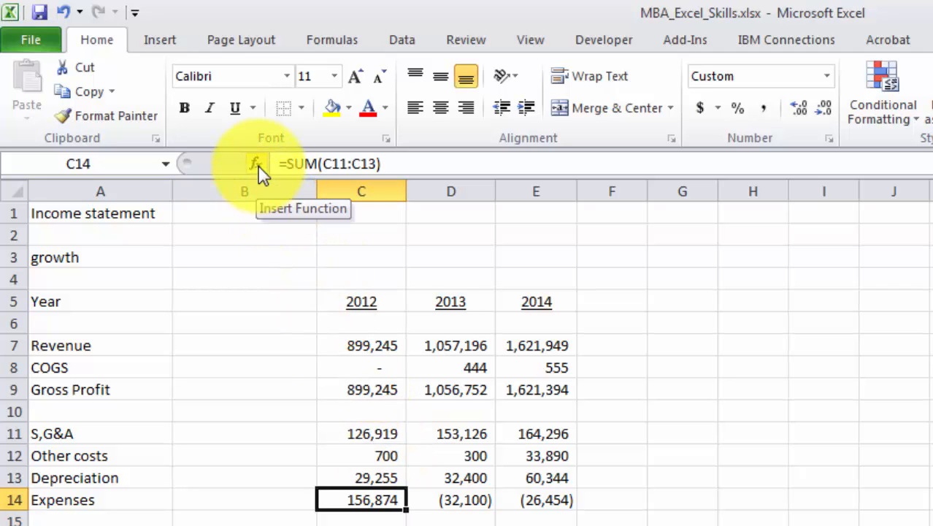
{"action": "left_click", "coordinate": [255, 163]}
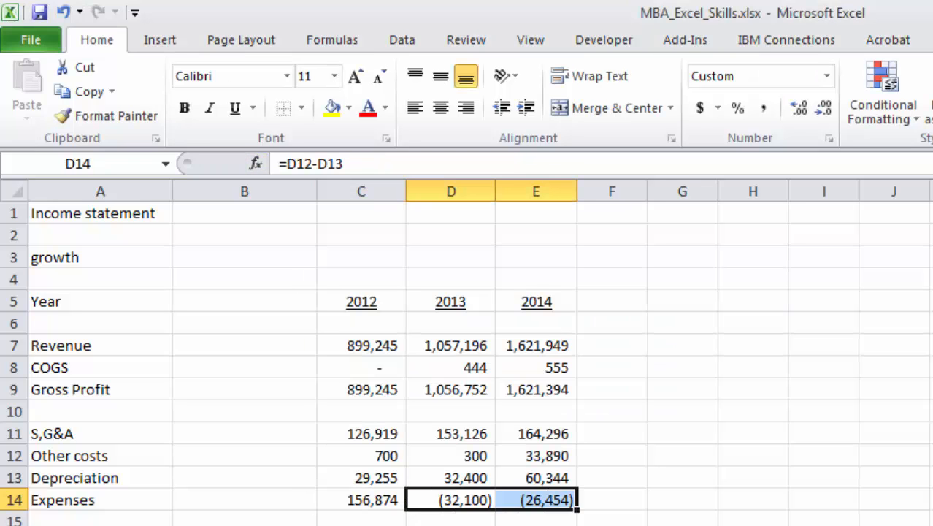
Step: Clear D14:E14 and insert SUM(D11:D13) in D14 via the function wizard, showing 185,826
{"action": "key", "text": "Delete"}
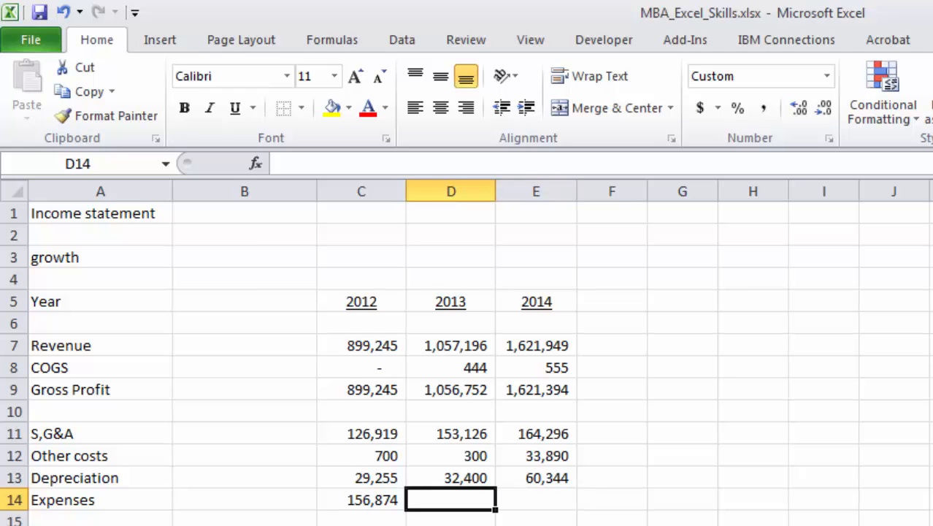
{"action": "mouse_move", "coordinate": [259, 172]}
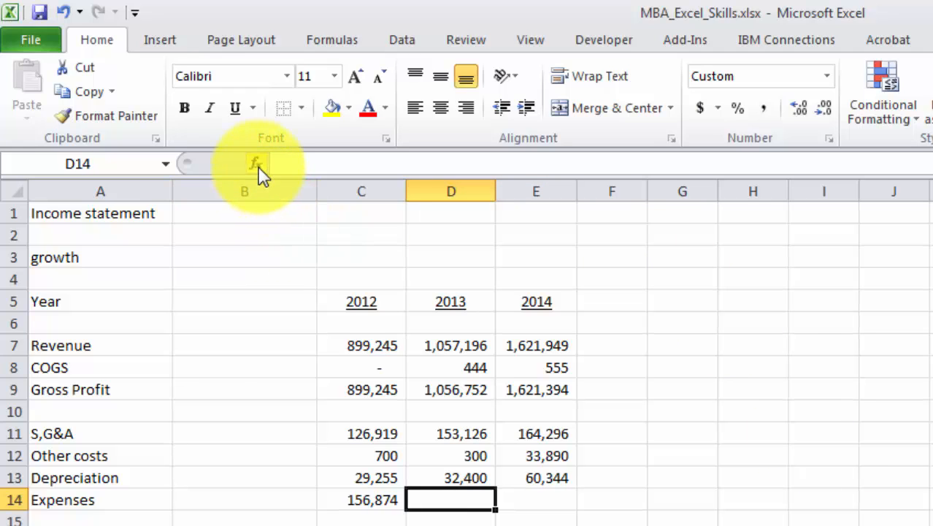
{"action": "left_click", "coordinate": [255, 162]}
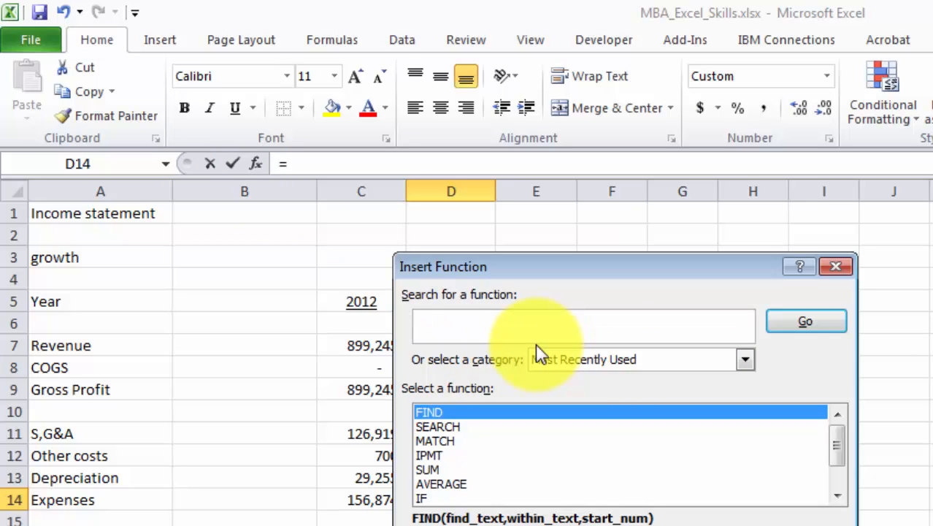
{"action": "type", "text": "sum"}
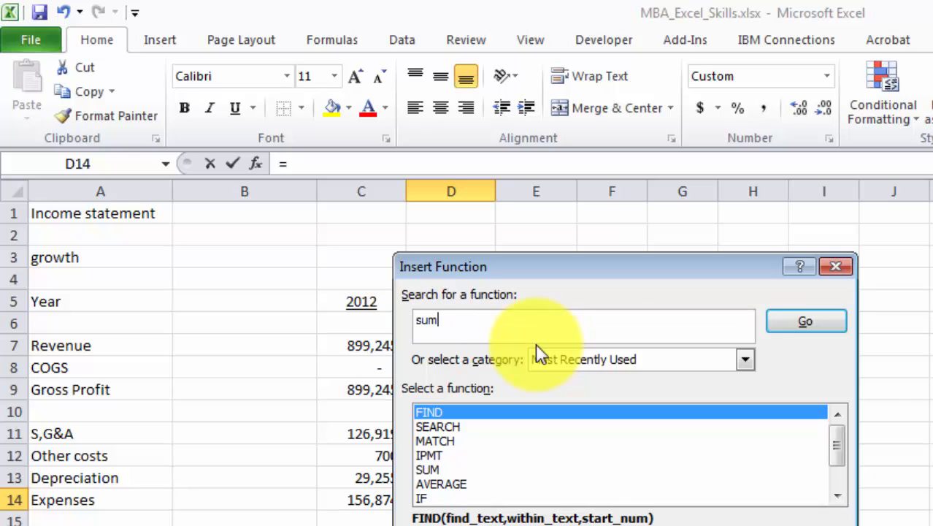
{"action": "left_click", "coordinate": [805, 321]}
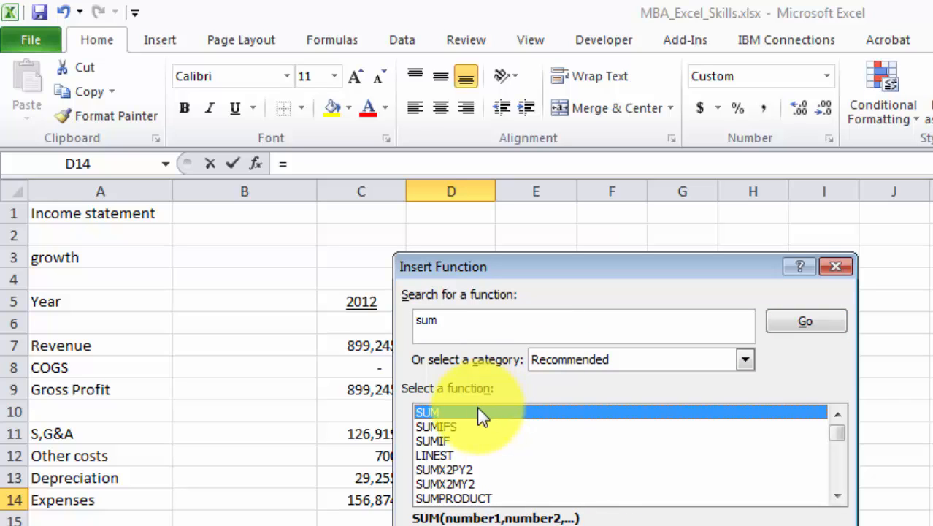
{"action": "mouse_move", "coordinate": [475, 418]}
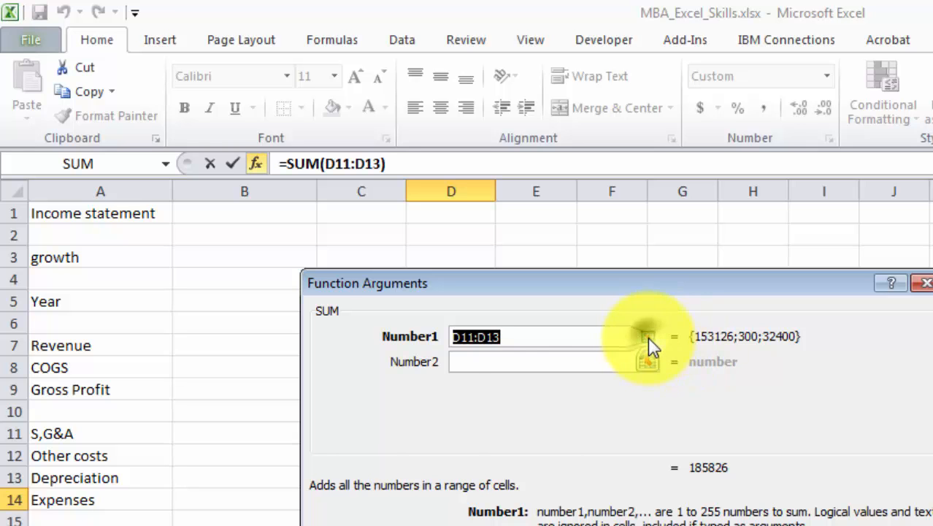
{"action": "left_click", "coordinate": [649, 337]}
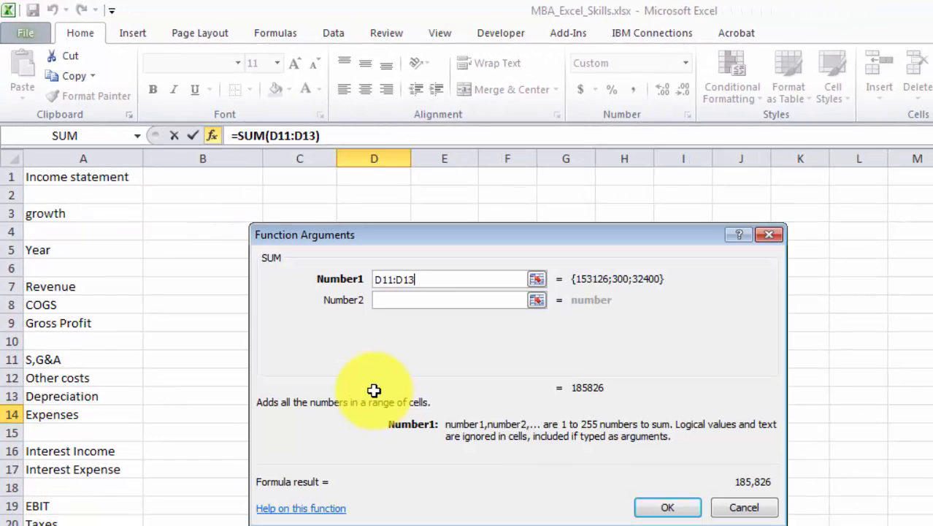
{"action": "mouse_move", "coordinate": [665, 507]}
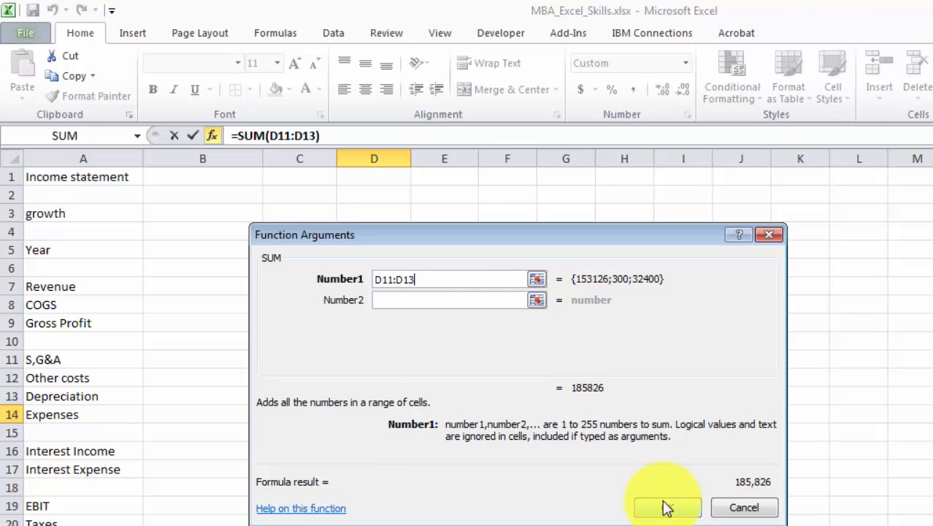
{"action": "left_click", "coordinate": [666, 507]}
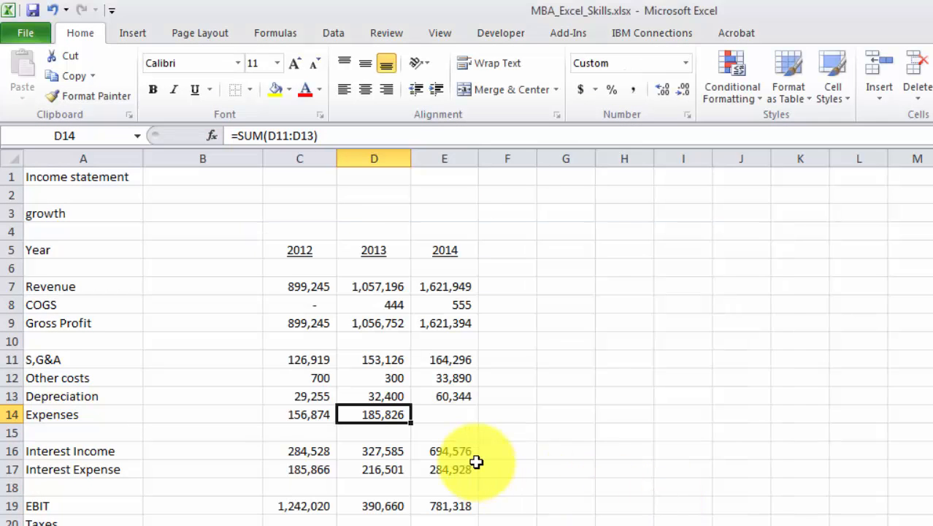
Step: Check the 2012–2013 Expenses formulas, then enter =SUM(E11:E13) for 2014, showing 258,530
{"action": "left_click", "coordinate": [299, 414]}
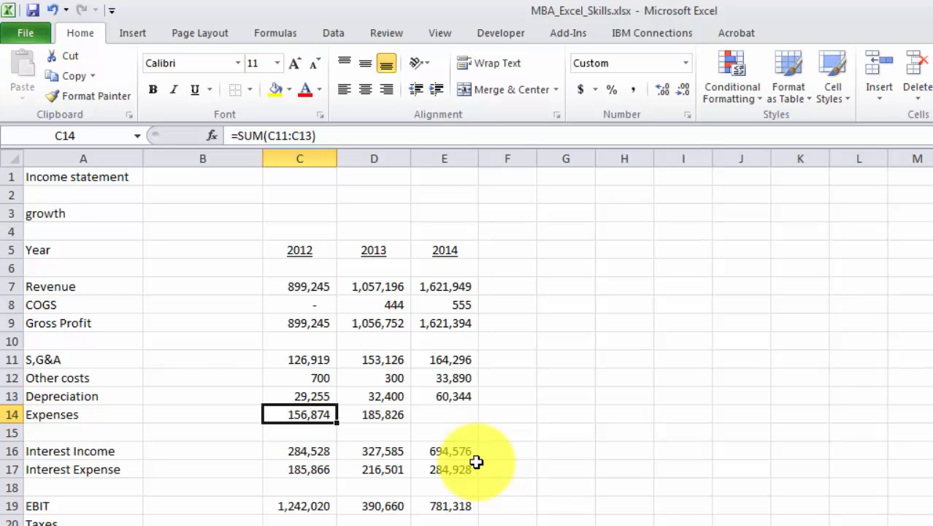
{"action": "left_click", "coordinate": [374, 414]}
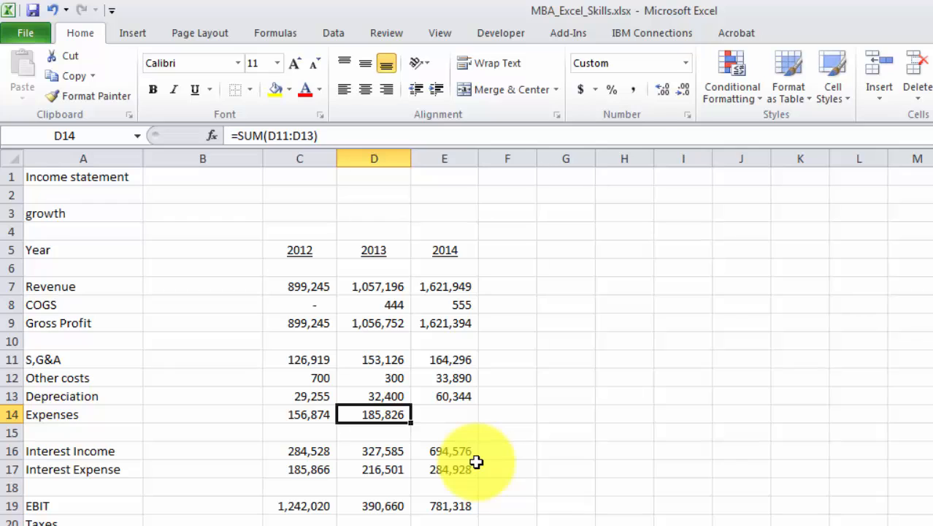
{"action": "mouse_move", "coordinate": [445, 446]}
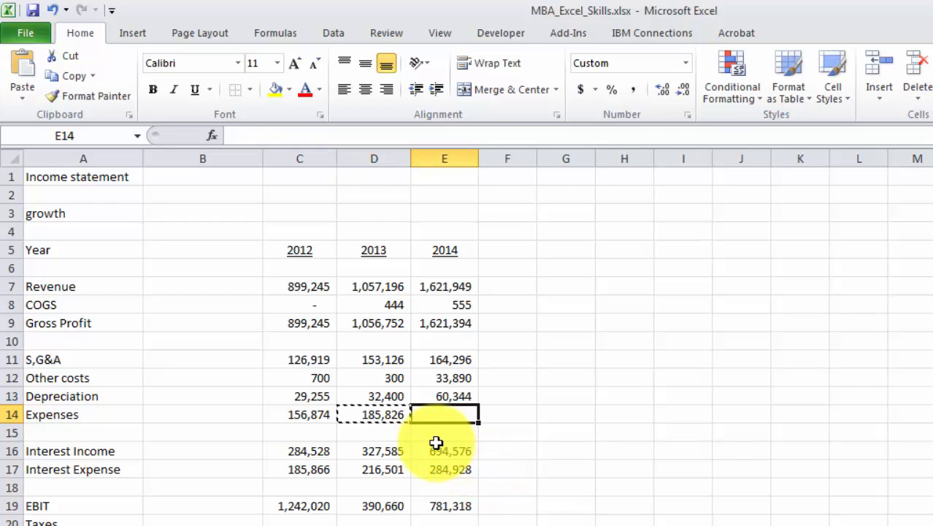
{"action": "type", "text": "=SUM(E11:E13)"}
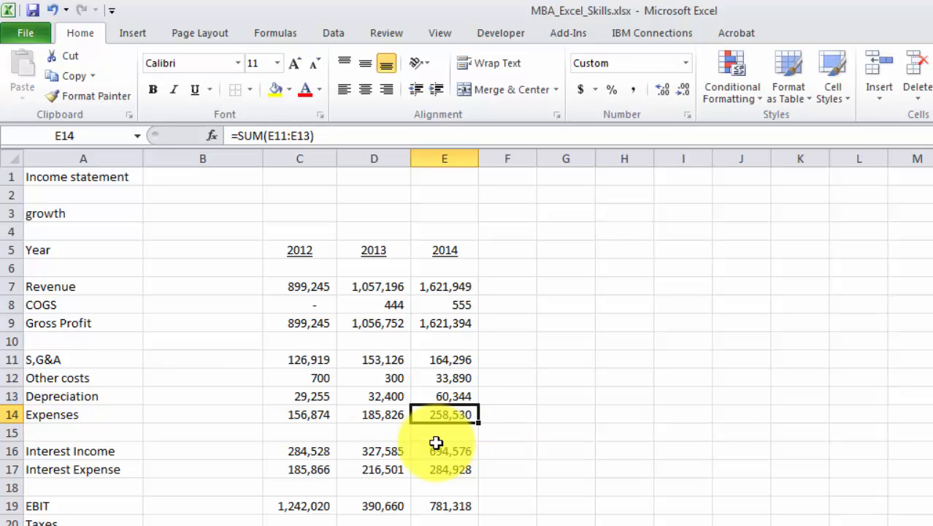
{"action": "left_click", "coordinate": [374, 432]}
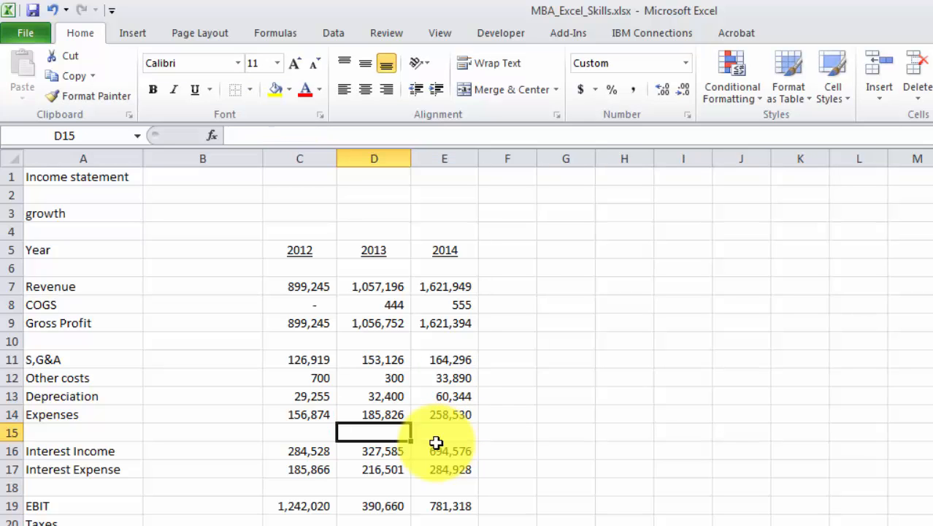
Step: Build EBIT as =C9-C14+C16-C17 in C19 and fill it across to 2014
{"action": "type", "text": "1242020"}
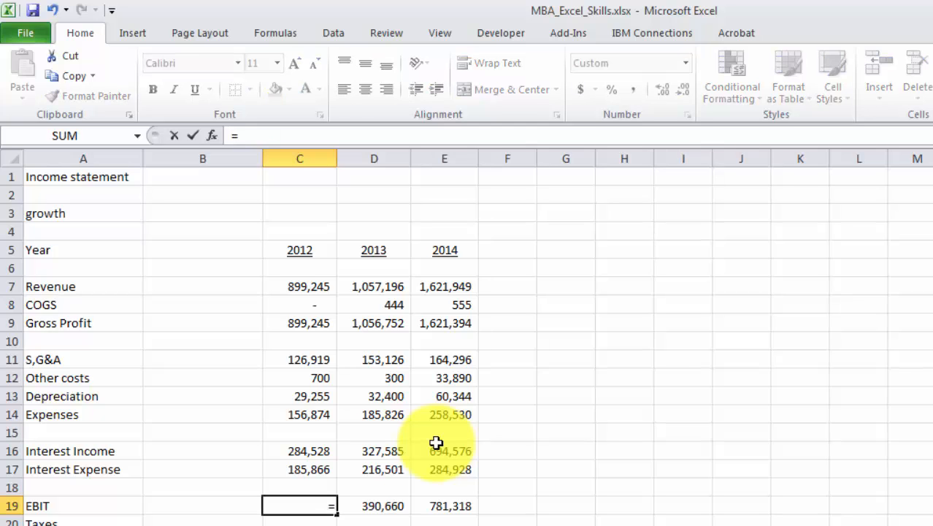
{"action": "left_click", "coordinate": [300, 487]}
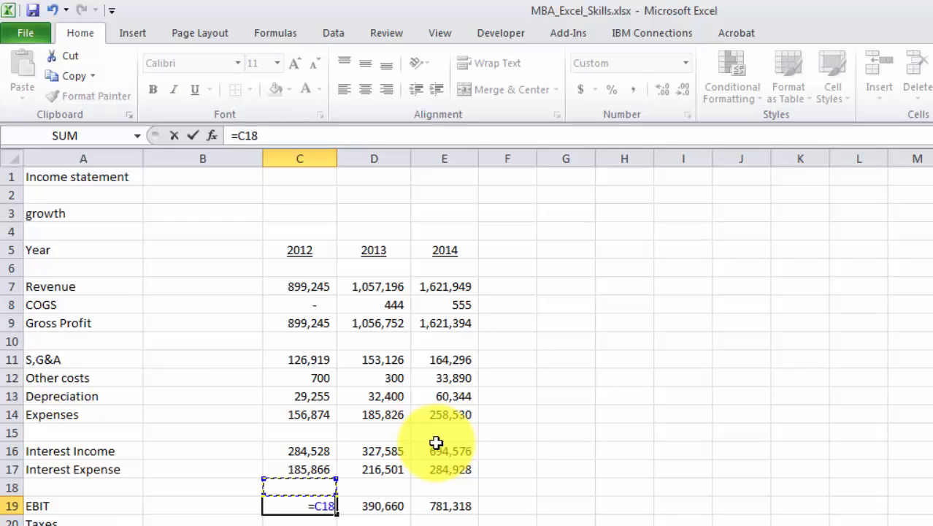
{"action": "left_click", "coordinate": [299, 322]}
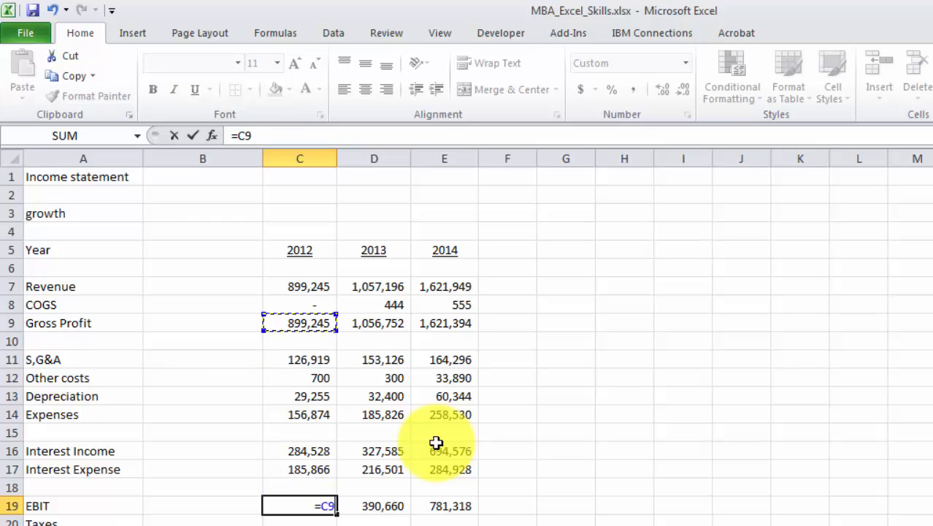
{"action": "left_click", "coordinate": [299, 432]}
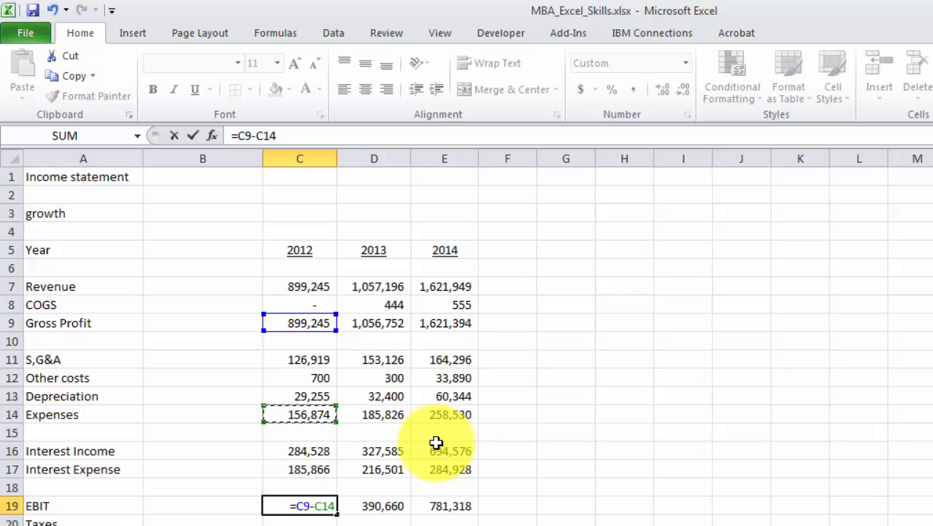
{"action": "type", "text": "+C16"}
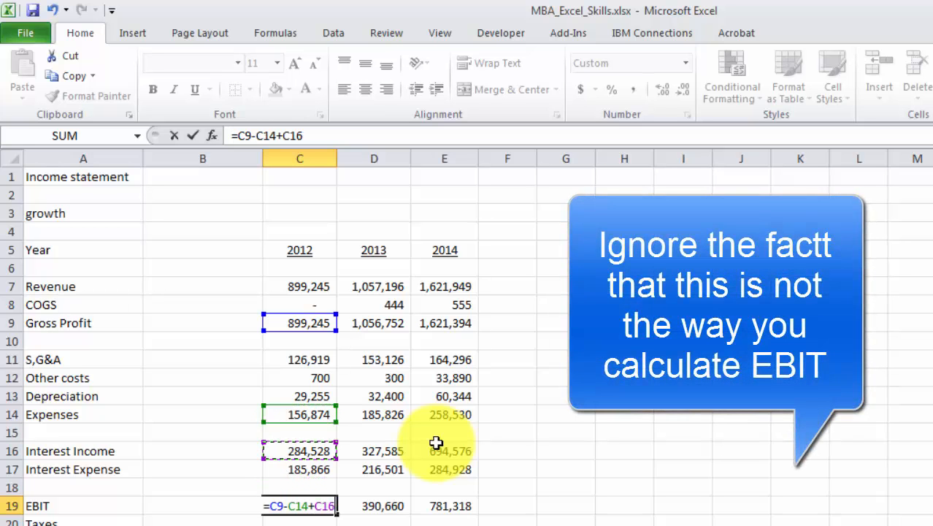
{"action": "type", "text": "-C17"}
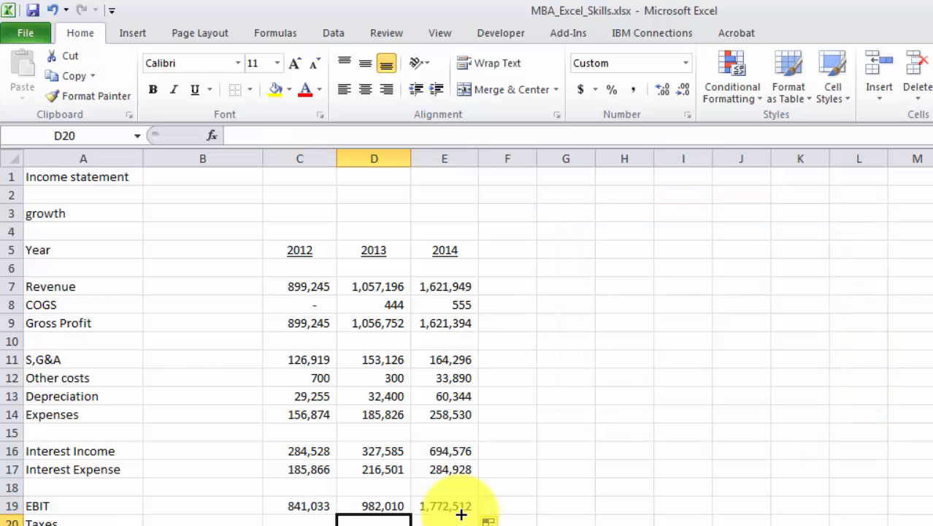
{"action": "left_click", "coordinate": [300, 506]}
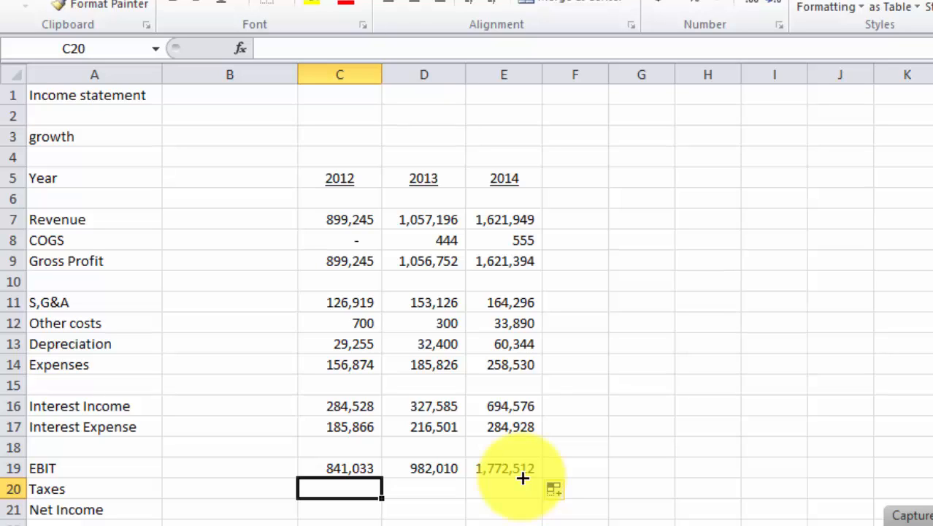
Step: Enter =C19*0.34 as the 2012 Taxes formula, giving 285,951
{"action": "type", "text": "="}
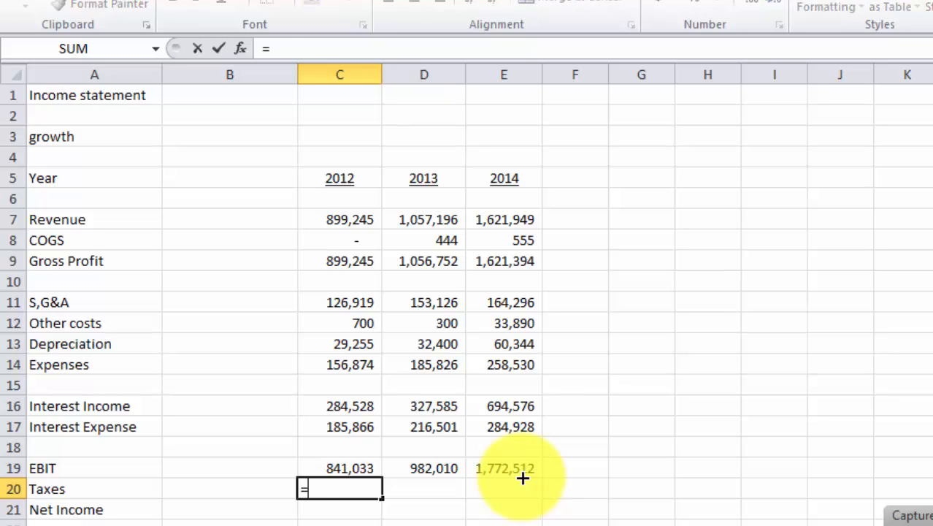
{"action": "left_click", "coordinate": [338, 468]}
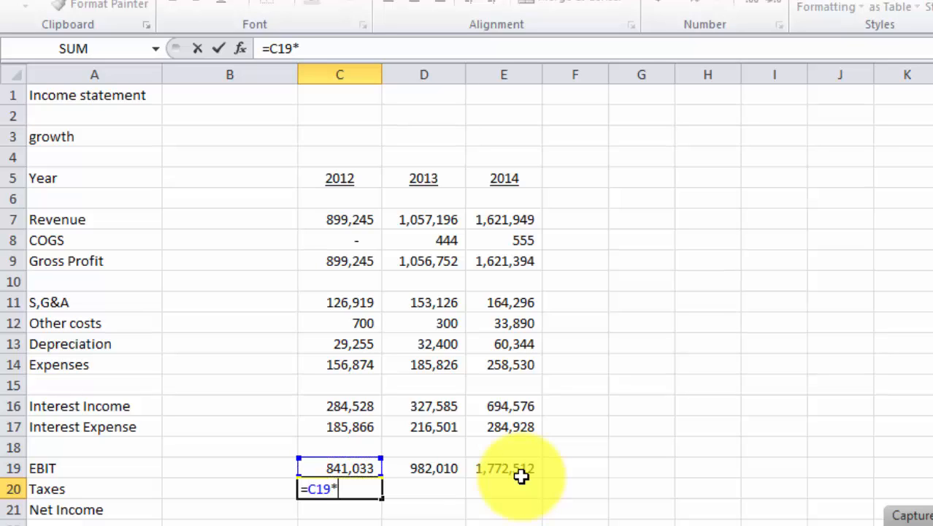
{"action": "type", "text": "34"}
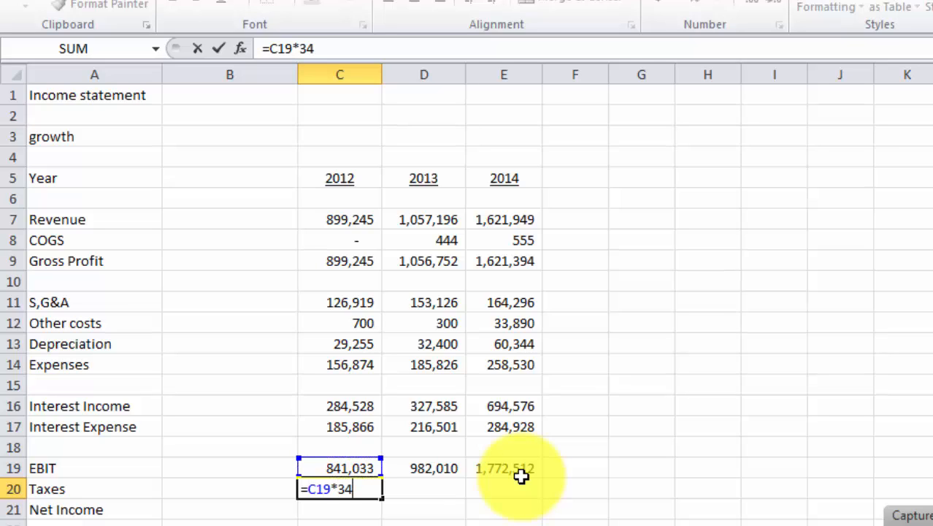
{"action": "key", "text": "Backspace"}
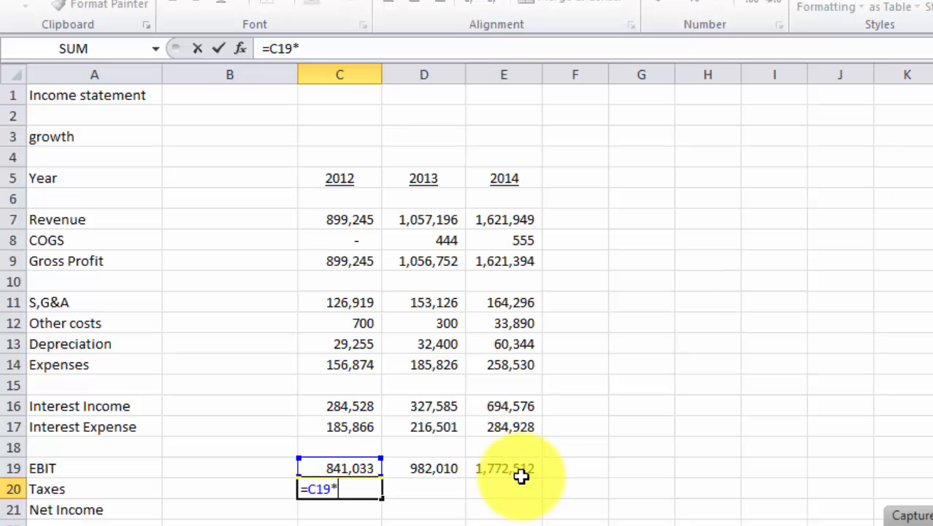
{"action": "type", "text": "0.34"}
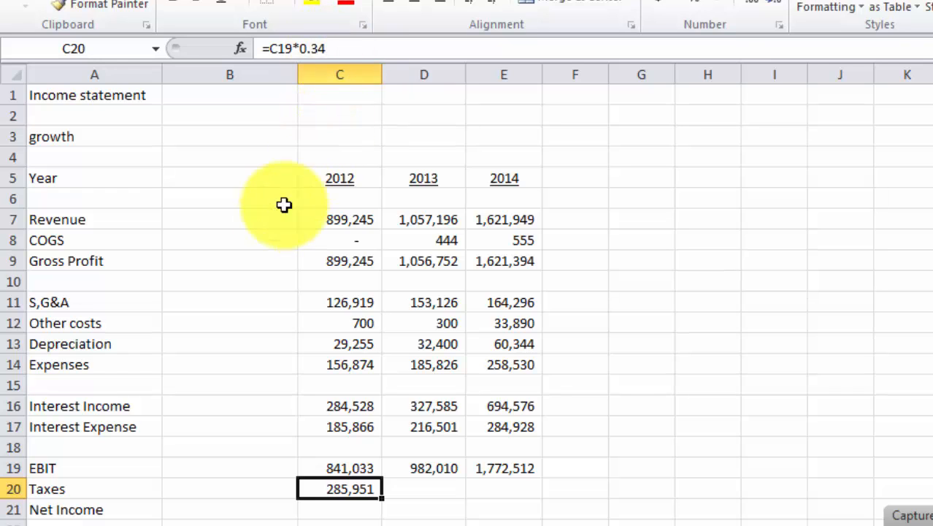
{"action": "mouse_move", "coordinate": [311, 154]}
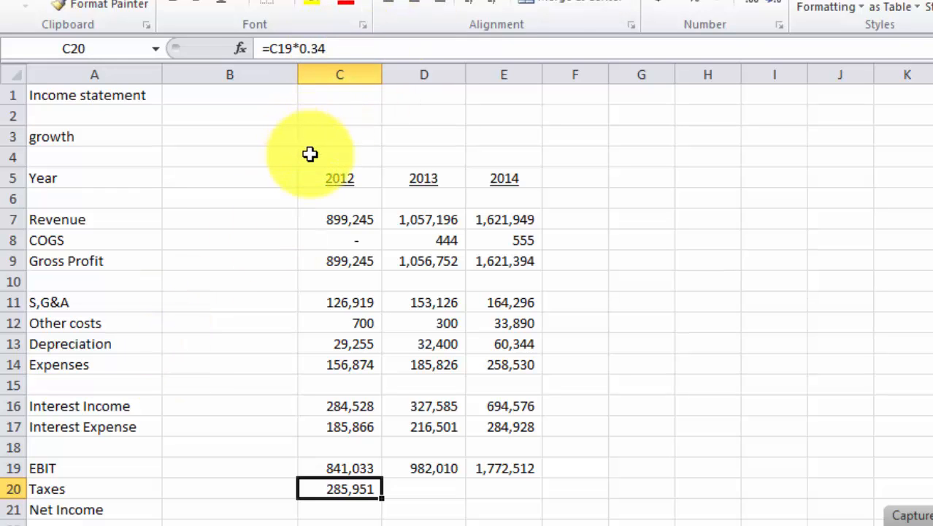
Step: Insert a 'tax rate' row with 0.34 for 2012 and point the Taxes formula at it
{"action": "right_click", "coordinate": [13, 157]}
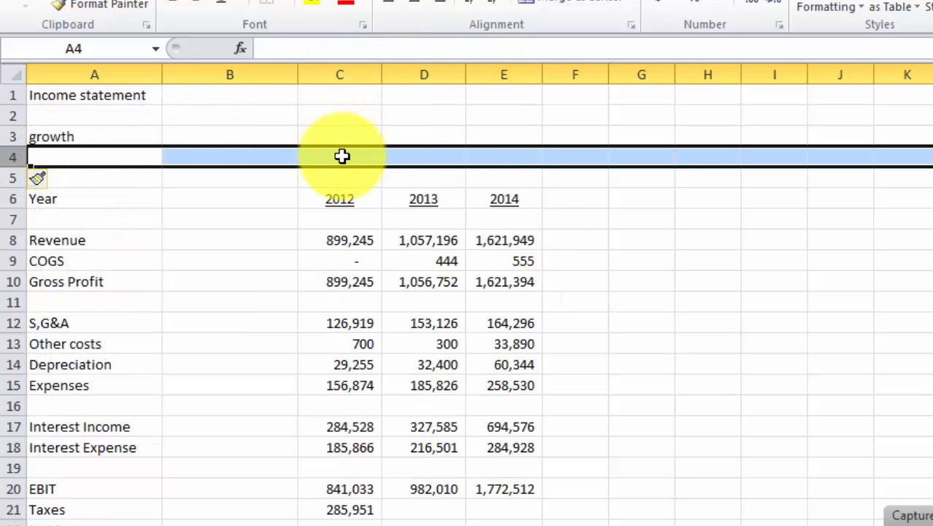
{"action": "type", "text": "tx"}
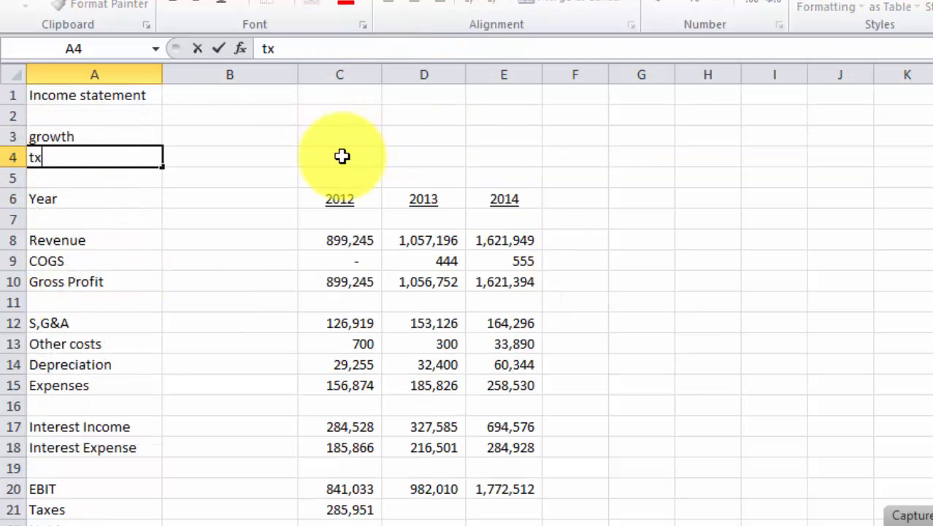
{"action": "type", "text": "ax rate"}
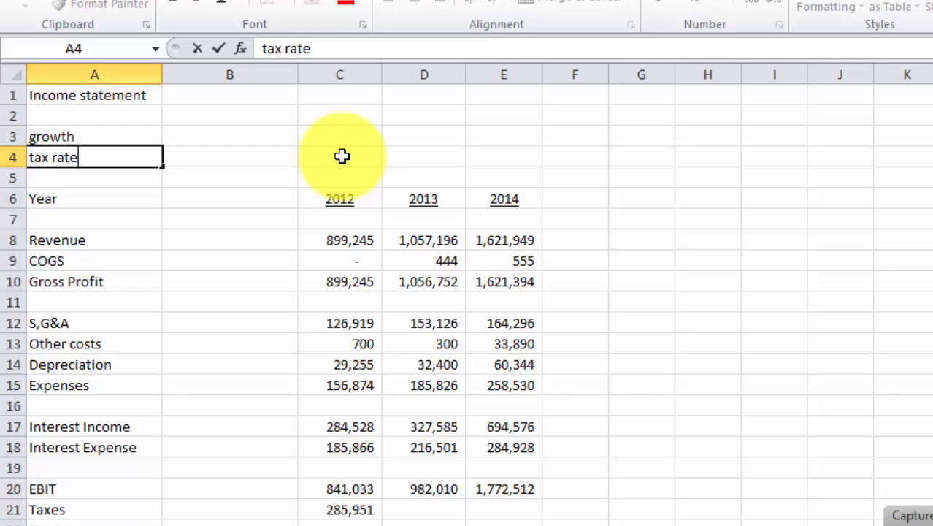
{"action": "left_click", "coordinate": [339, 156]}
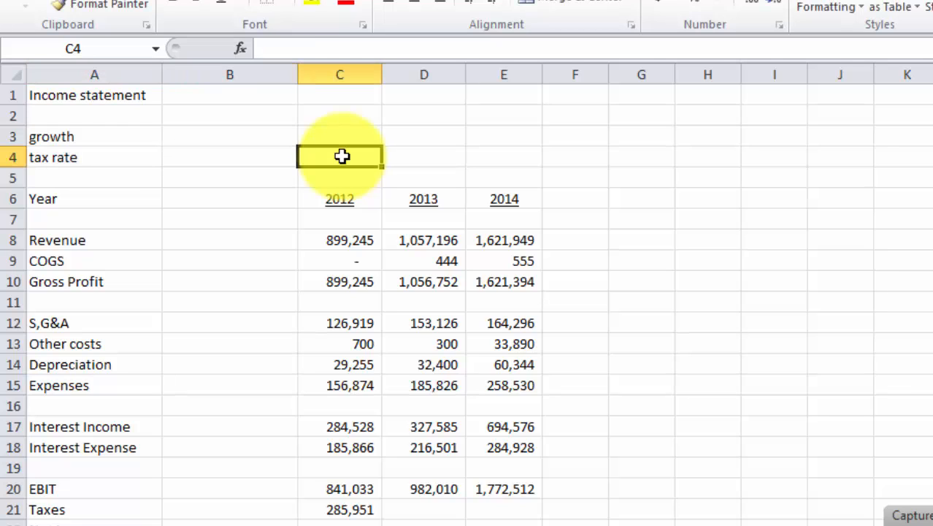
{"action": "type", "text": "0.34"}
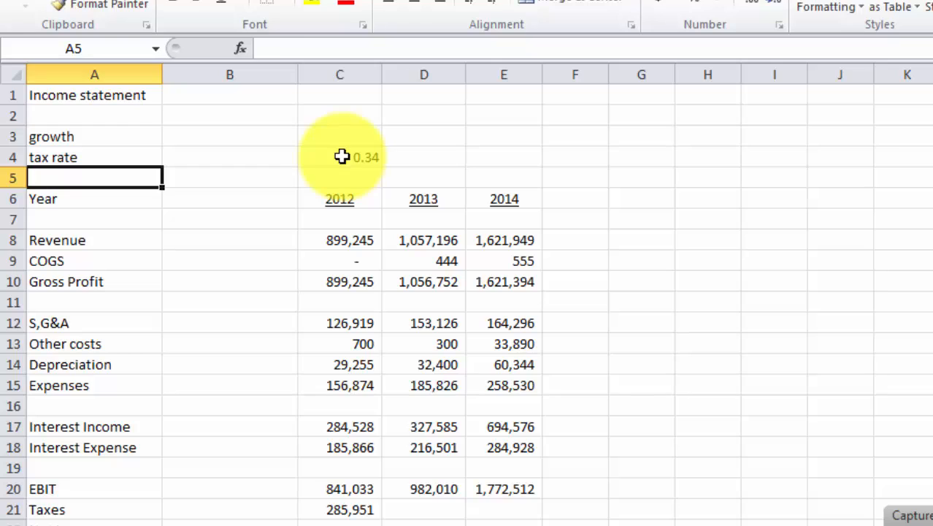
{"action": "left_click", "coordinate": [339, 157]}
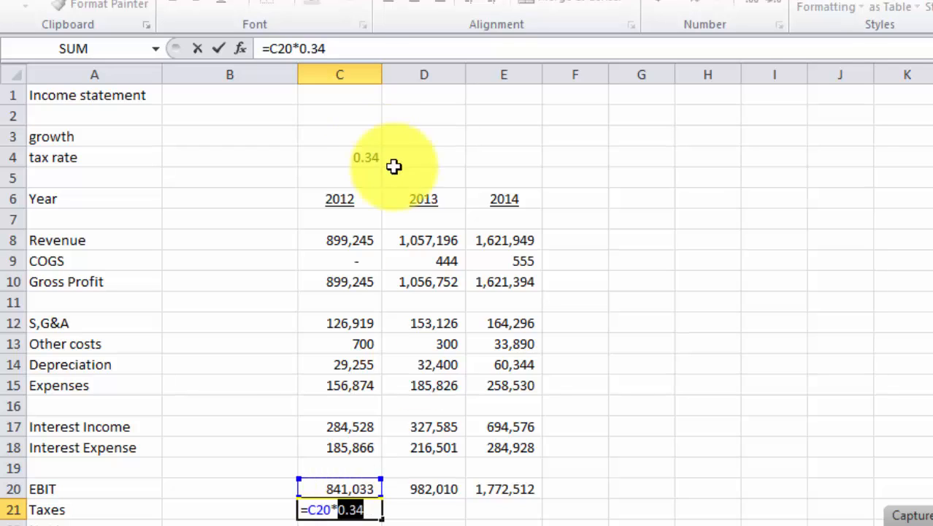
{"action": "left_click", "coordinate": [340, 156]}
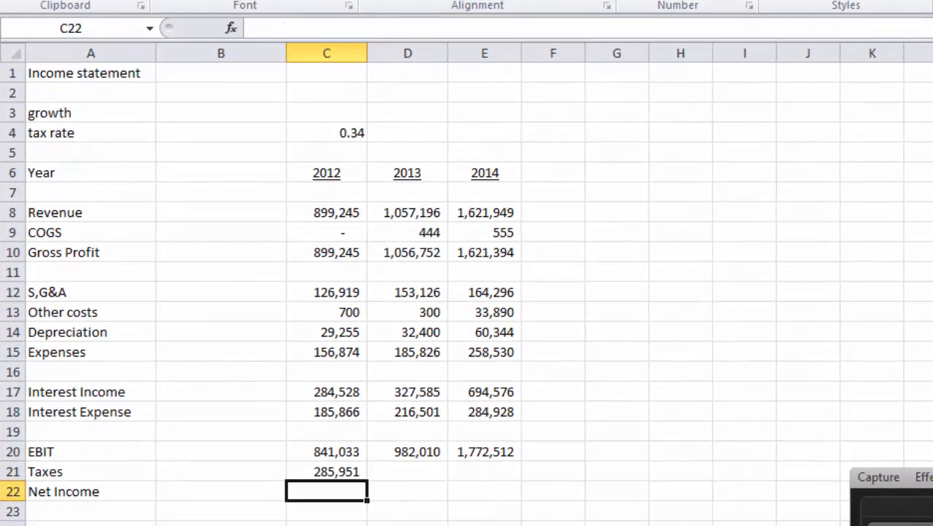
Step: Start 2012 Net Income as =C20-C21 and fill the Taxes formula across to 2014
{"action": "type", "text": "=C20-C21"}
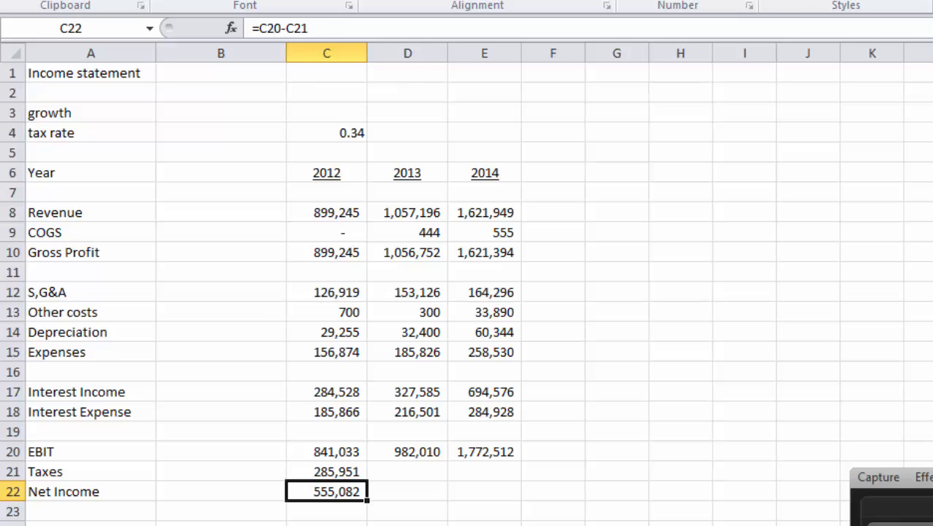
{"action": "left_click", "coordinate": [327, 471]}
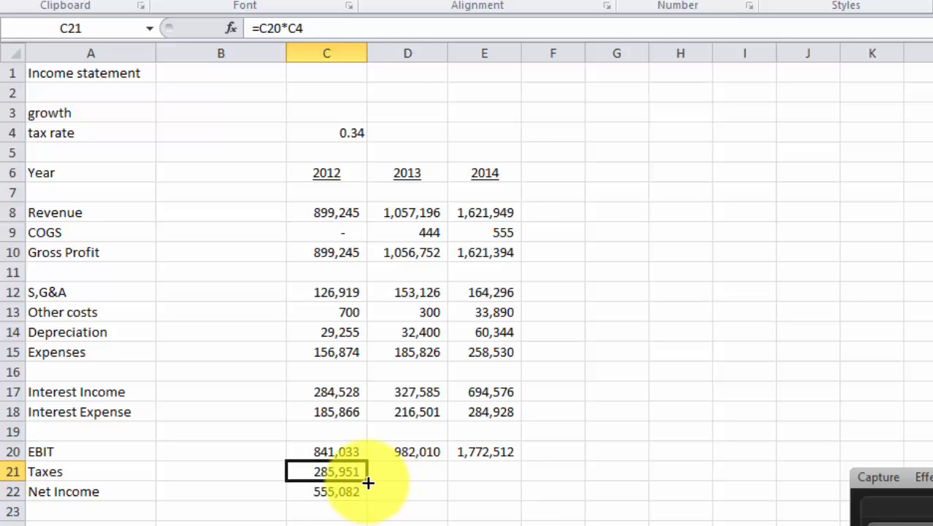
{"action": "left_click_drag", "start_coordinate": [367, 482], "coordinate": [509, 476]}
{"action": "type", "text": "=C4"}
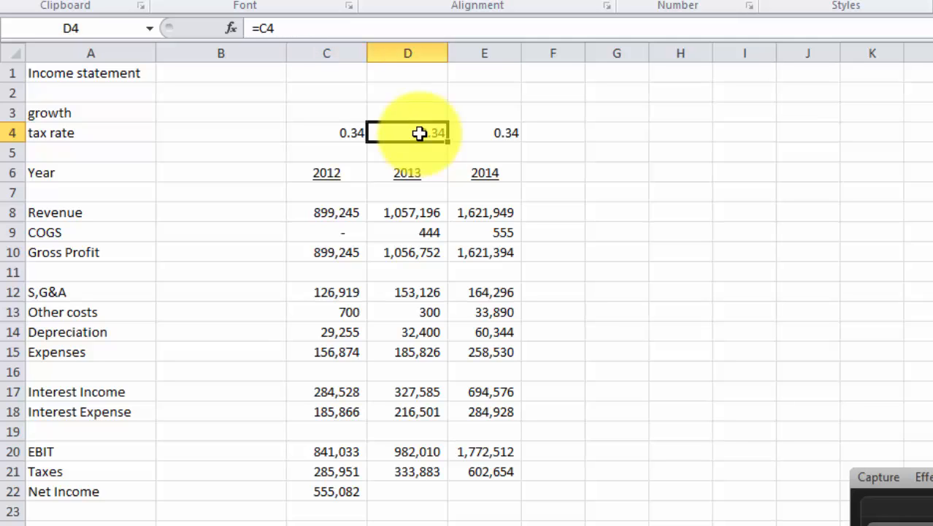
{"action": "double_click", "coordinate": [408, 132]}
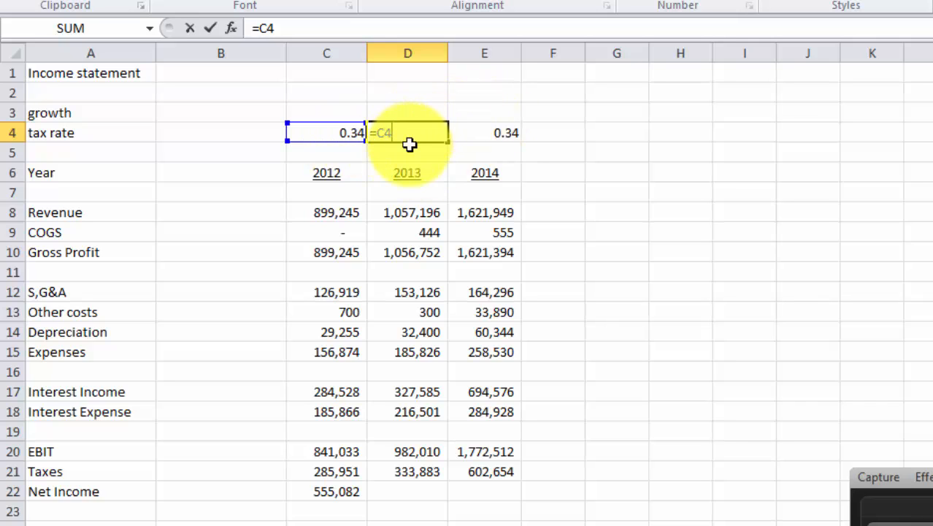
{"action": "key", "text": "Enter"}
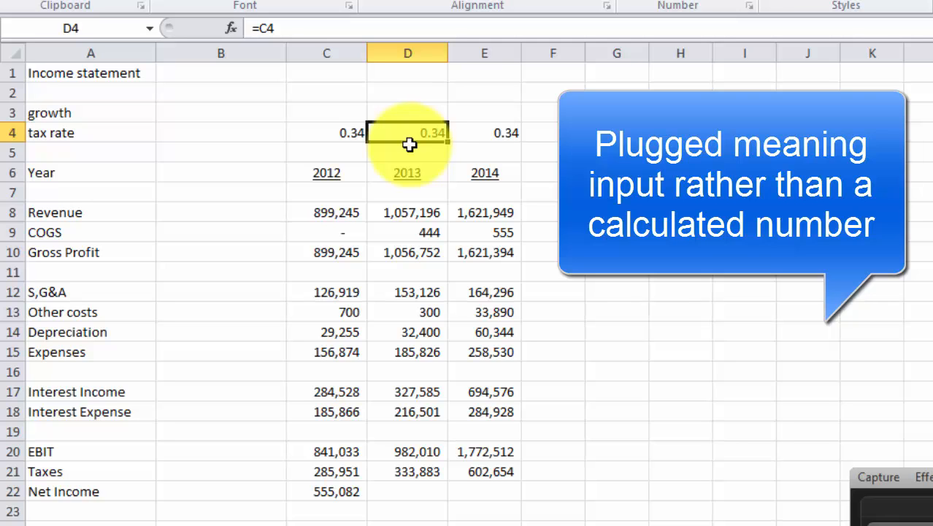
{"action": "left_click", "coordinate": [327, 132]}
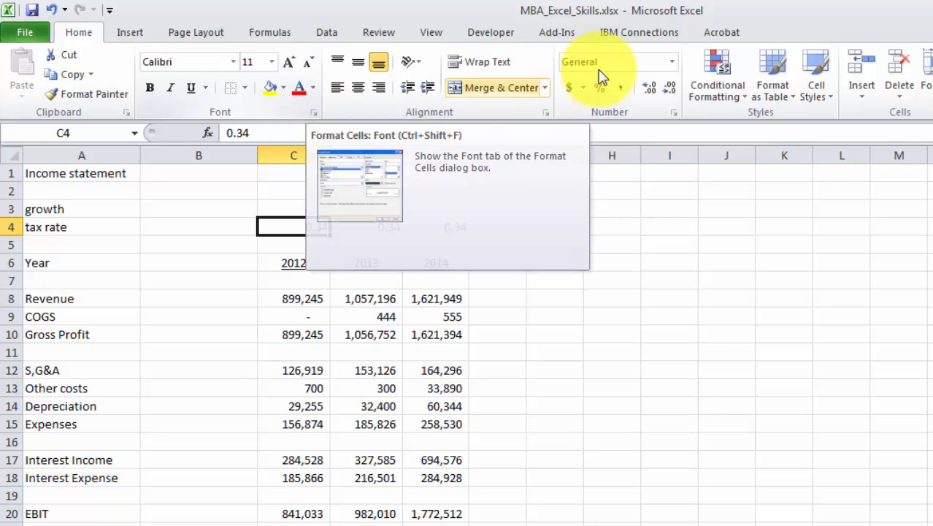
Step: Format the tax rate as a one-decimal percentage with an input cell style, and set it to 35%
{"action": "left_click", "coordinate": [597, 88]}
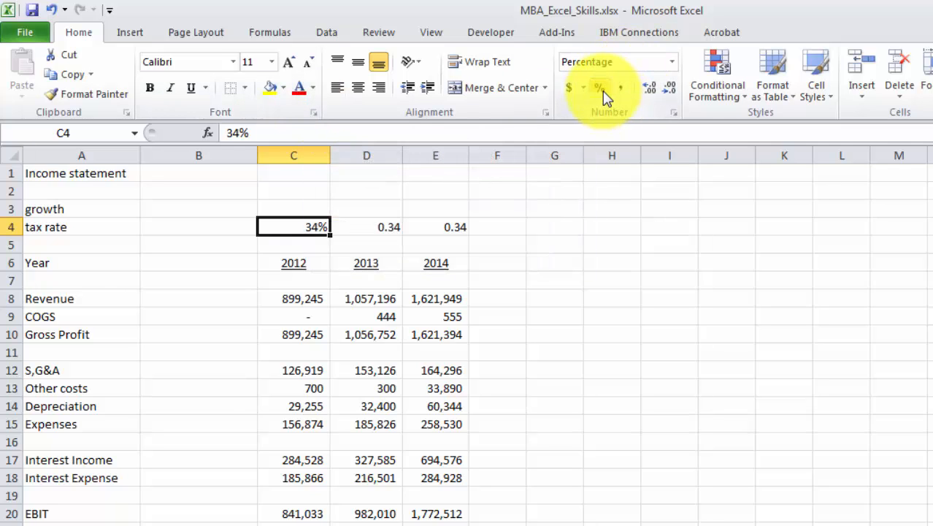
{"action": "left_click", "coordinate": [649, 87]}
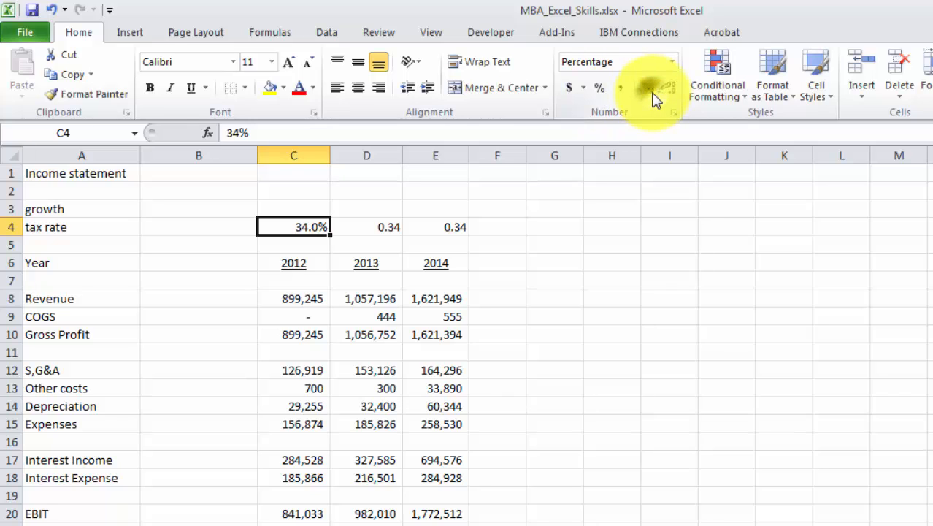
{"action": "mouse_move", "coordinate": [816, 84]}
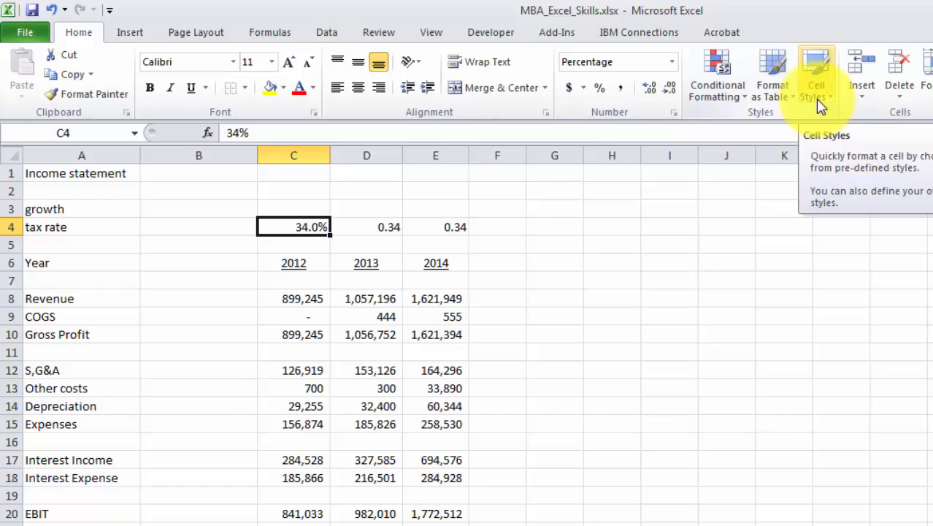
{"action": "left_click", "coordinate": [816, 73]}
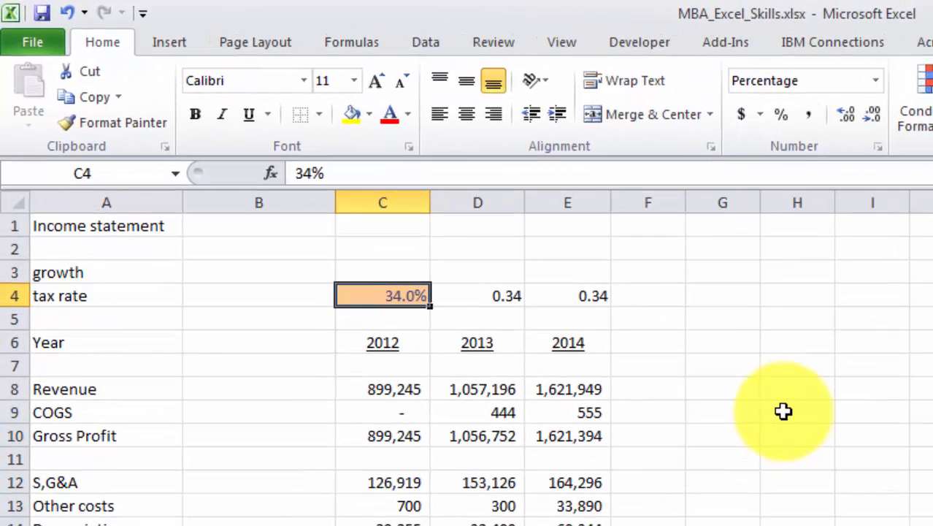
{"action": "type", "text": "35%"}
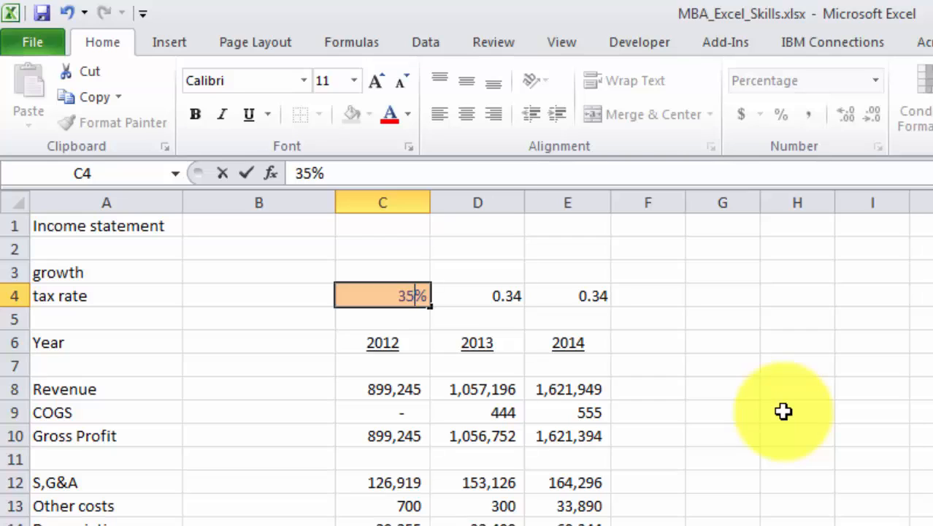
{"action": "key", "text": "enter"}
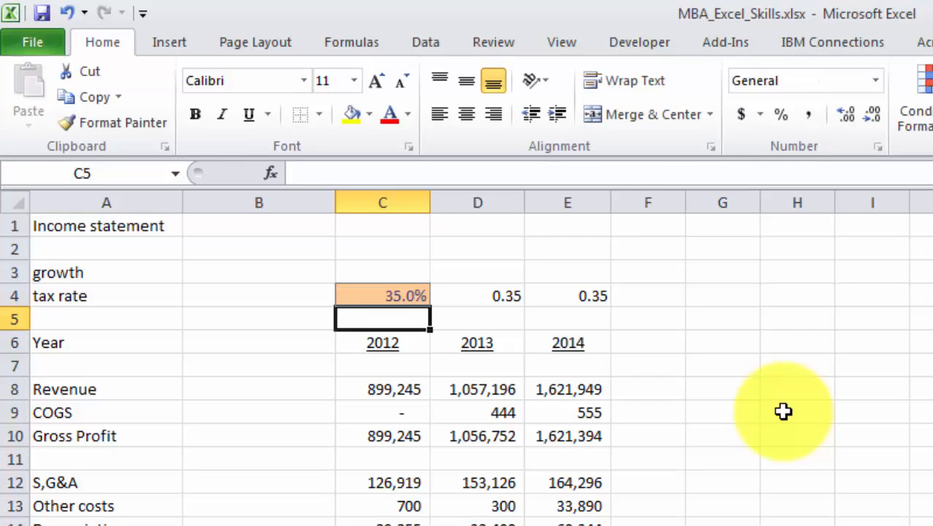
Step: Fill the Net Income formula across from 2012 to 2014
{"action": "left_click", "coordinate": [383, 295]}
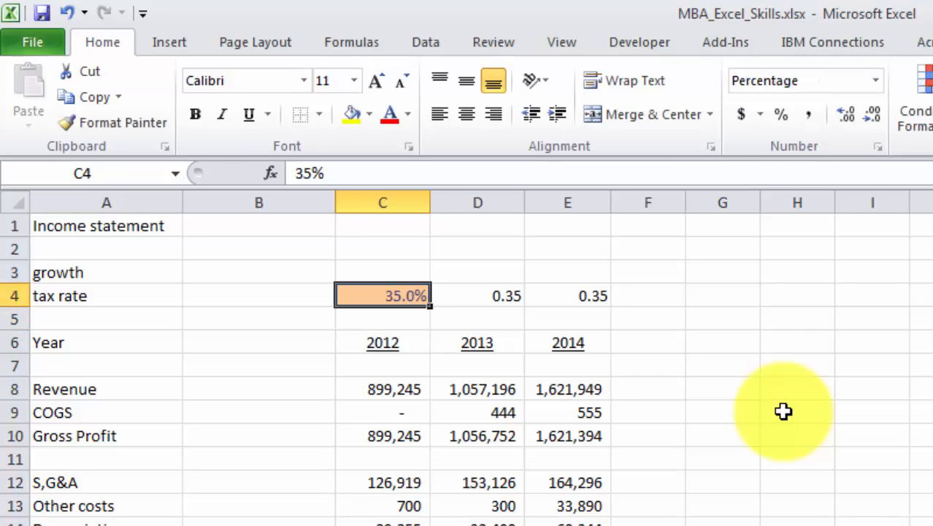
{"action": "left_click", "coordinate": [477, 295]}
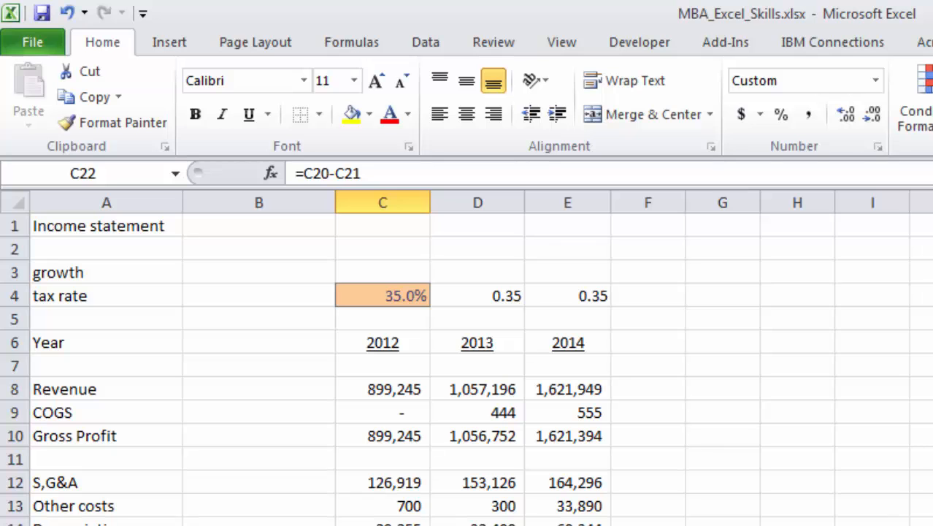
{"action": "left_click_drag", "start_coordinate": [383, 203], "coordinate": [567, 202]}
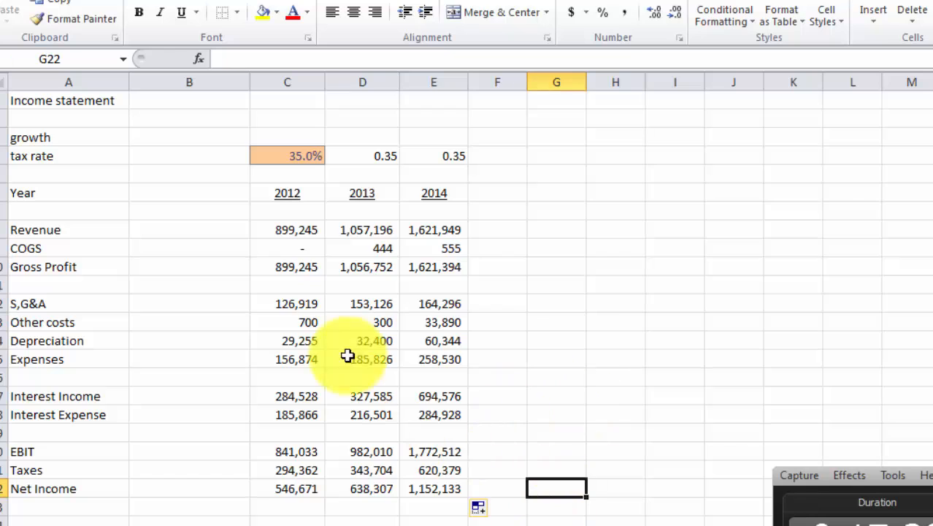
Step: Insert a row above the title and type the heading 'MBA Help with Excel'
{"action": "left_click", "coordinate": [68, 101]}
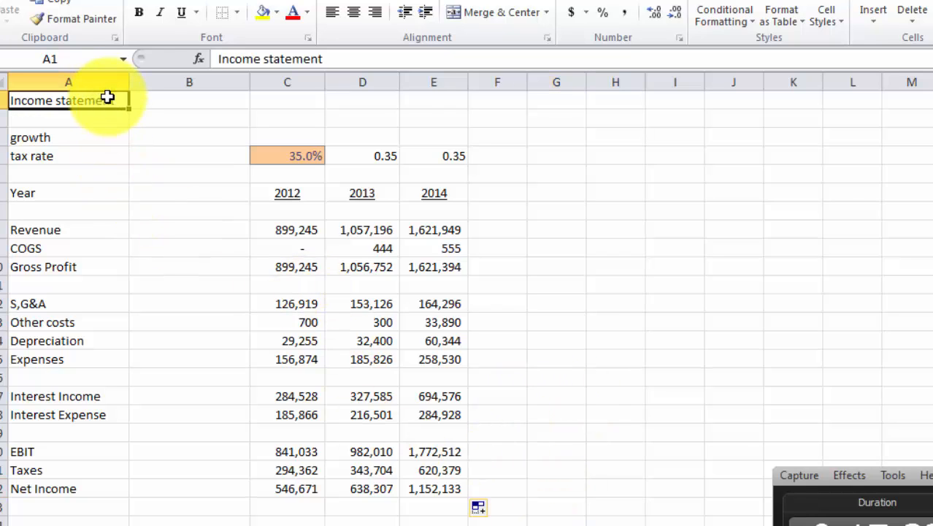
{"action": "mouse_move", "coordinate": [442, 111]}
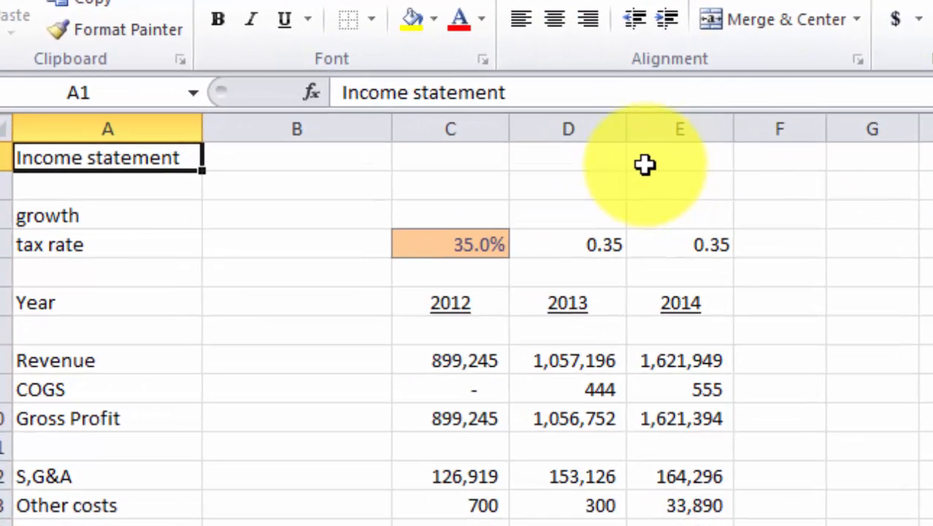
{"action": "mouse_move", "coordinate": [551, 153]}
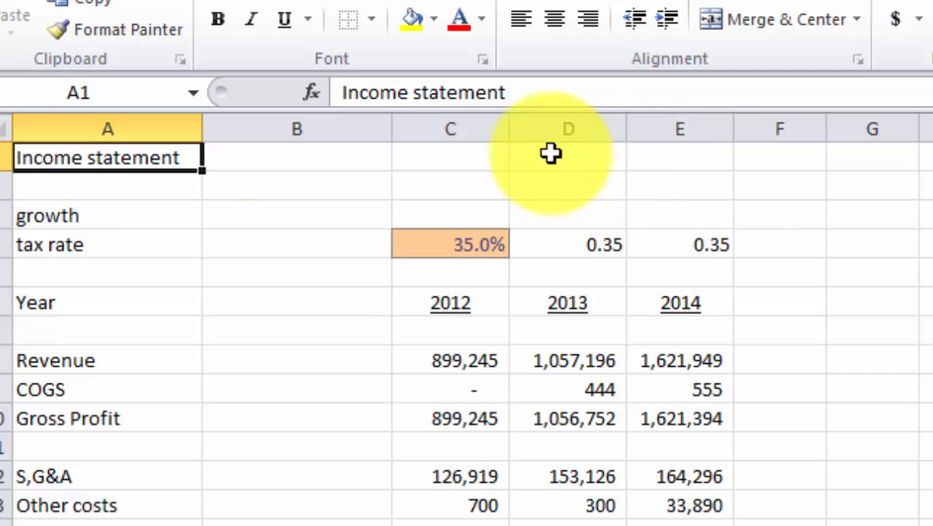
{"action": "right_click", "coordinate": [107, 157]}
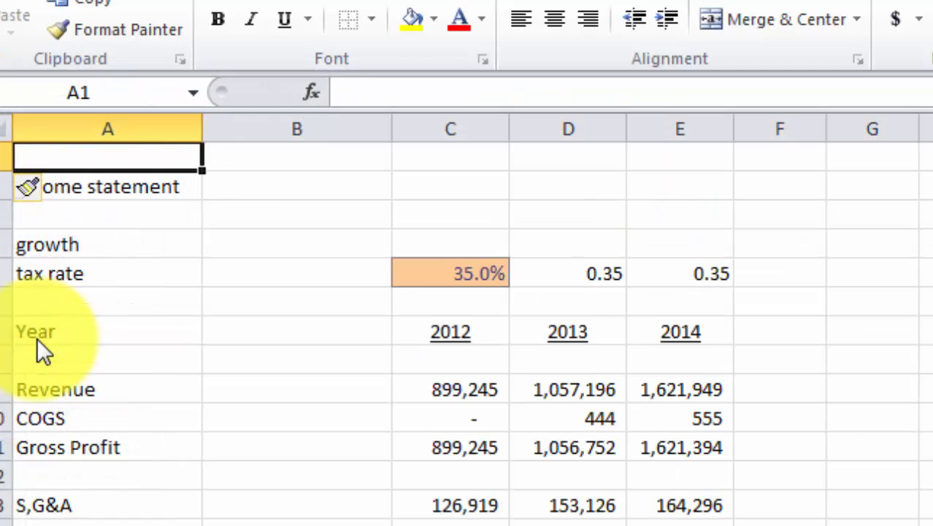
{"action": "type", "text": "MBA Help"}
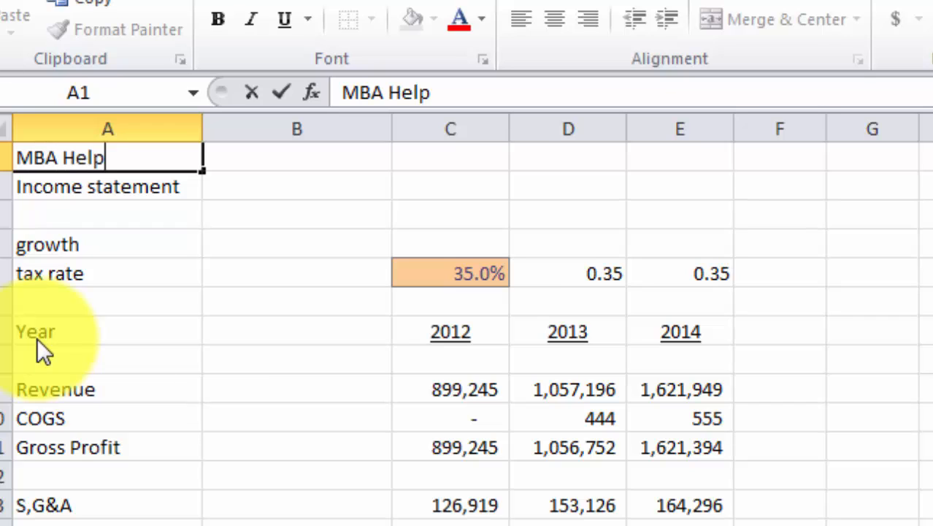
{"action": "type", "text": "with Excel"}
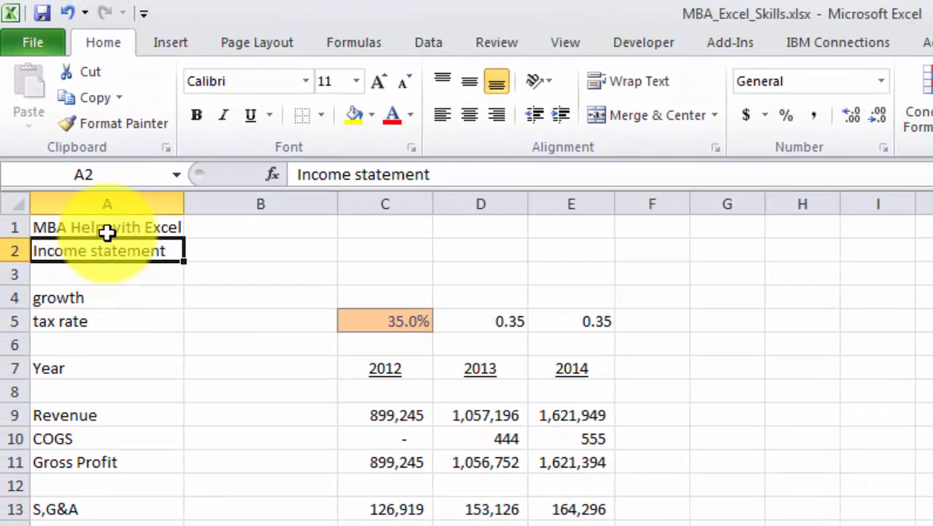
Step: Merge and center each title row separately across columns A to E
{"action": "left_click_drag", "start_coordinate": [107, 227], "coordinate": [572, 251]}
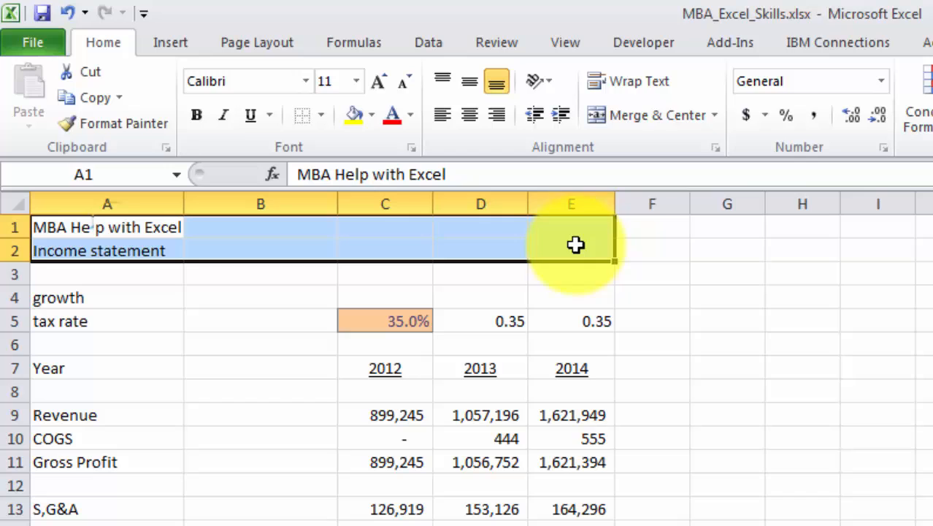
{"action": "mouse_move", "coordinate": [652, 115]}
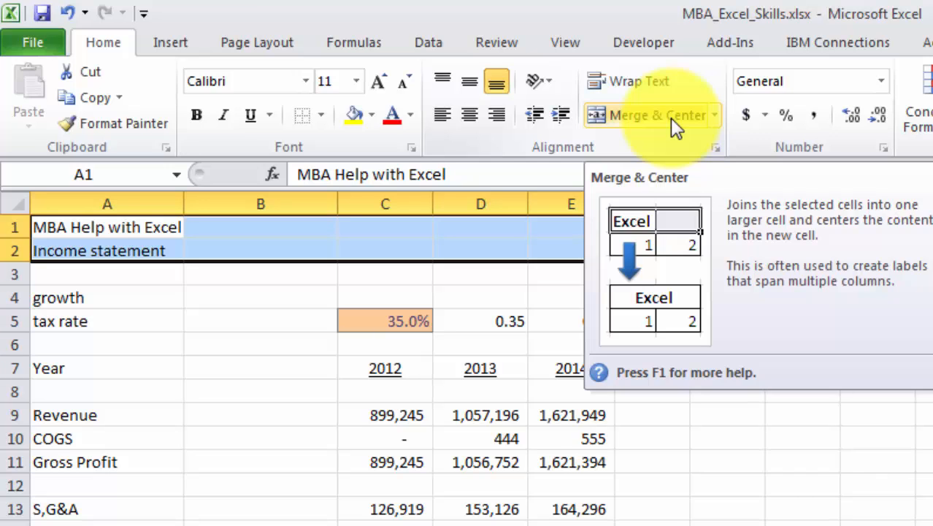
{"action": "left_click", "coordinate": [648, 115]}
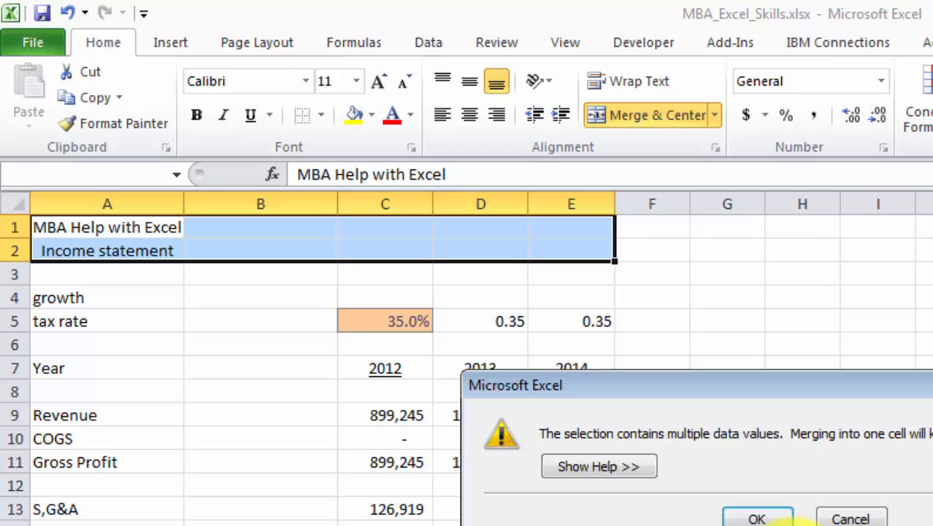
{"action": "left_click", "coordinate": [755, 518]}
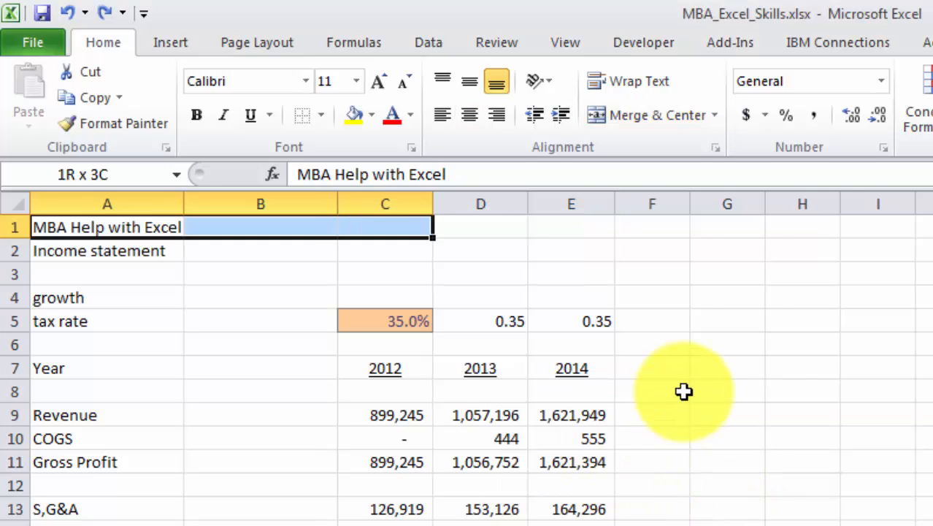
{"action": "left_click", "coordinate": [652, 115]}
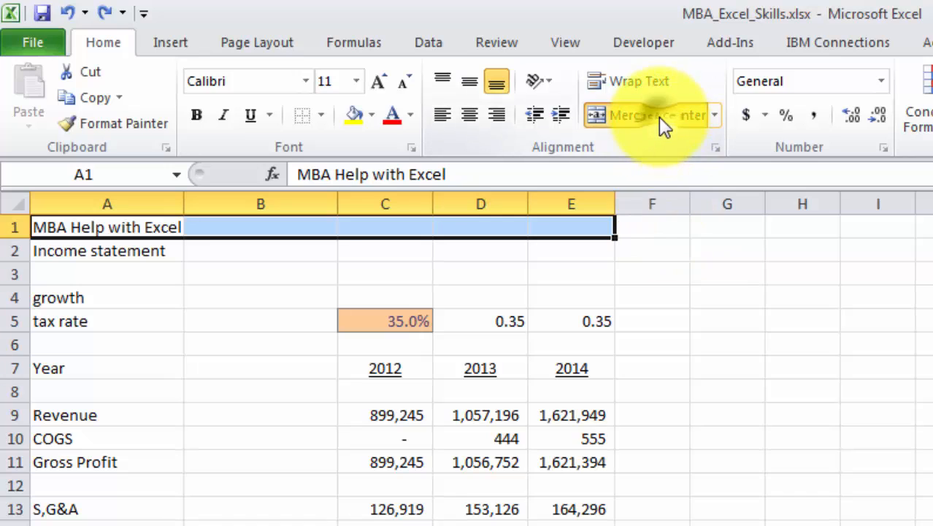
{"action": "left_click", "coordinate": [648, 115]}
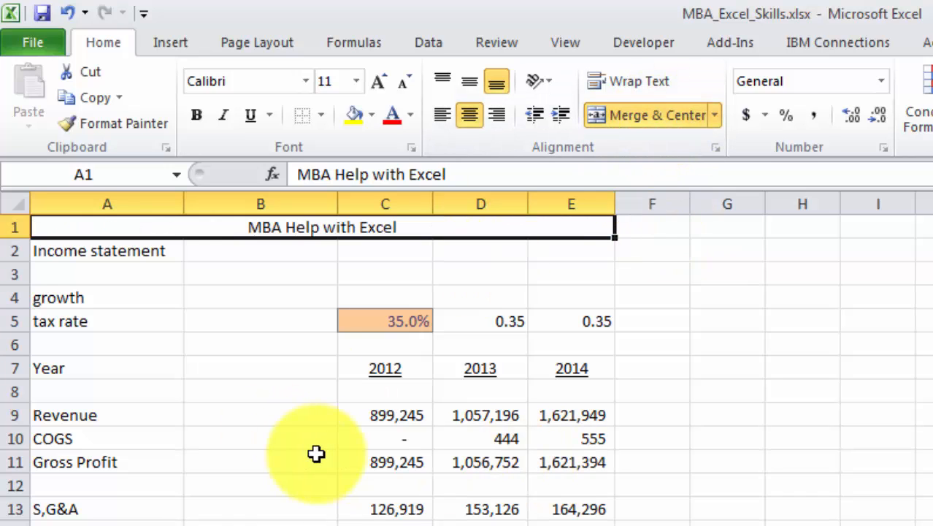
{"action": "mouse_move", "coordinate": [146, 265]}
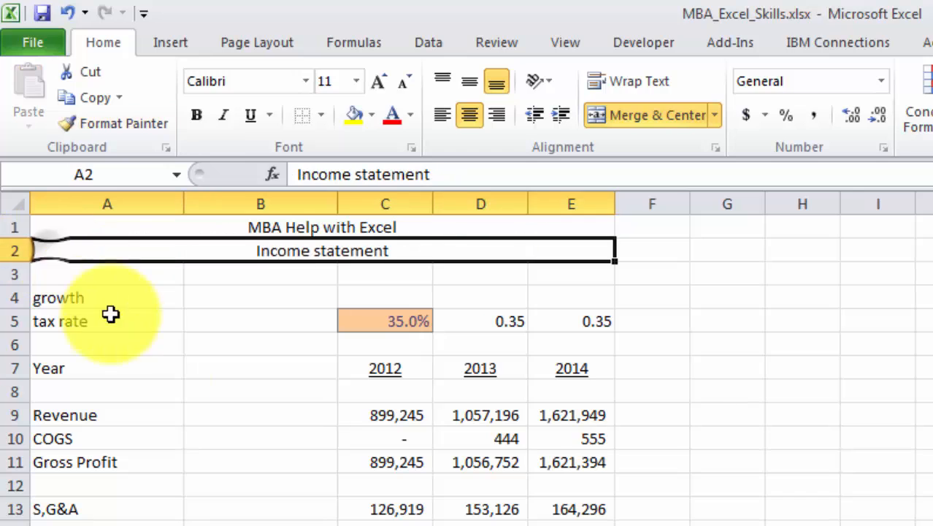
{"action": "left_click", "coordinate": [108, 343]}
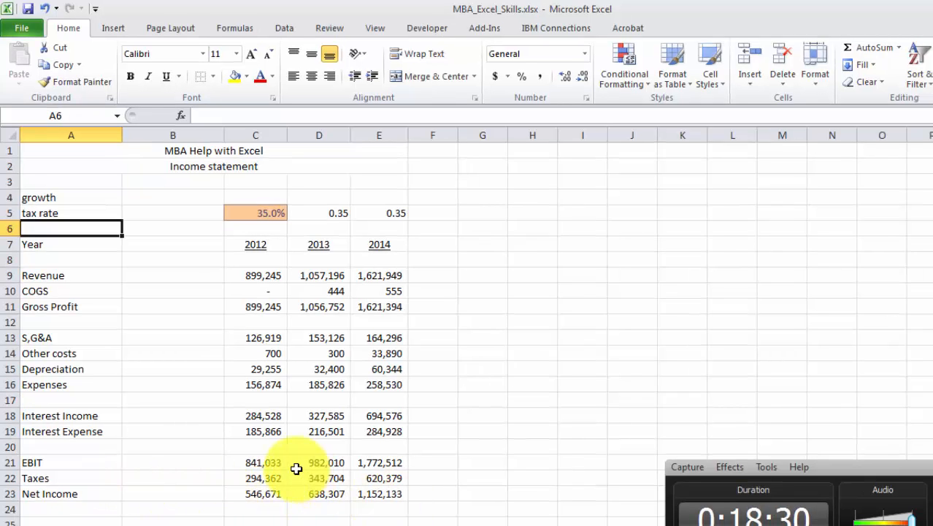
{"action": "mouse_move", "coordinate": [257, 404]}
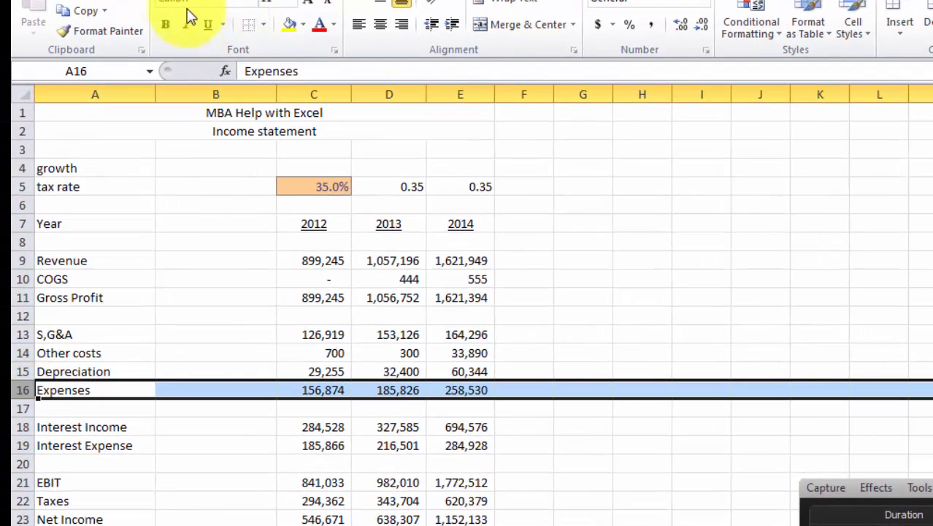
Step: Bold the Expenses and Net Income rows and add top borders above their yearly totals
{"action": "left_click", "coordinate": [165, 24]}
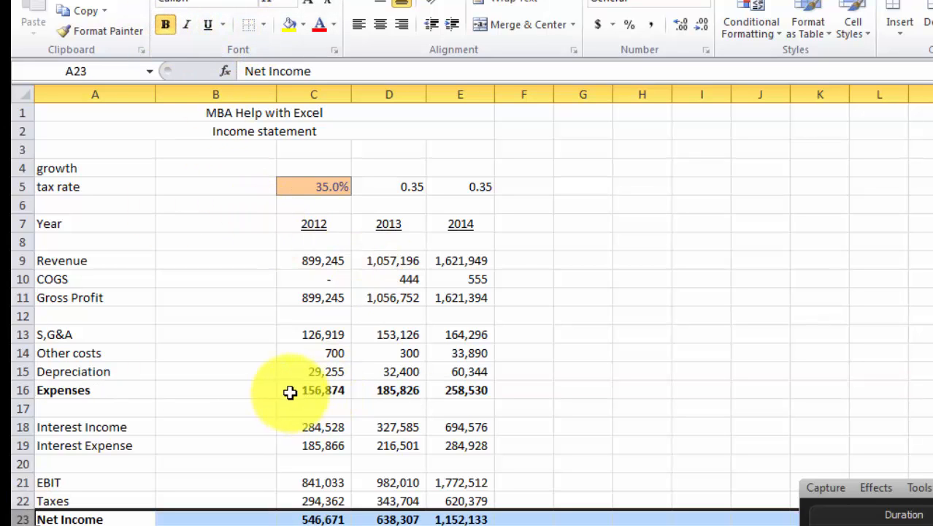
{"action": "left_click", "coordinate": [290, 392]}
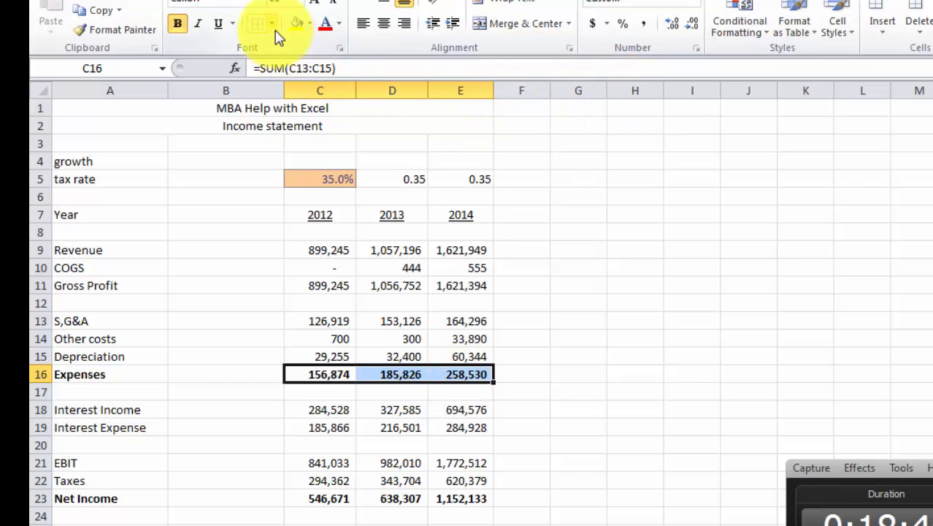
{"action": "left_click", "coordinate": [261, 23]}
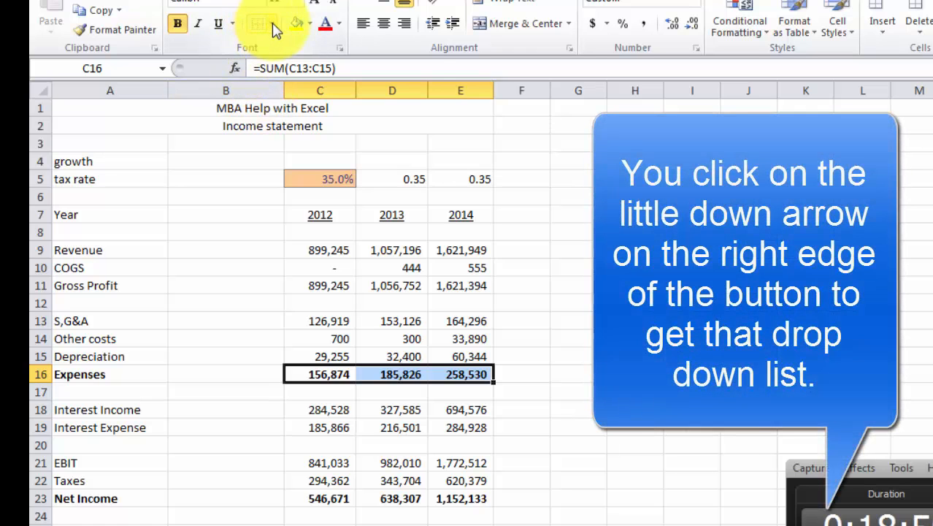
{"action": "left_click", "coordinate": [273, 23]}
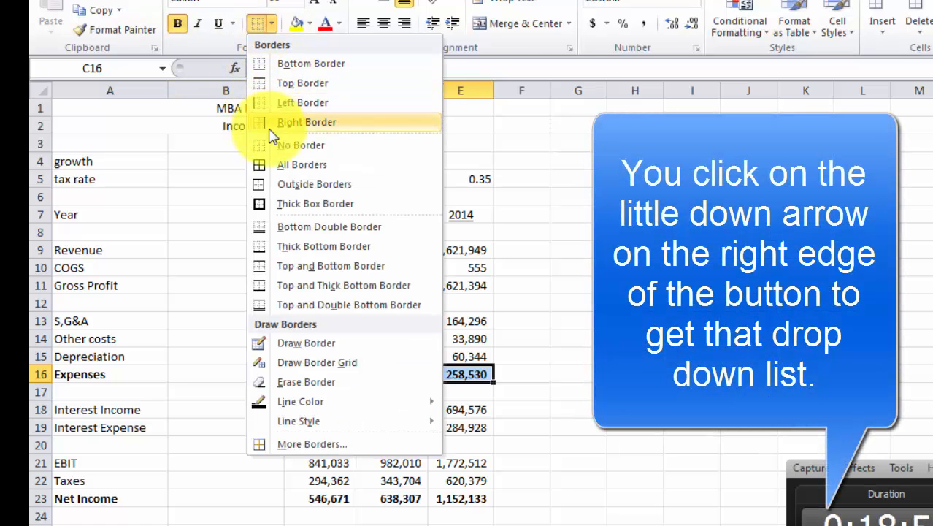
{"action": "mouse_move", "coordinate": [331, 265]}
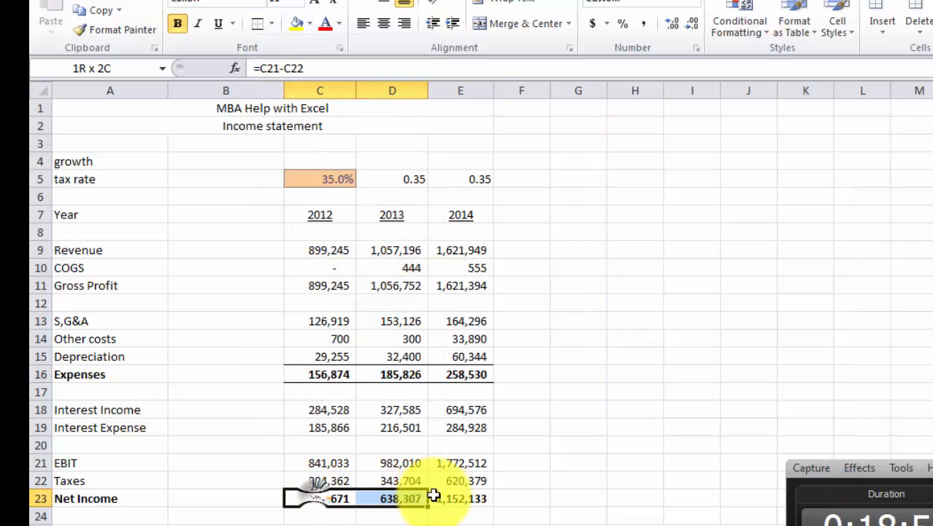
{"action": "left_click", "coordinate": [269, 23]}
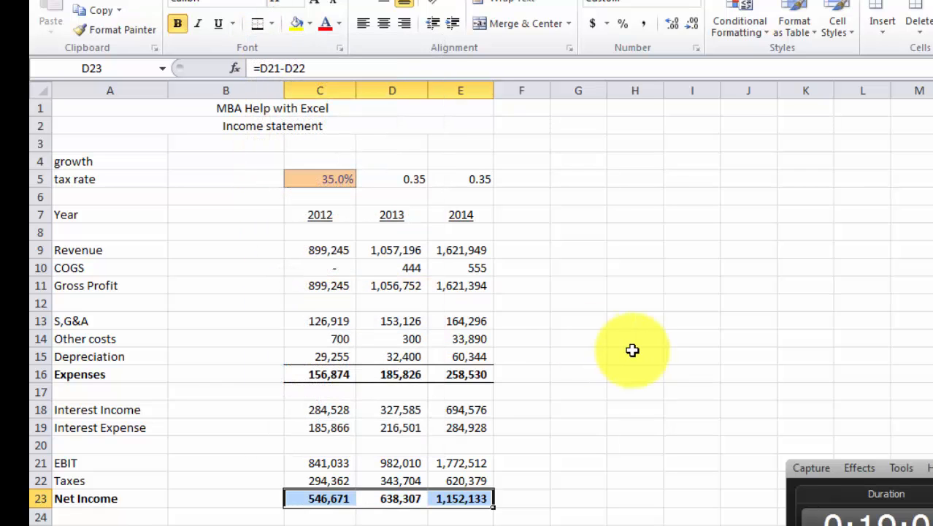
{"action": "left_click", "coordinate": [225, 498]}
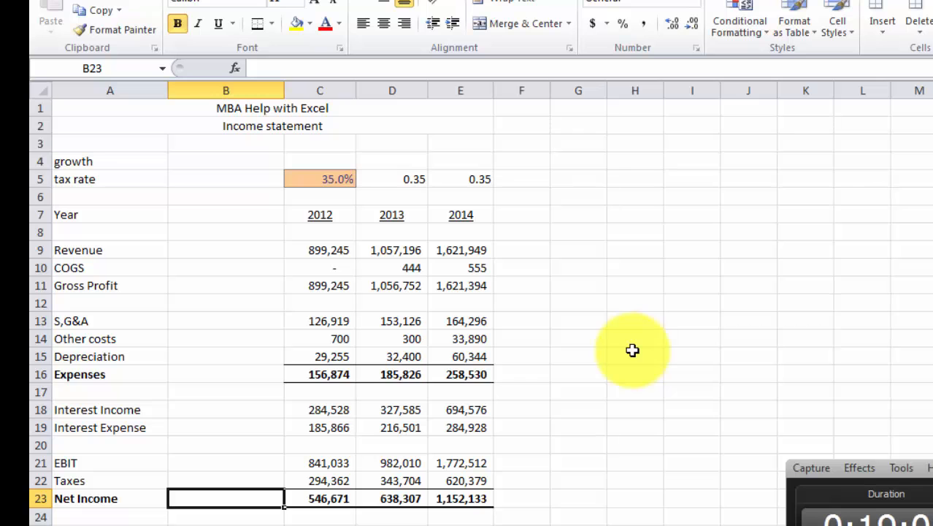